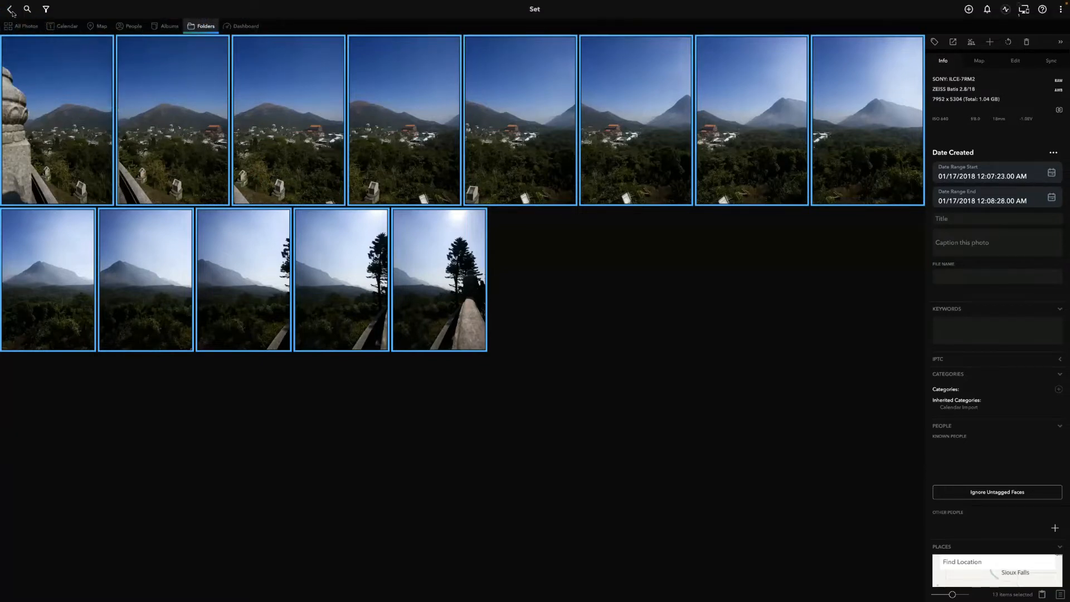
- Return Mylio to the Exercise Files folders and bring up the Lightroom Classic dragonfly catalog
left_click(11, 9)
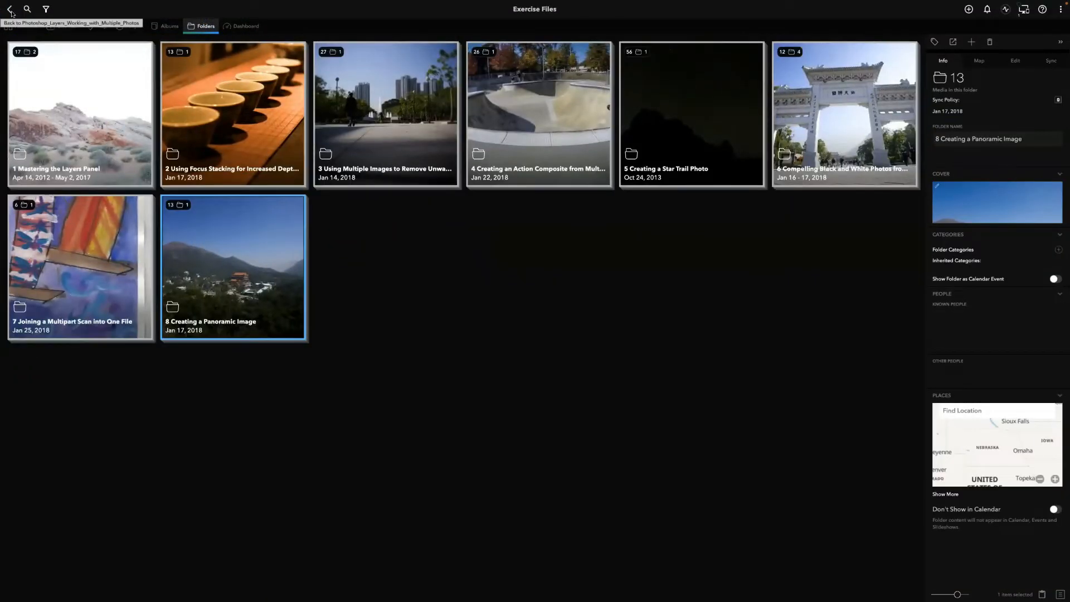
left_click(10, 9)
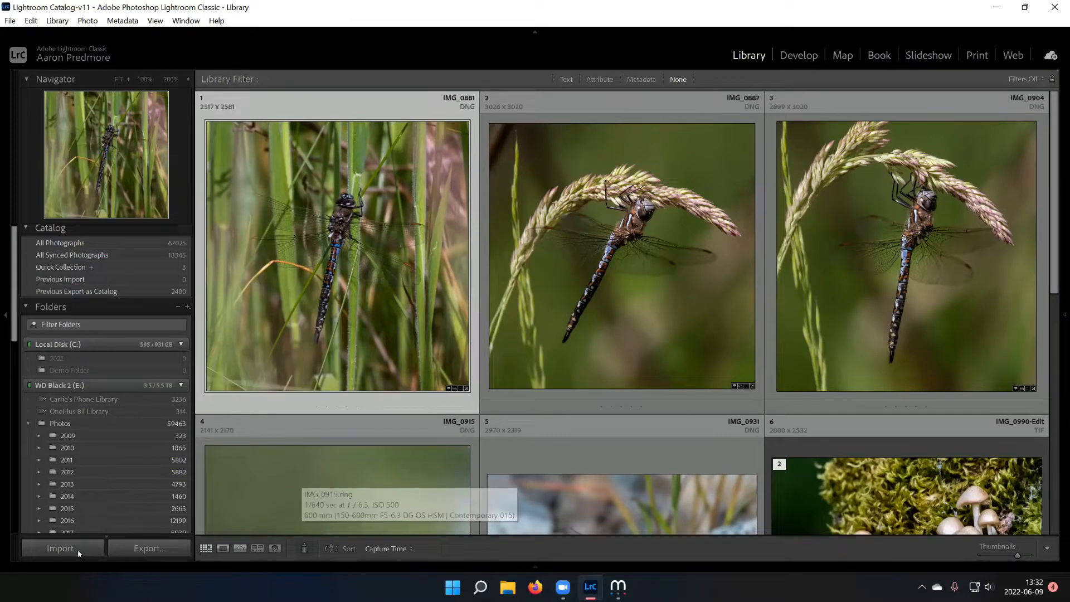
- Import the eight checked photos from the EOS_DIGITAL card as DNG files
left_click(61, 547)
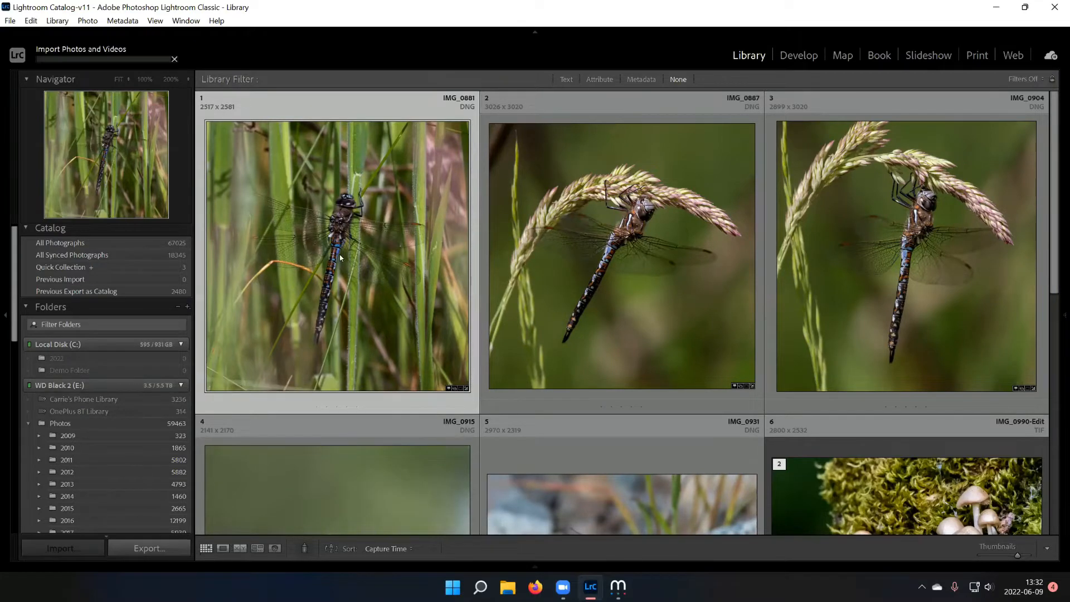
left_click(62, 547)
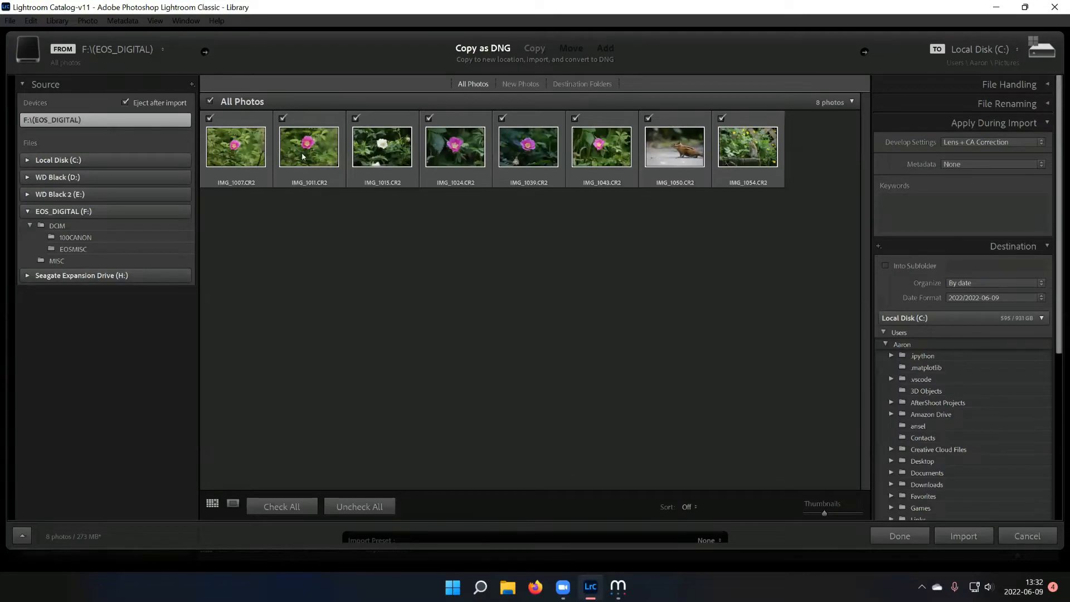
mouse_move(962, 535)
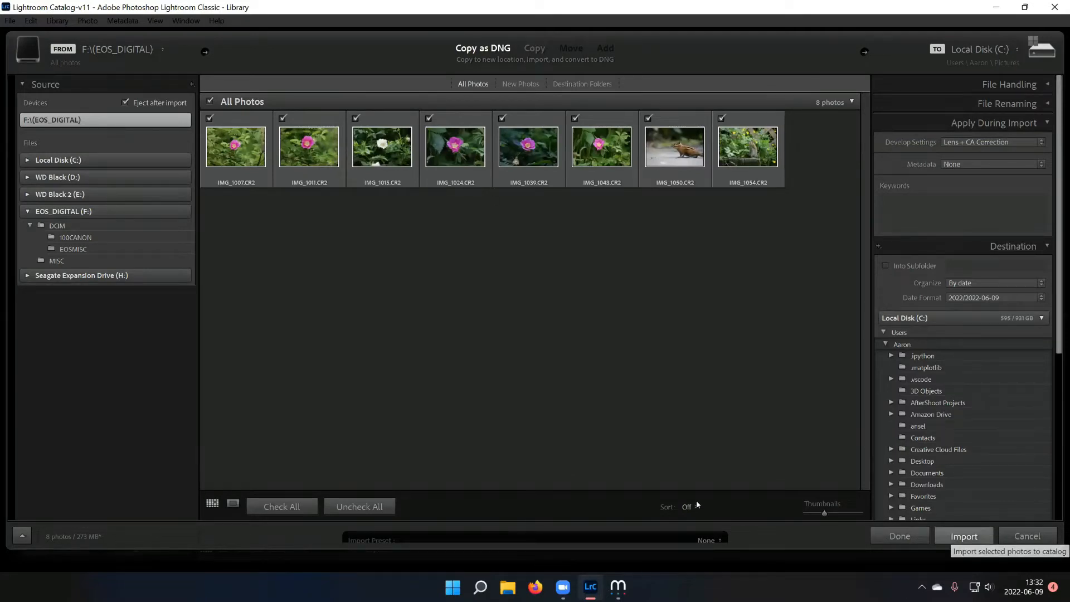
left_click(963, 535)
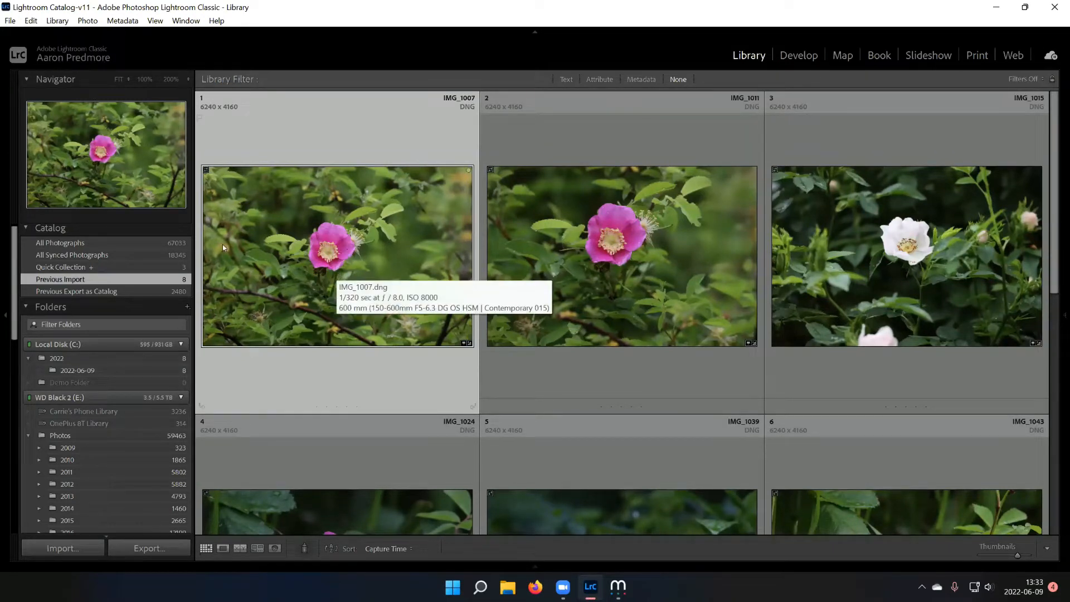
mouse_move(323, 270)
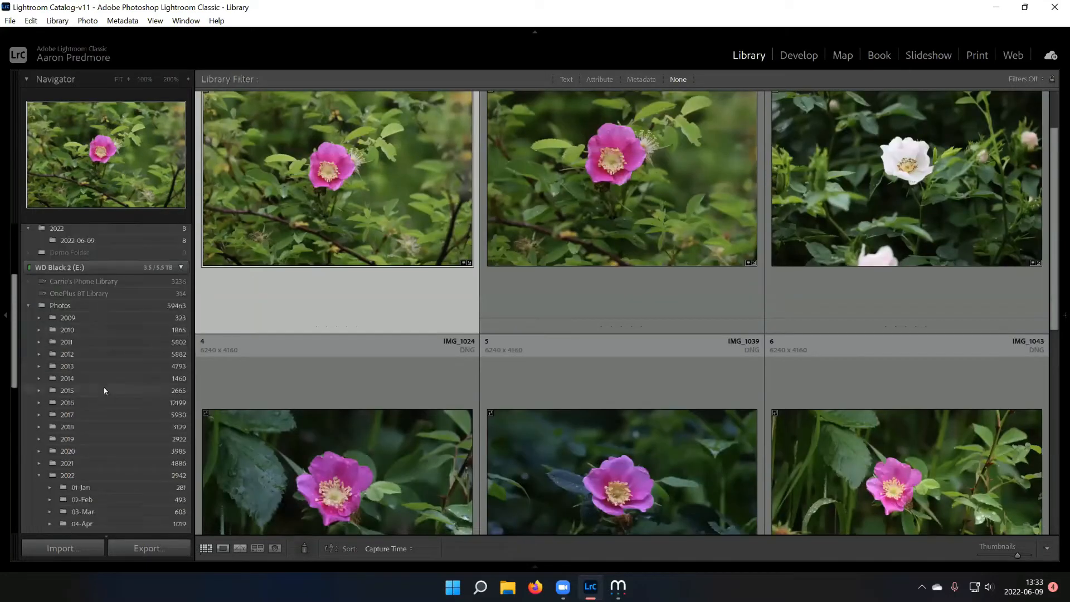
- Move the 2022-06-09 folder onto 06-Jun under WD Black 2 (E:)
left_click(76, 239)
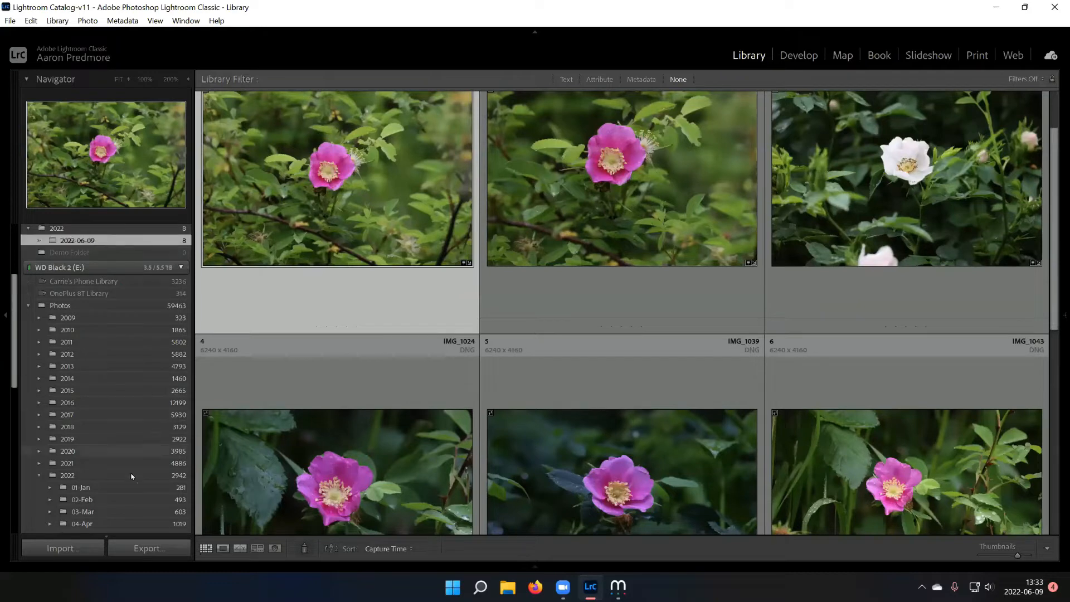
left_click(49, 302)
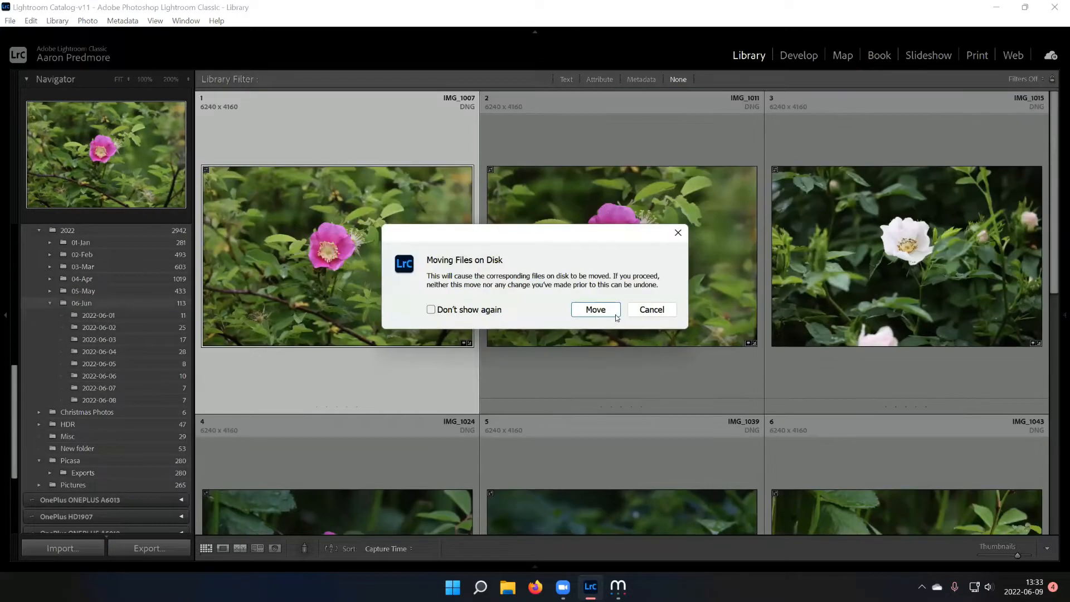
left_click(594, 309)
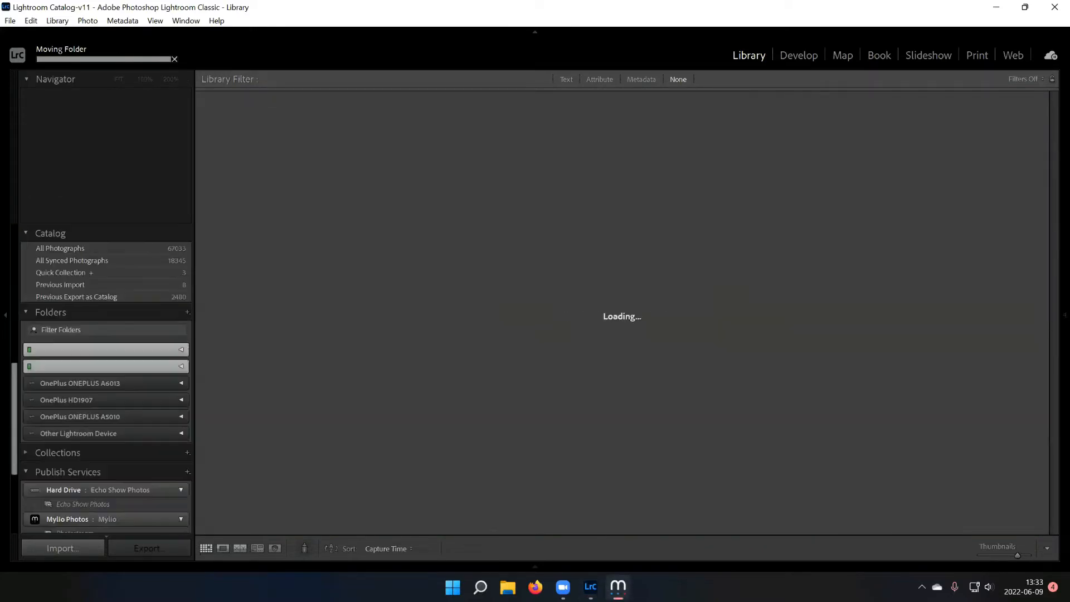
left_click(617, 587)
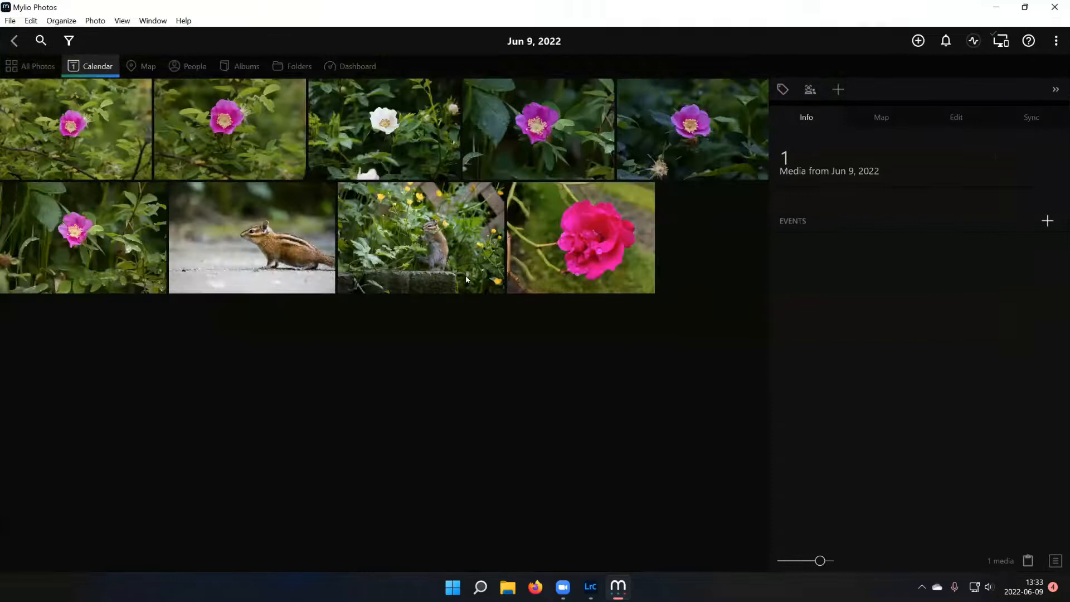
mouse_move(426, 383)
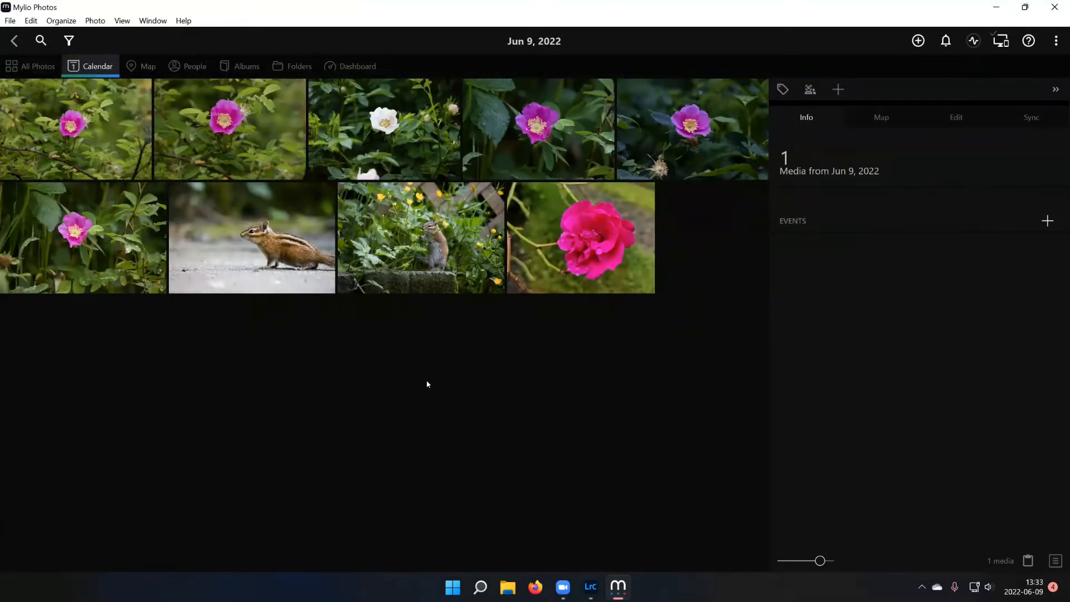
mouse_move(909, 4)
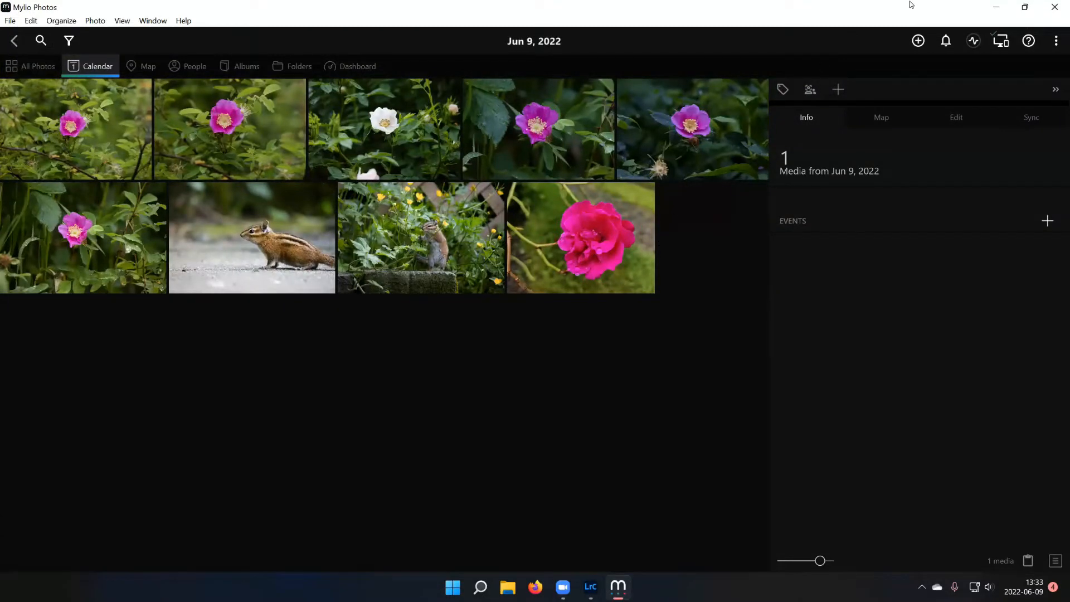
left_click(589, 587)
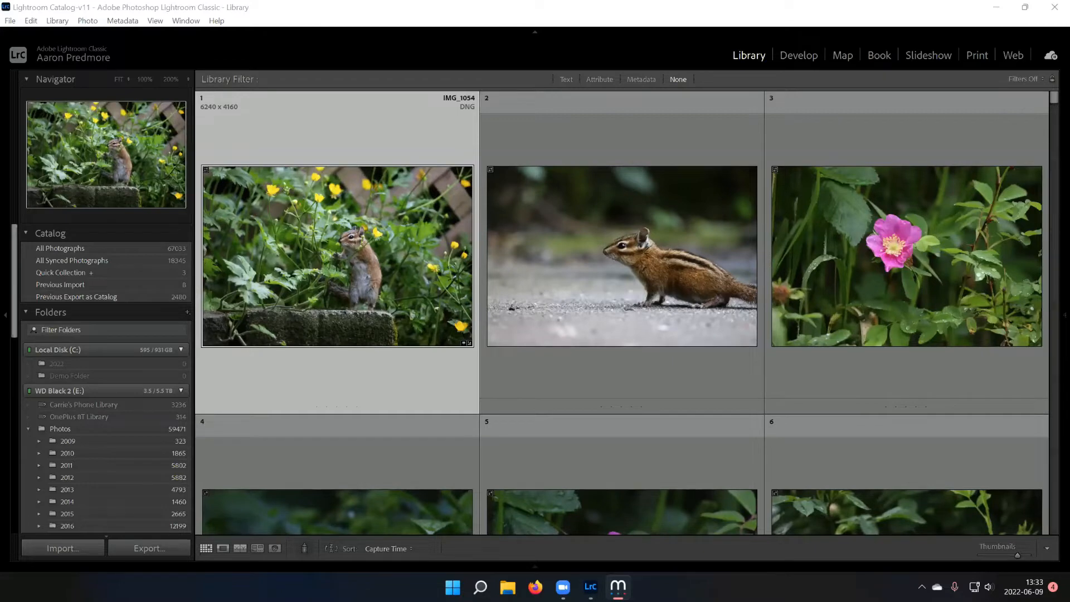
- View Mylio's one-photo InBox folder, then show Lightroom's Previous Import of eight photos
left_click(616, 586)
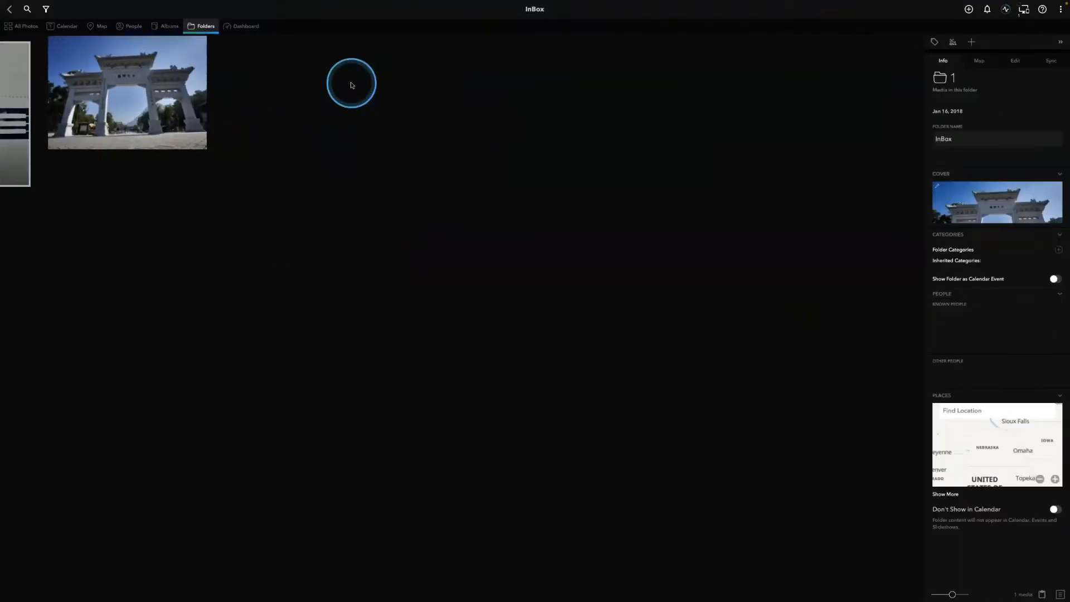
double_click(127, 92)
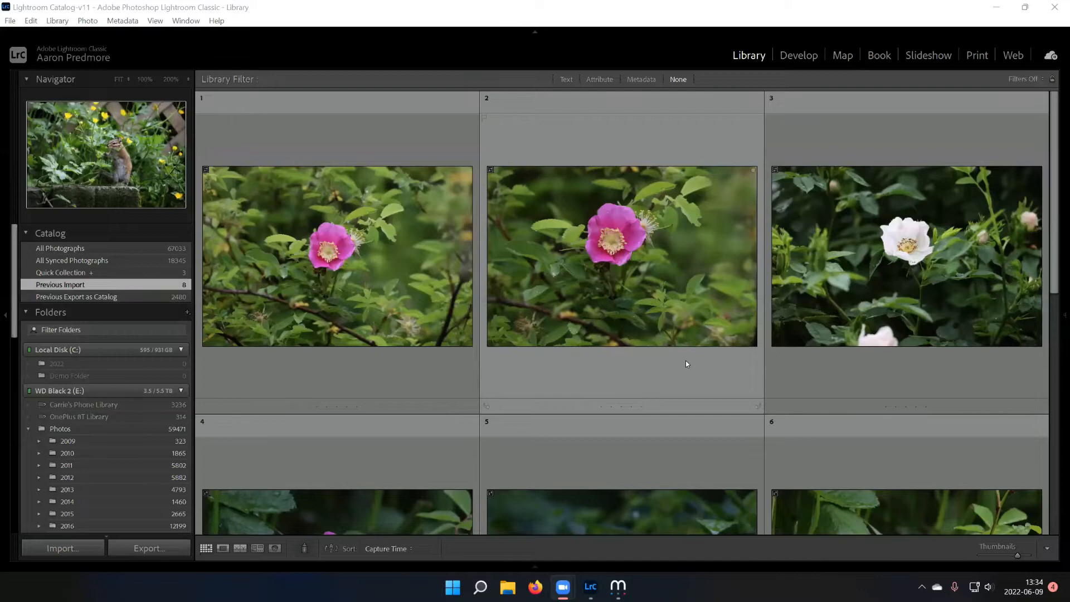
mouse_move(613, 296)
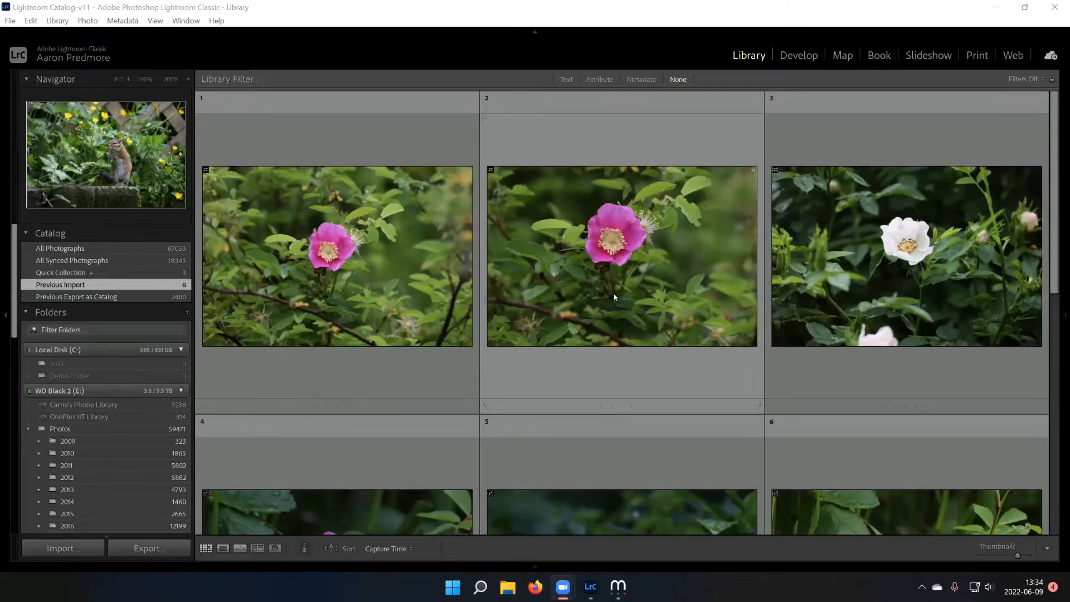
- Open rose IMG_1007 in Develop, crop it tighter and apply Auto tone
double_click(620, 255)
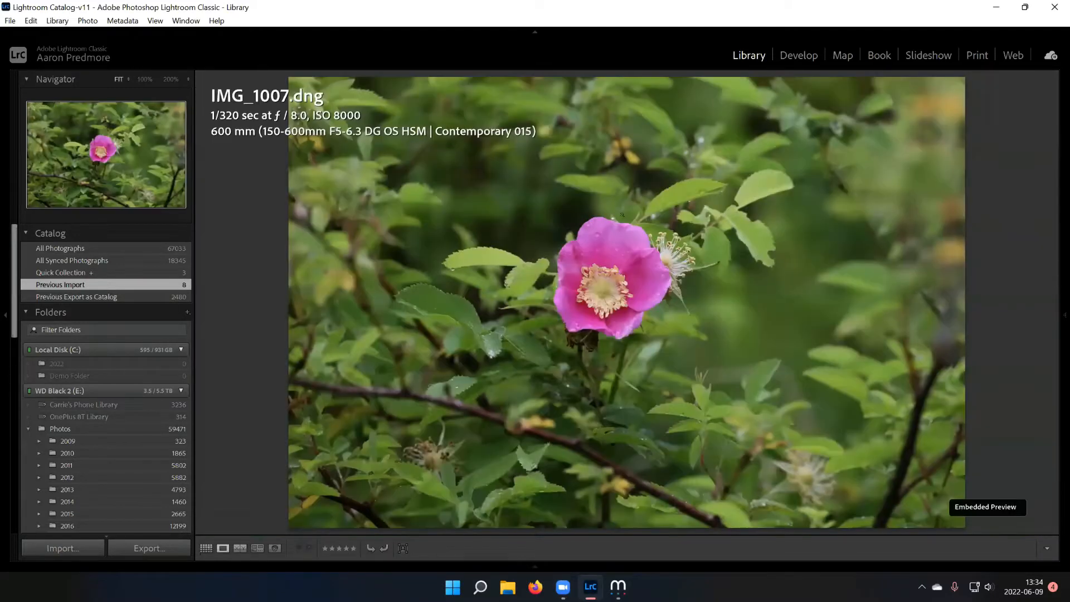
left_click(797, 55)
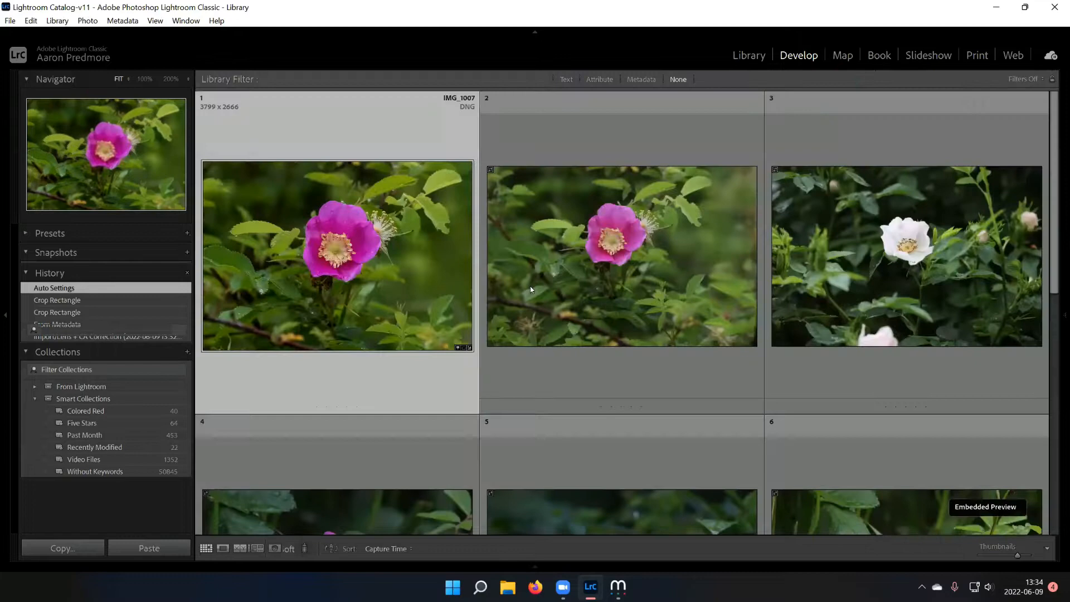
- Back in the library grid, publish edited IMG_1007 via the Mylio Photos service
left_click(747, 55)
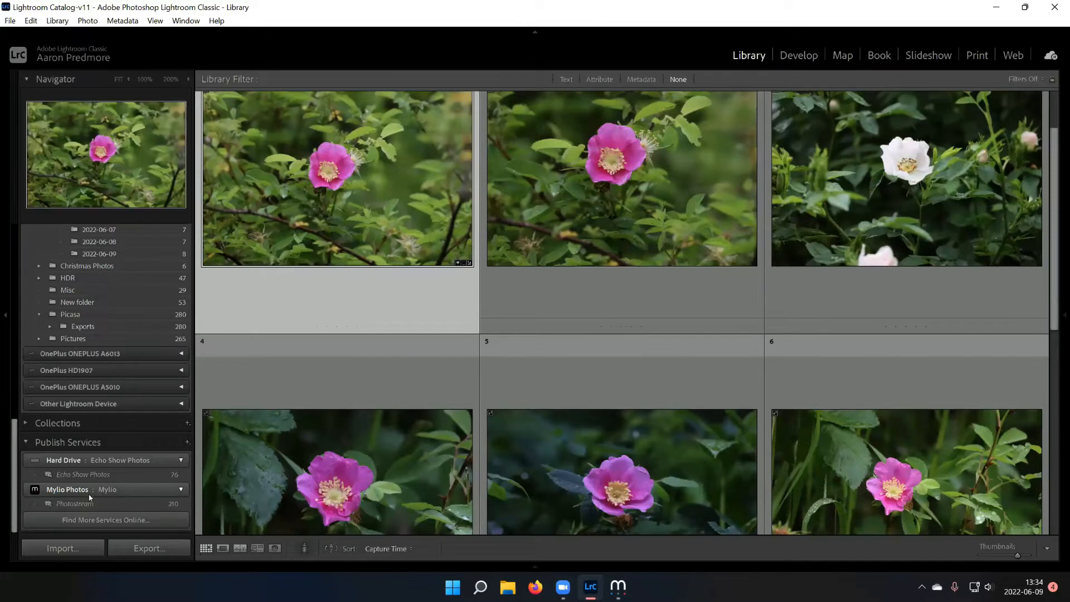
mouse_move(322, 202)
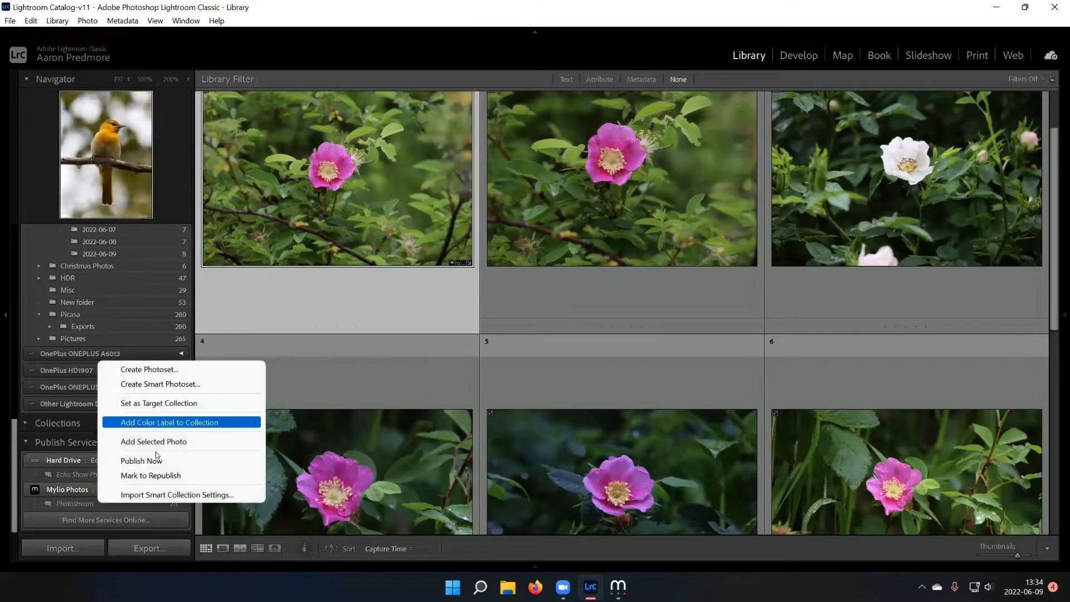
left_click(141, 461)
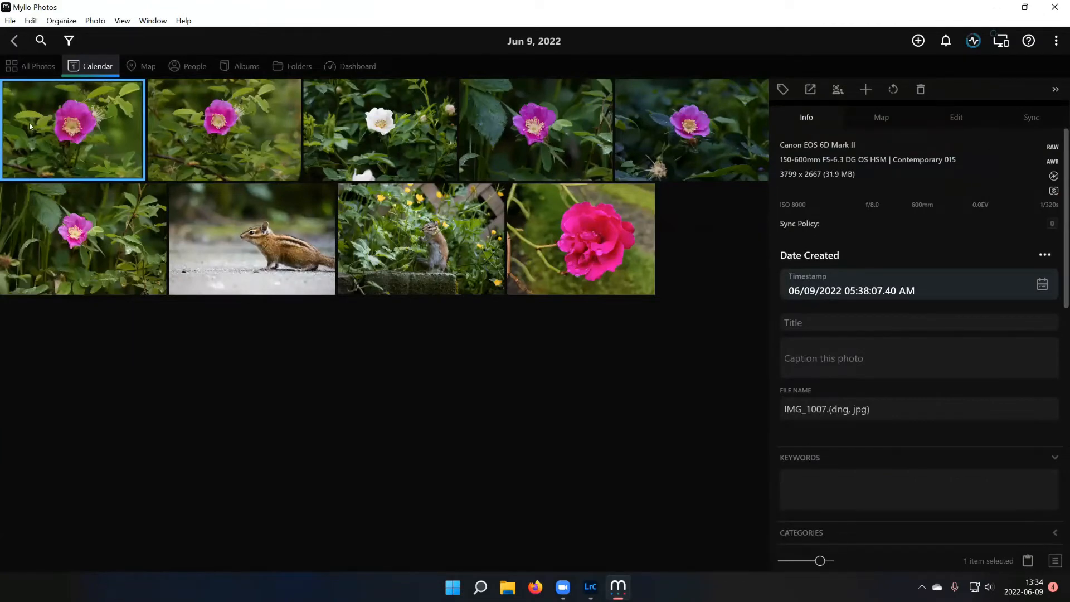
mouse_move(90, 130)
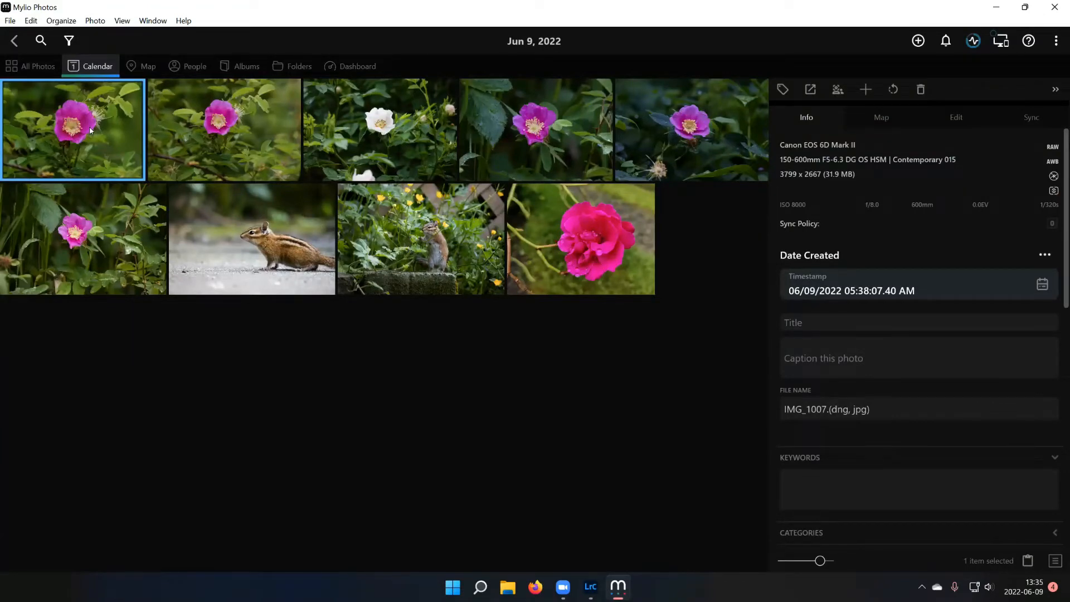
mouse_move(894, 78)
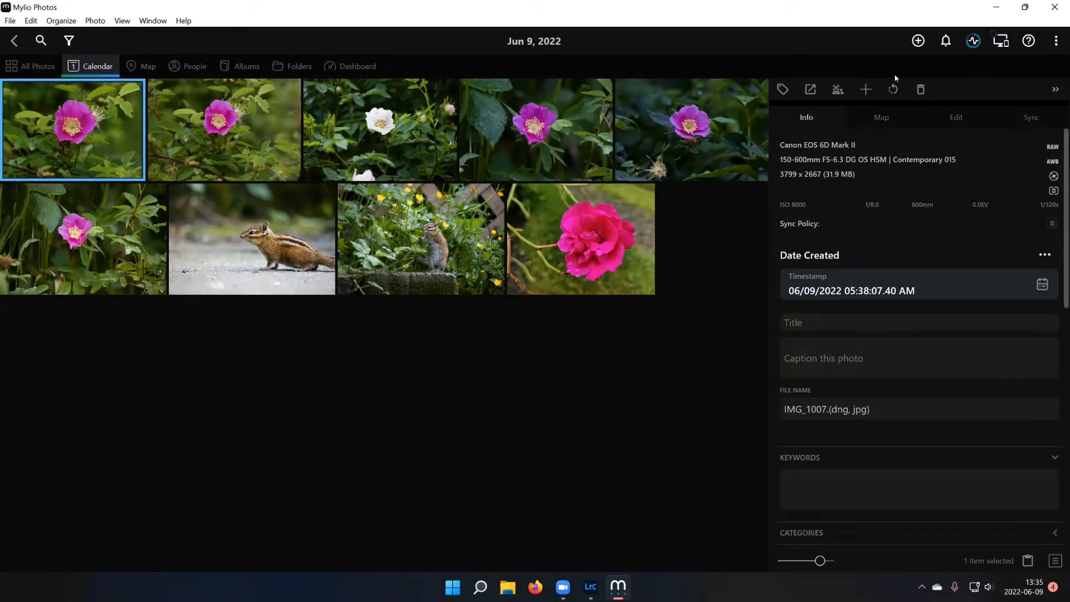
mouse_move(887, 69)
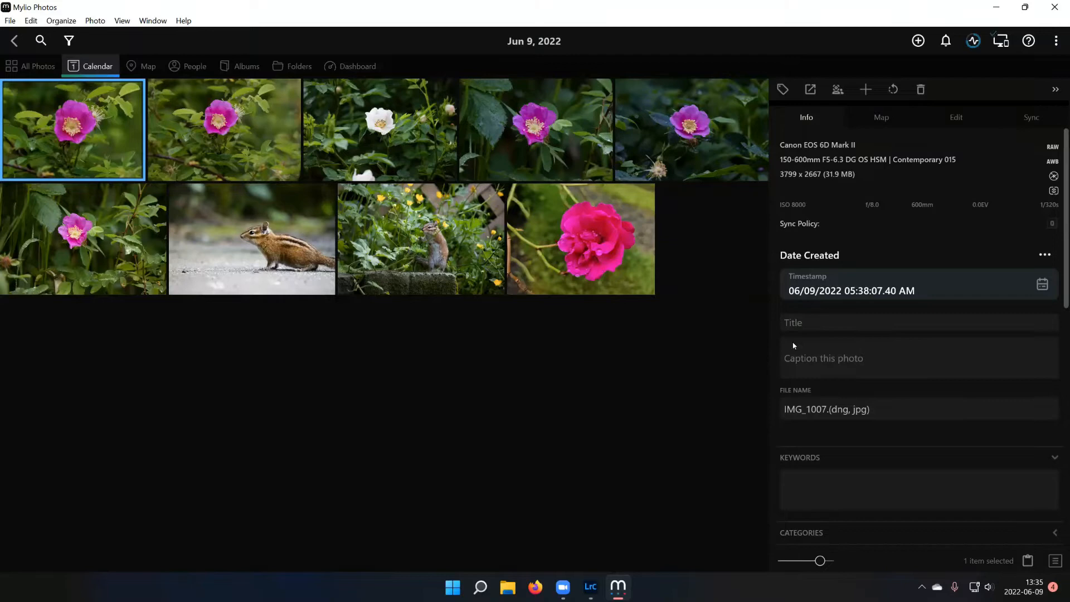
mouse_move(856, 419)
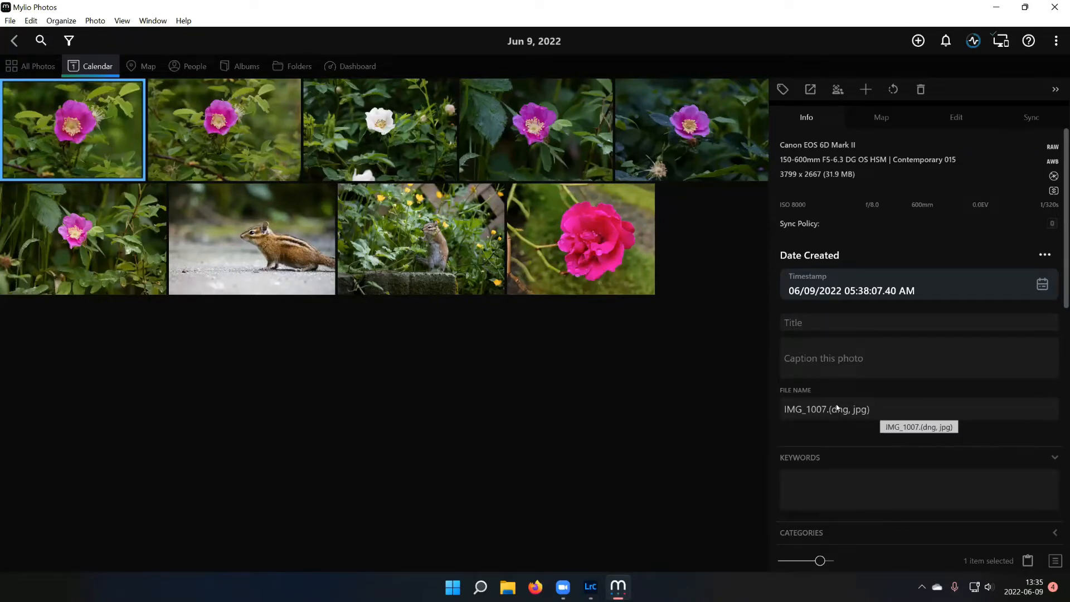
mouse_move(726, 341)
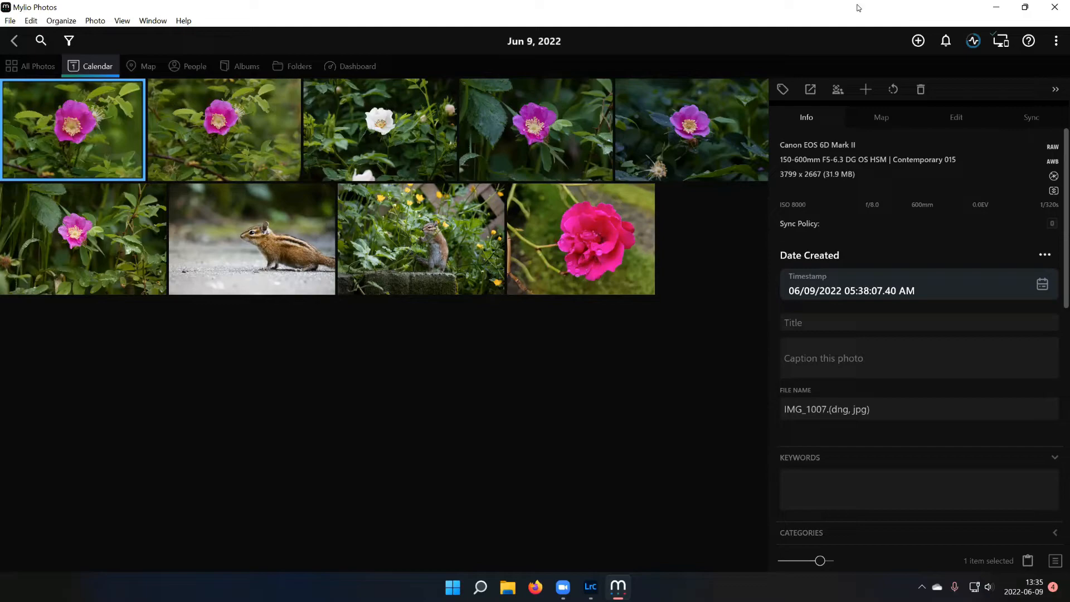
- Minimize Mylio after confirming IMG_1007's JPG version, returning to Lightroom's grid
left_click(590, 587)
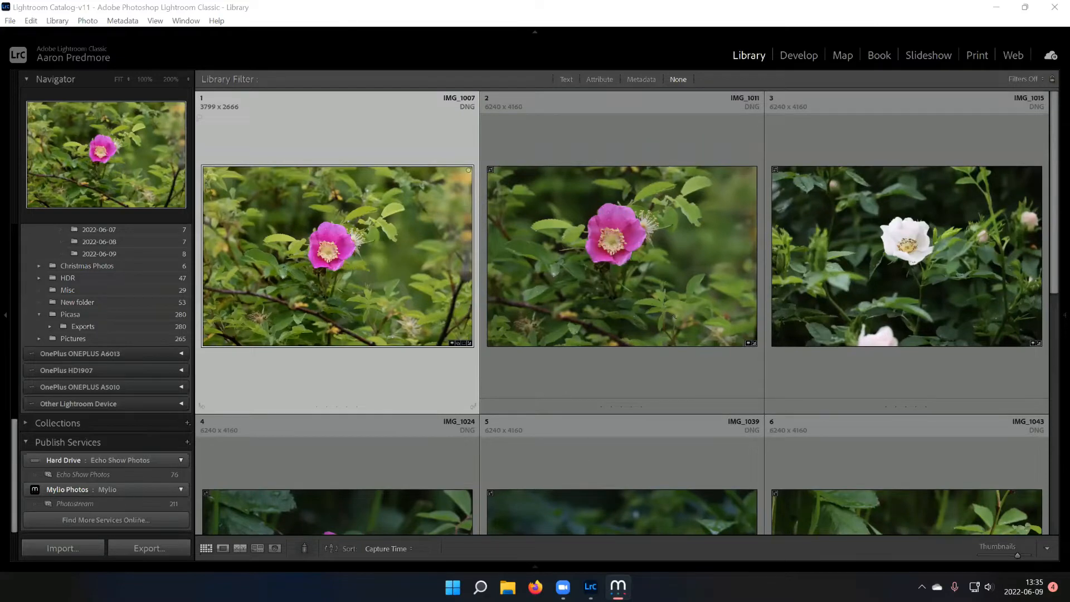
- Give rose IMG_1007 the Adobe Monochrome profile and publish it to Mylio Photos
left_click(797, 55)
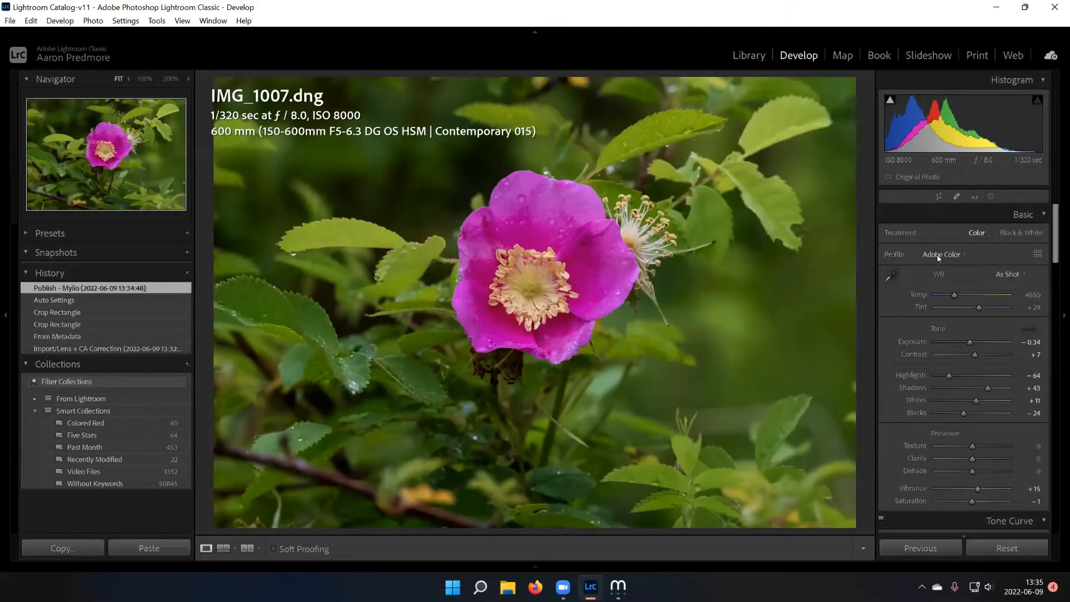
left_click(942, 254)
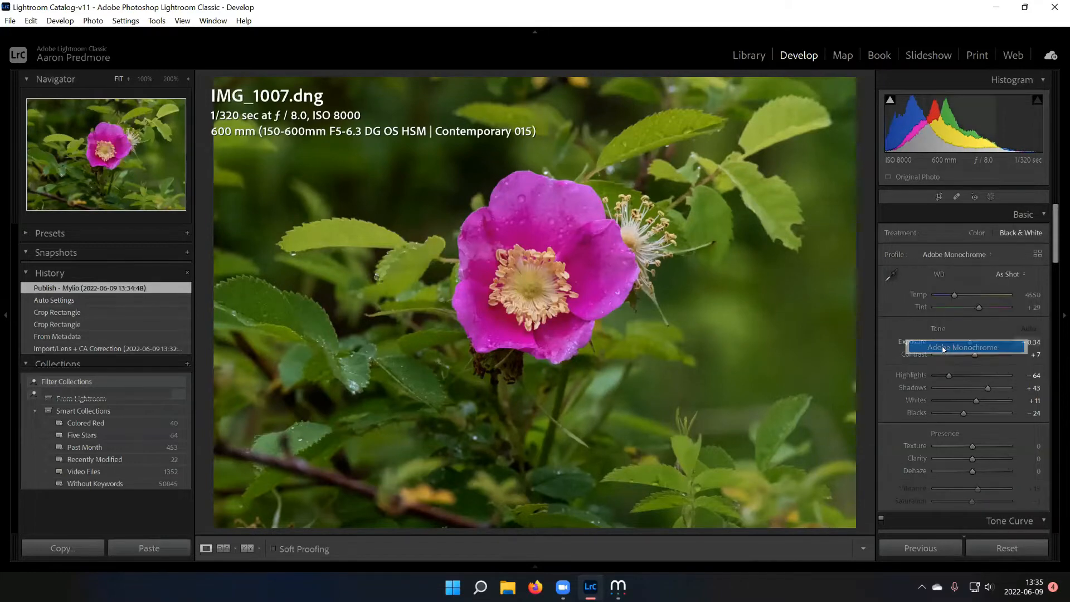
left_click(964, 347)
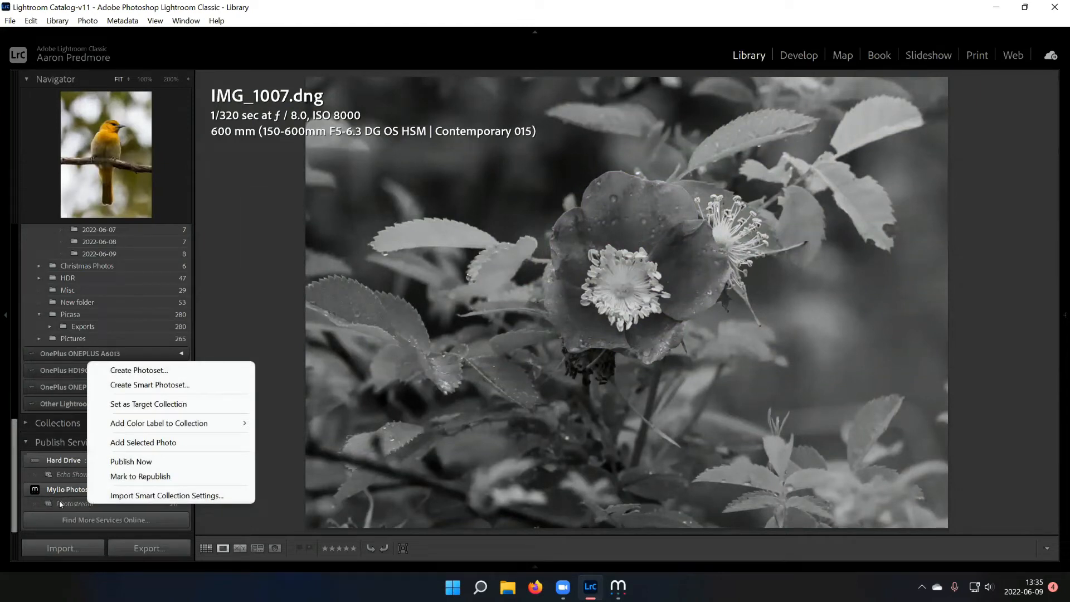
mouse_move(131, 461)
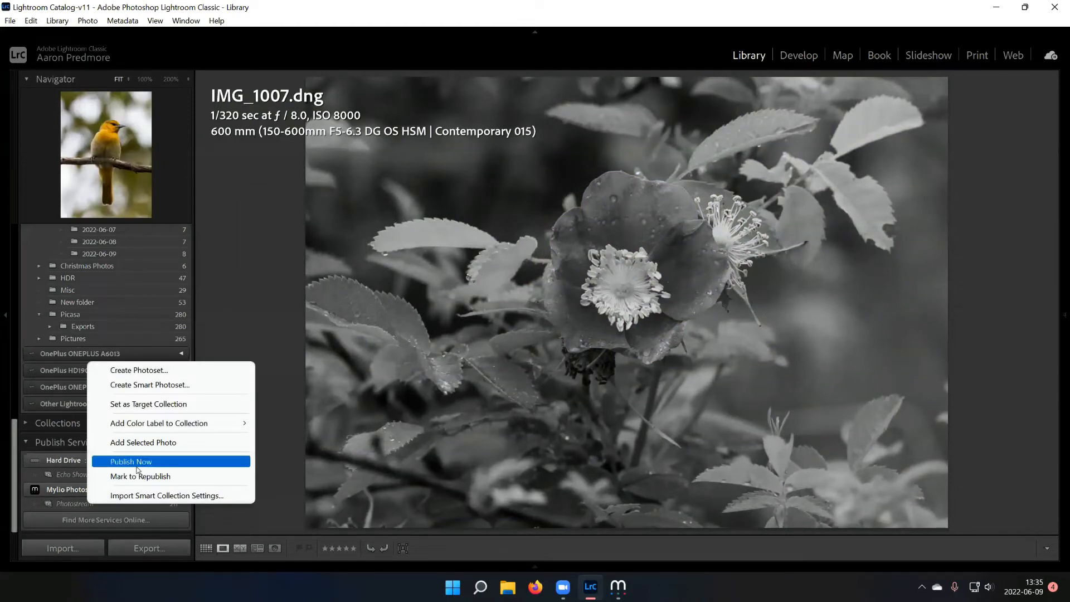
left_click(130, 462)
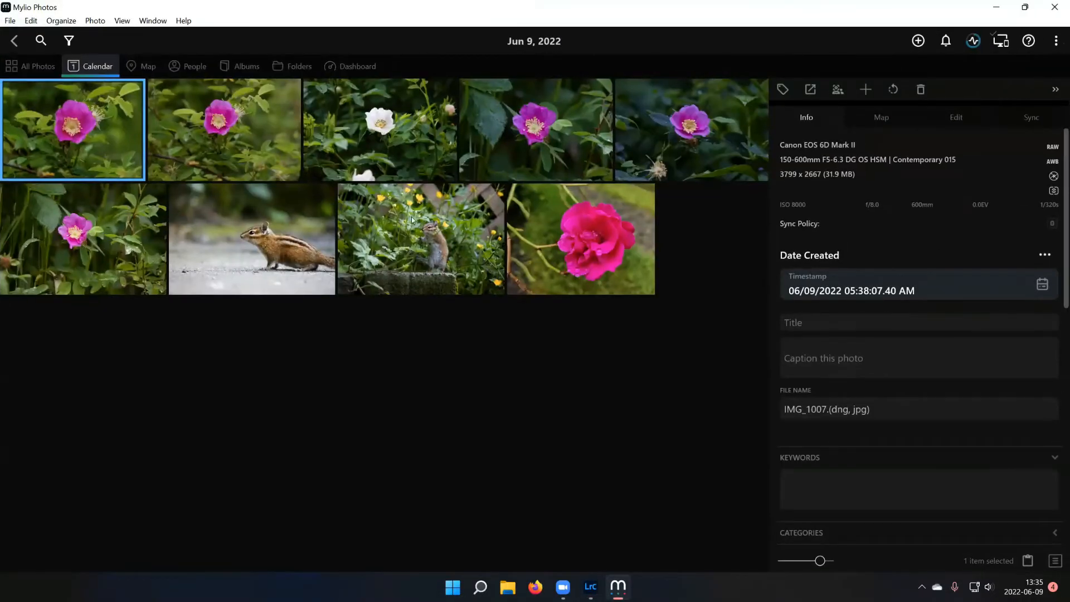
- Open IMG_1007 full size in Mylio to see the black-and-white edit, then minimize Mylio
double_click(73, 129)
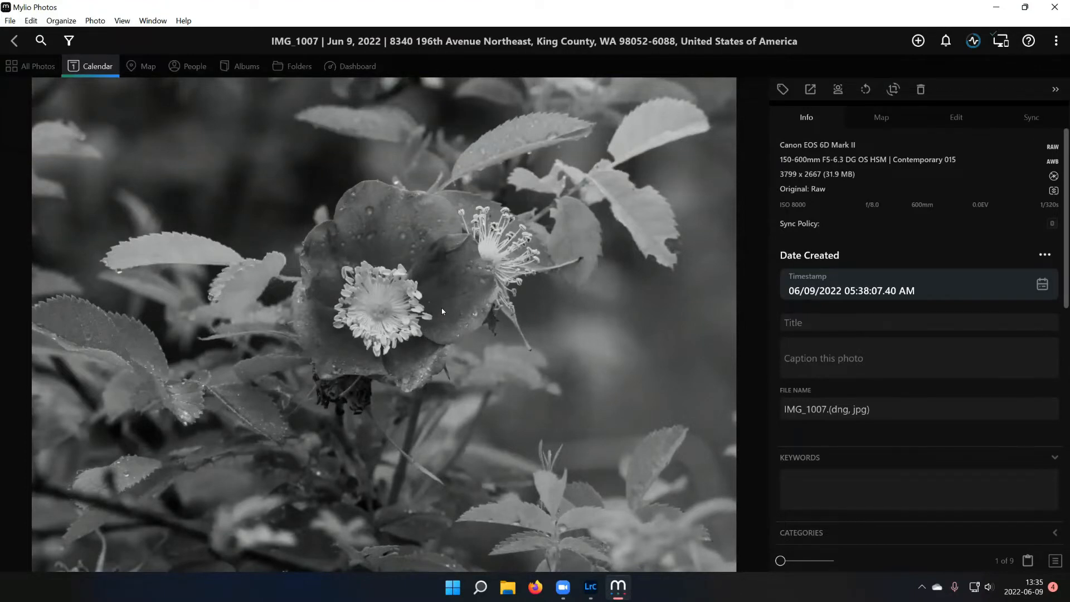
mouse_move(948, 13)
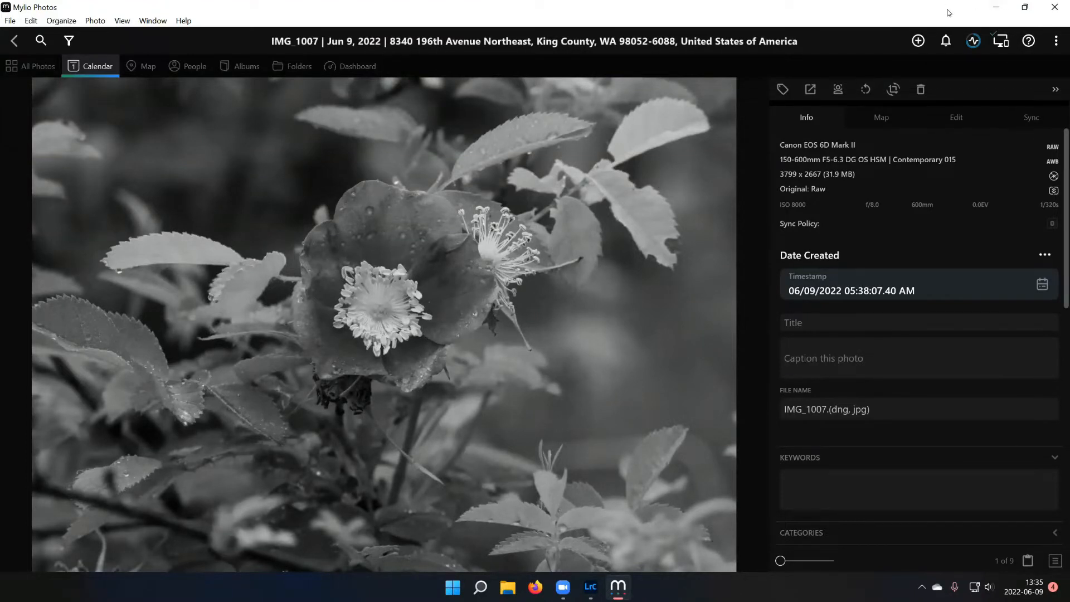
left_click(589, 592)
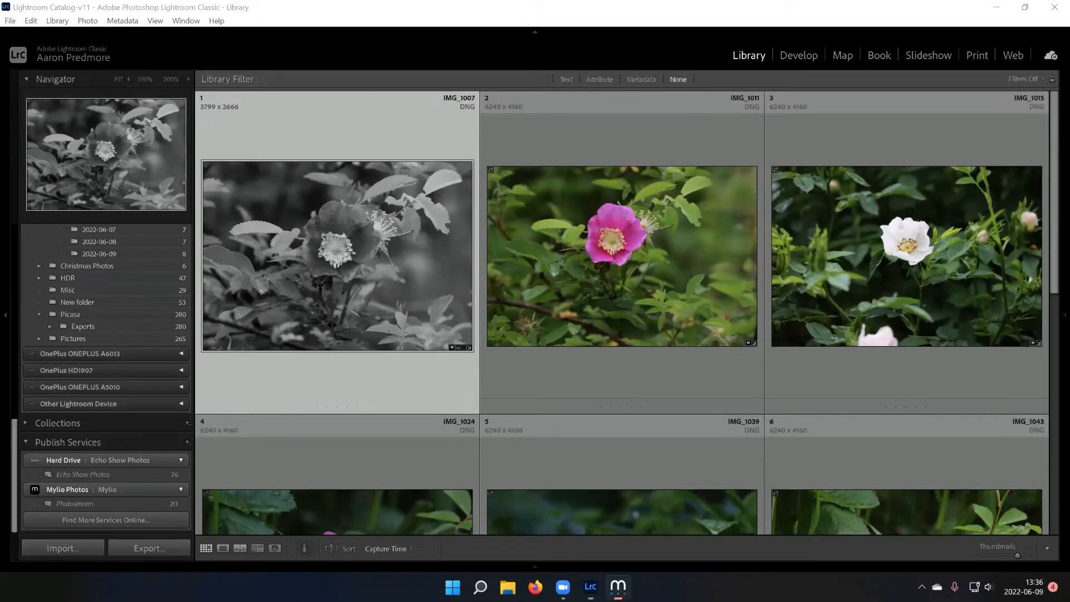
- Permanently delete the pink rose photo IMG_1011 from the June 9 photos, then view IMG_1015
left_click(616, 586)
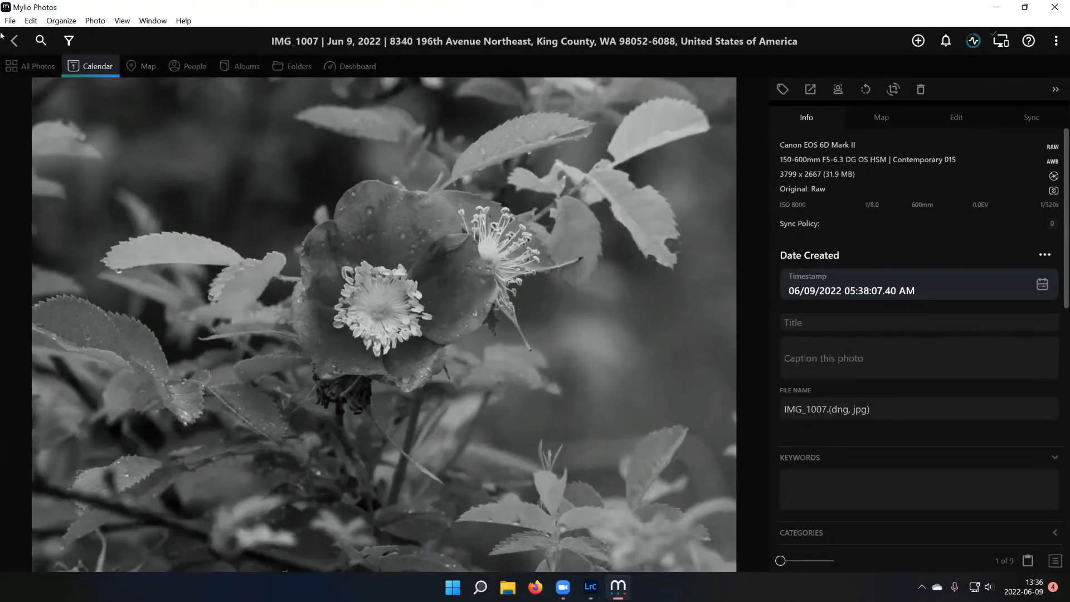
left_click(15, 41)
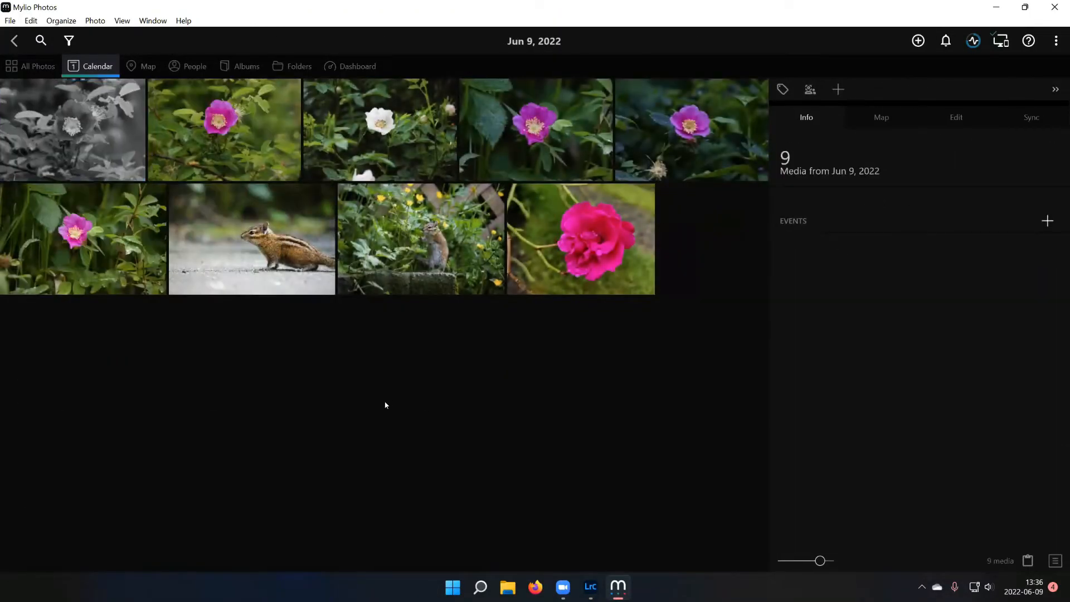
left_click(223, 130)
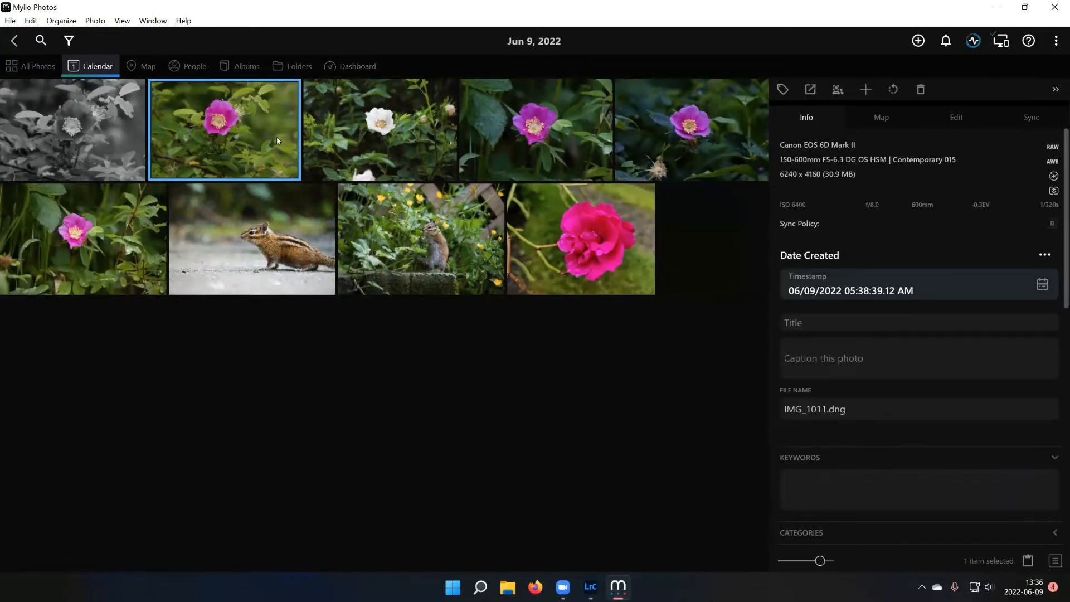
double_click(224, 130)
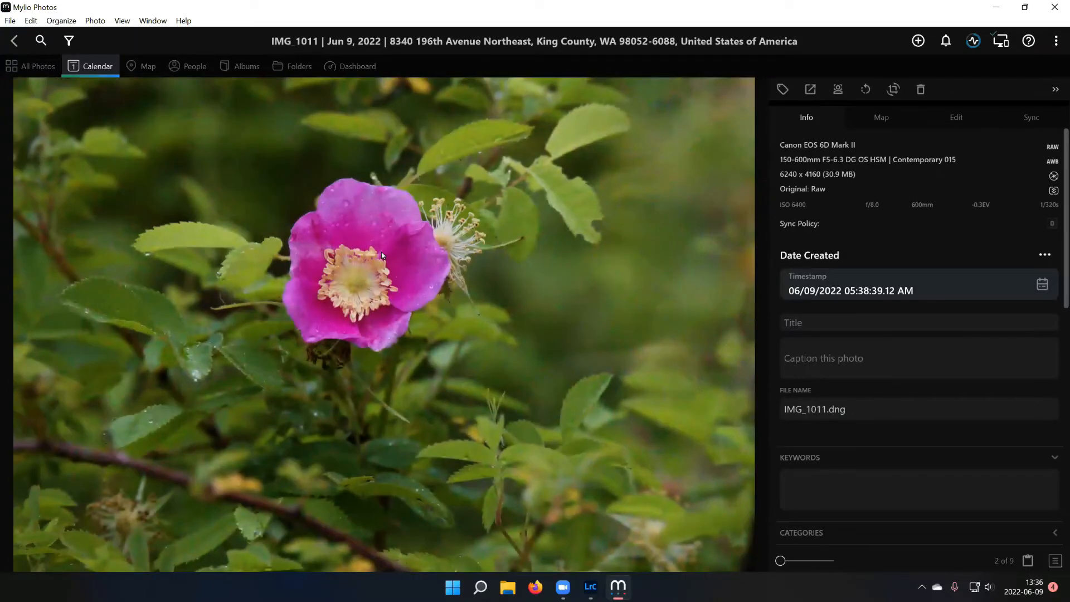
left_click(920, 89)
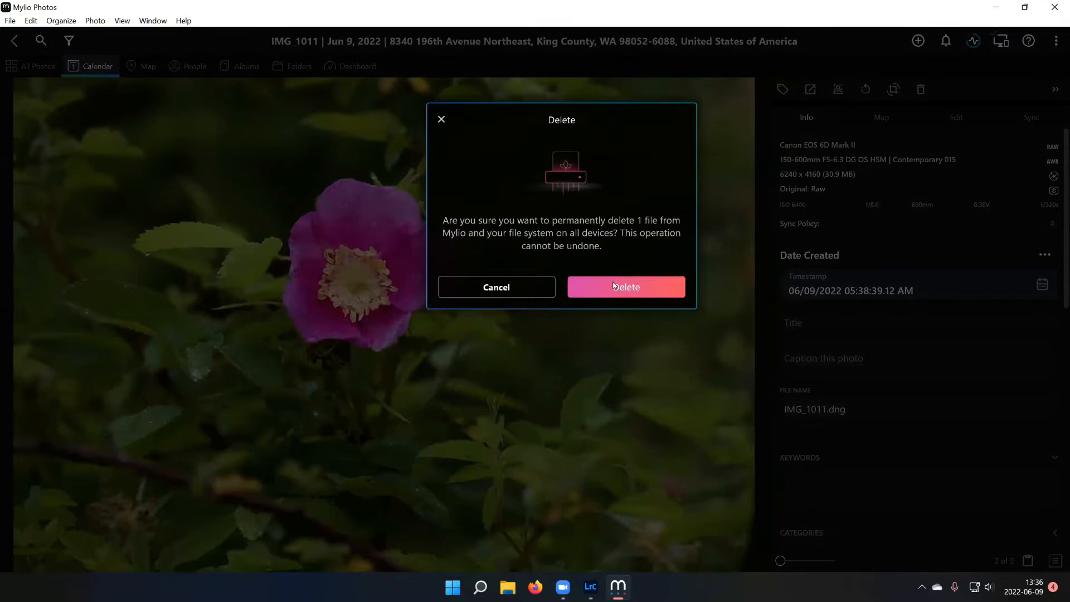
left_click(496, 287)
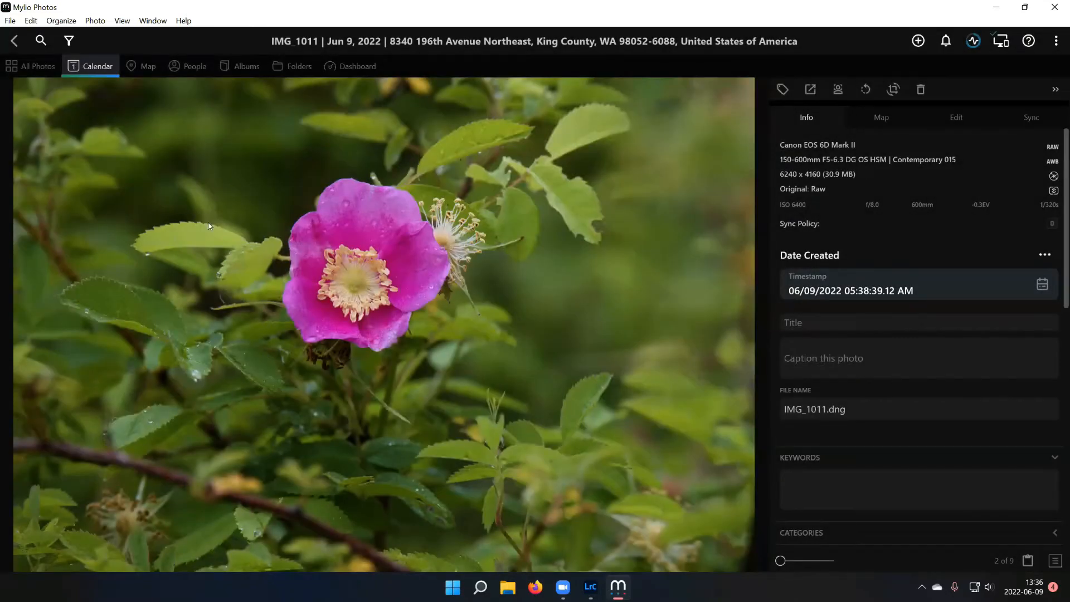
key("Right")
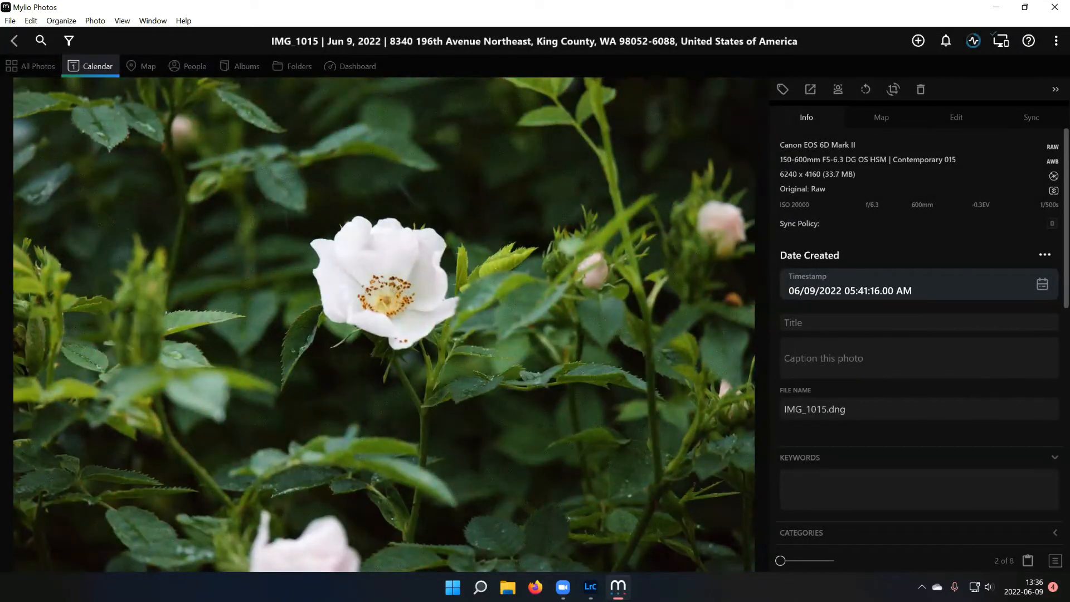
- Synchronize the 2022-06-09 folder in Lightroom Classic to remove the missing IMG_1011
left_click(589, 586)
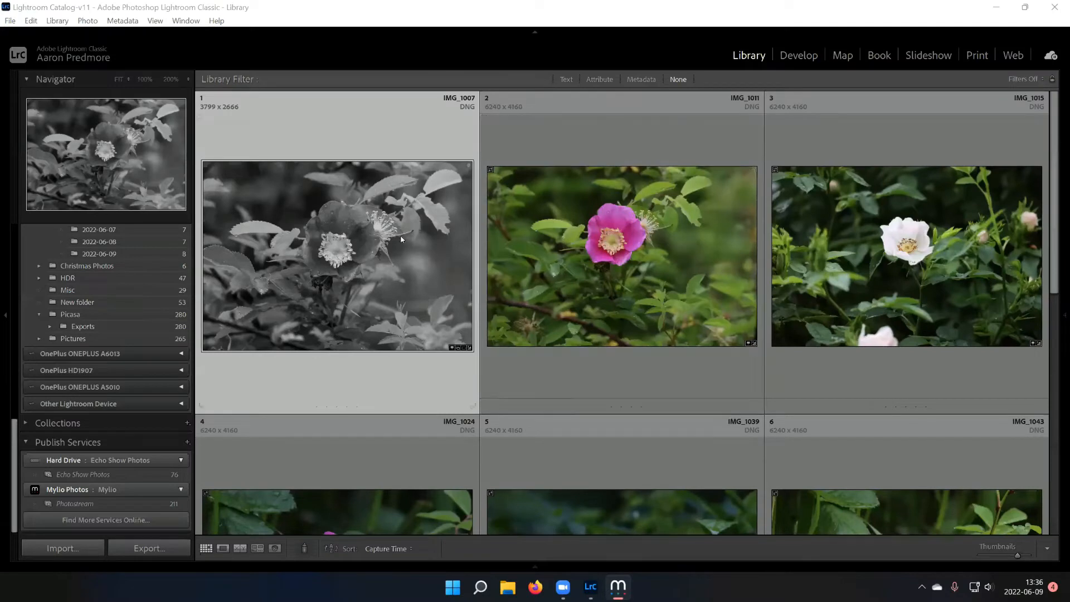
mouse_move(108, 376)
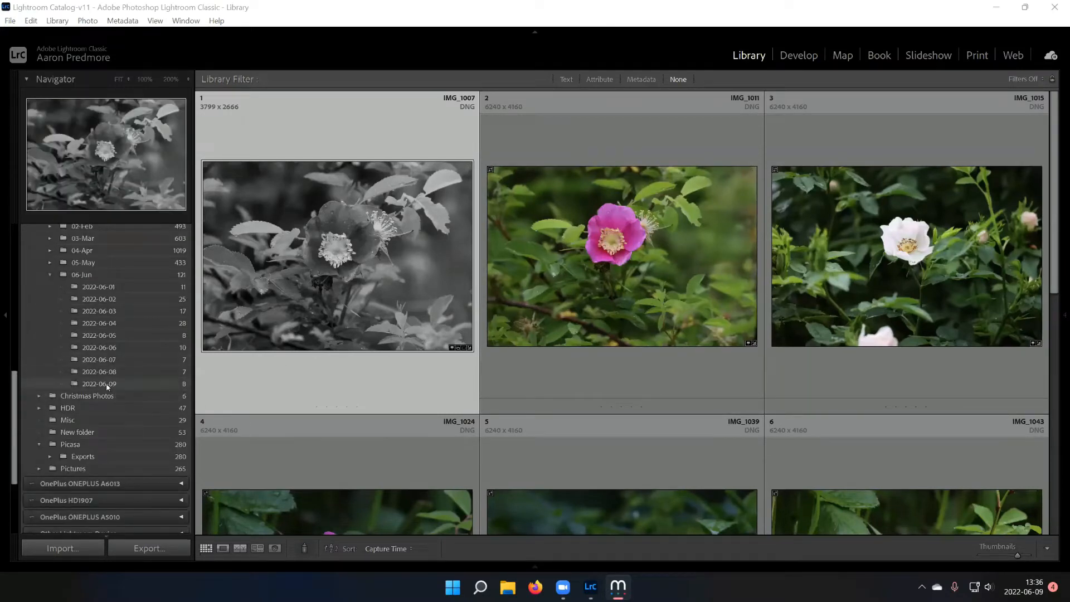
right_click(100, 383)
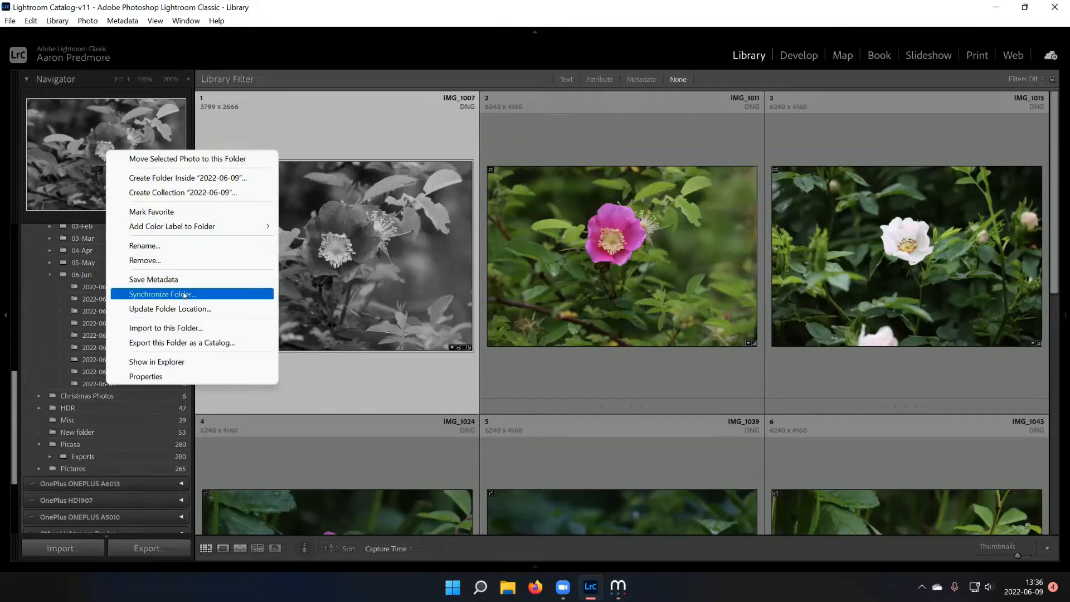
left_click(162, 293)
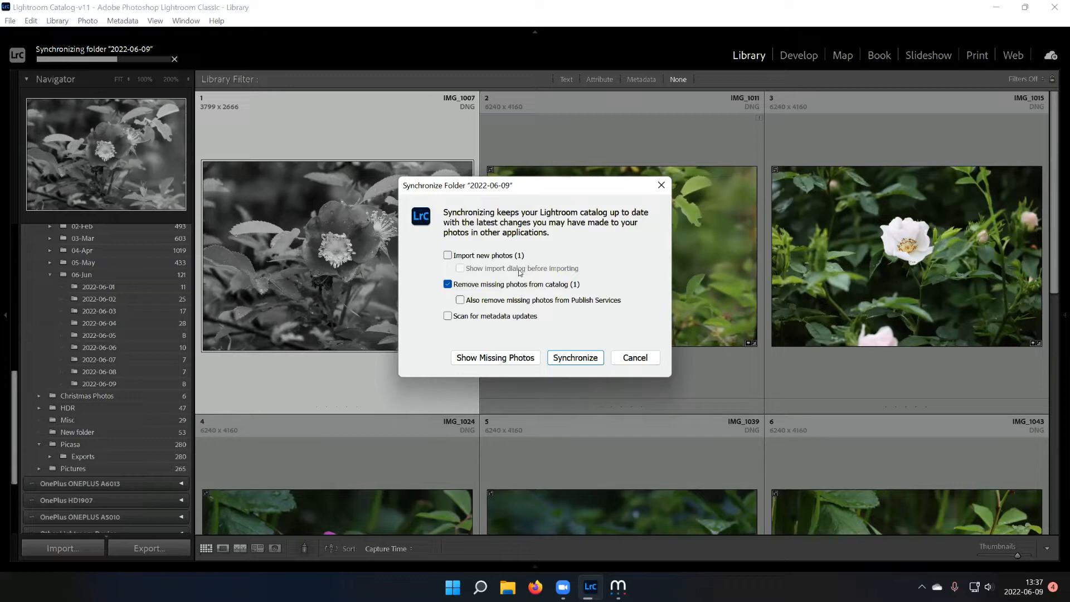
mouse_move(295, 257)
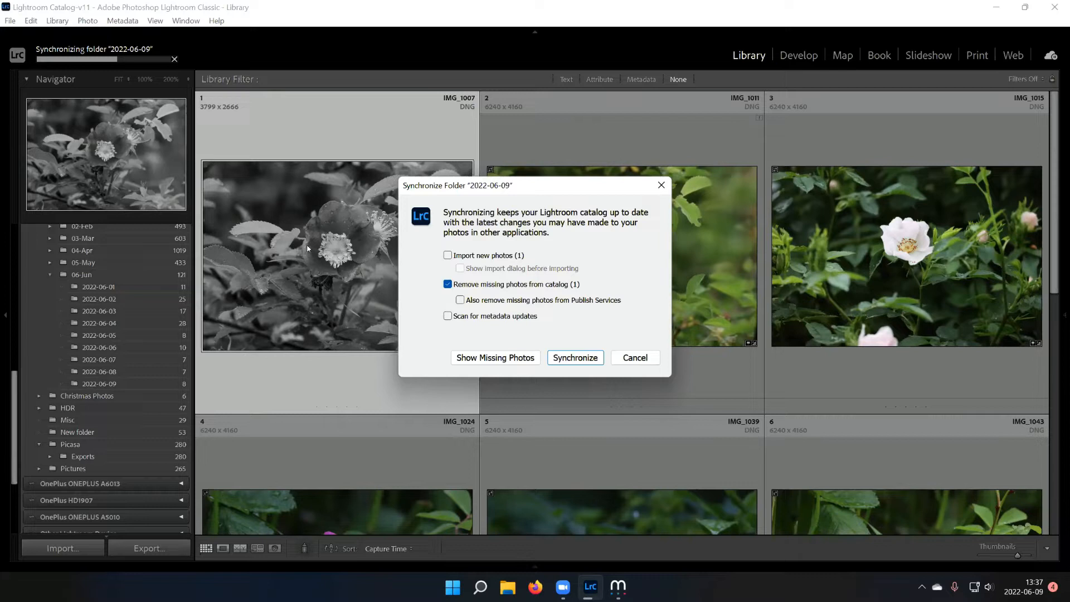
mouse_move(363, 298)
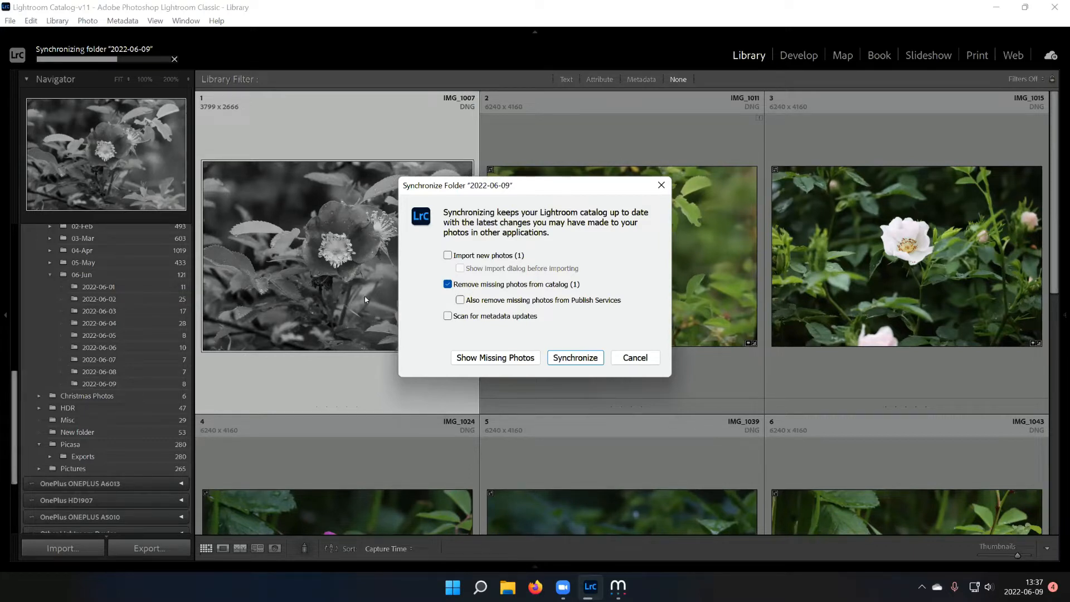
mouse_move(516, 289)
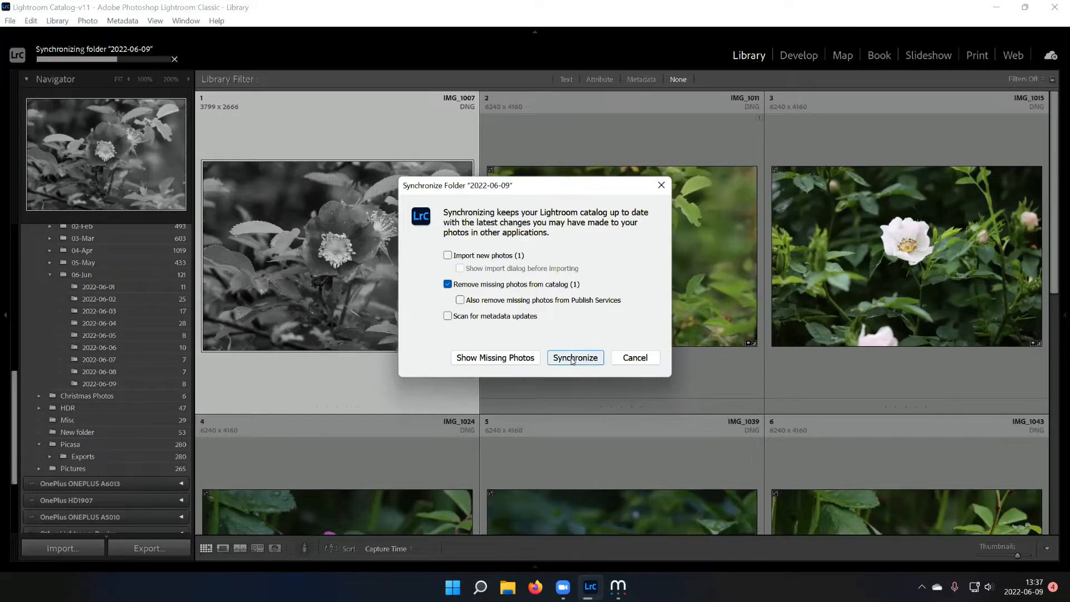
left_click(575, 358)
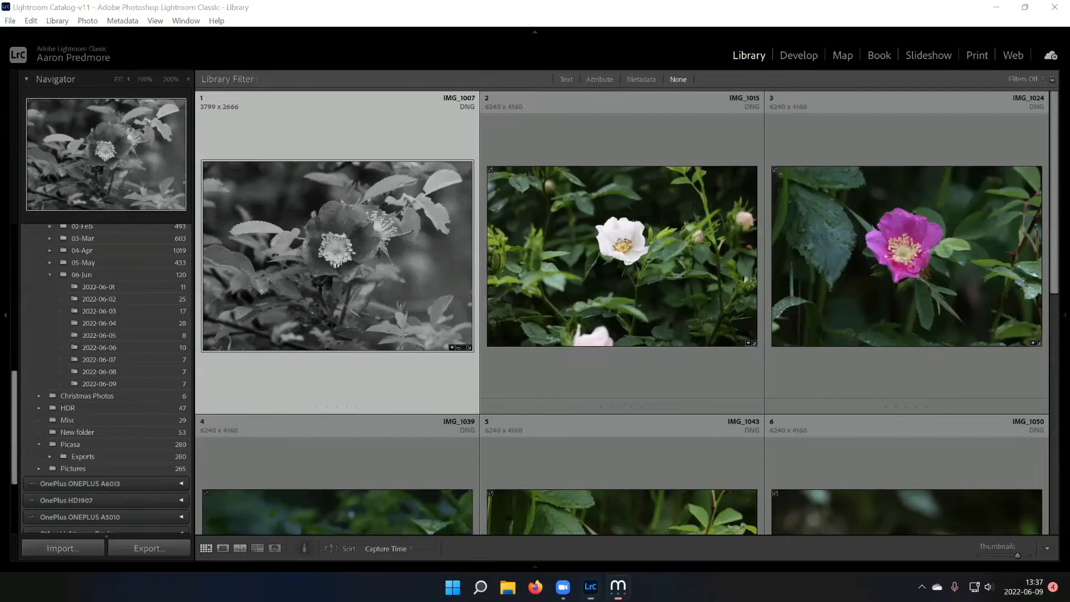
- Bring up Synchronize Folder for the 06-Jun folder and dismiss it
left_click(616, 586)
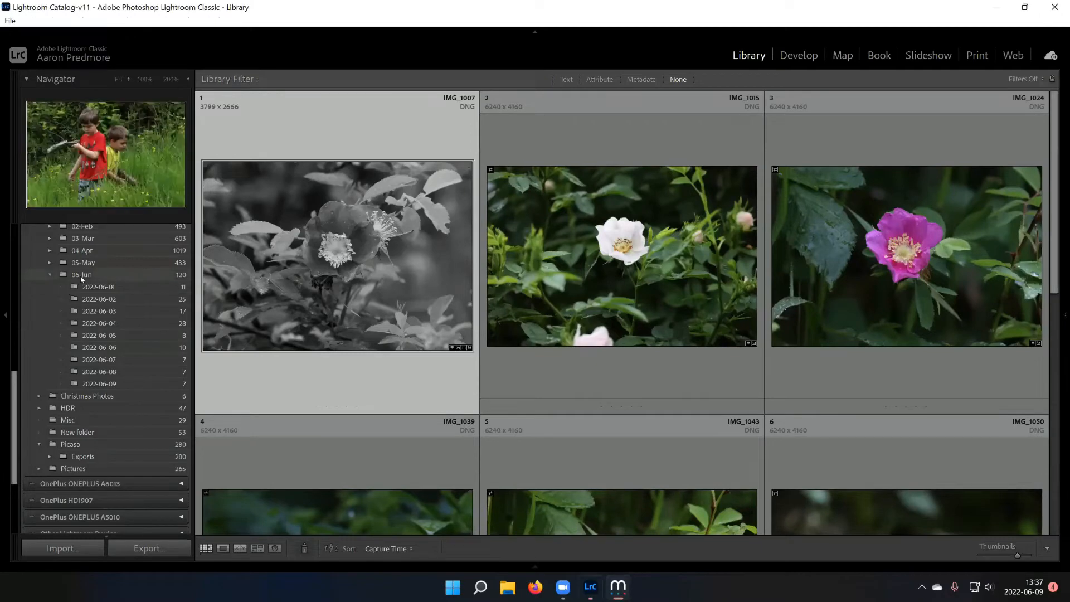
right_click(77, 432)
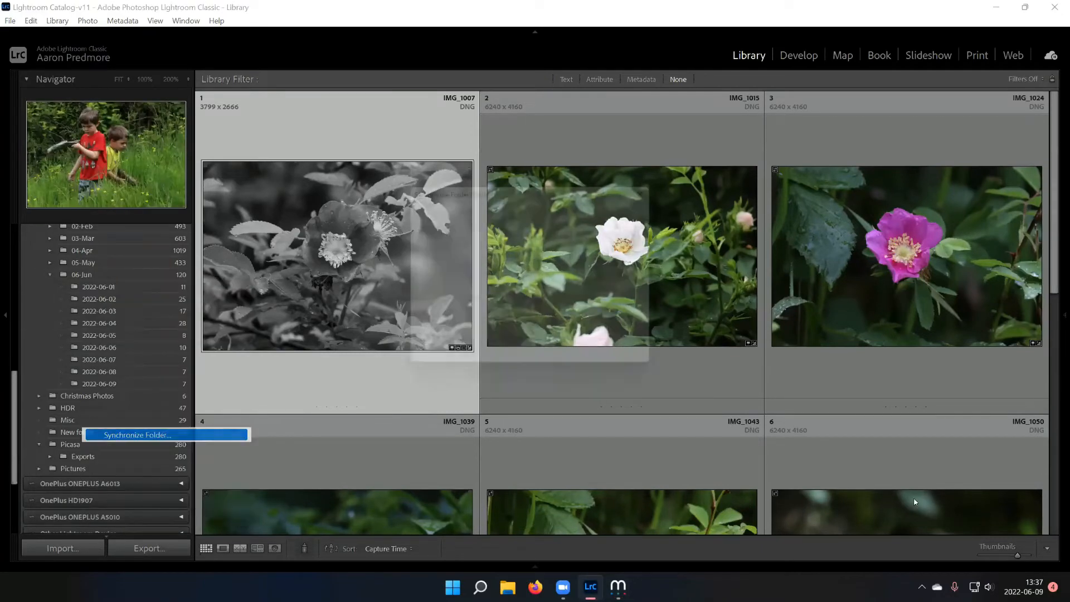
left_click(137, 435)
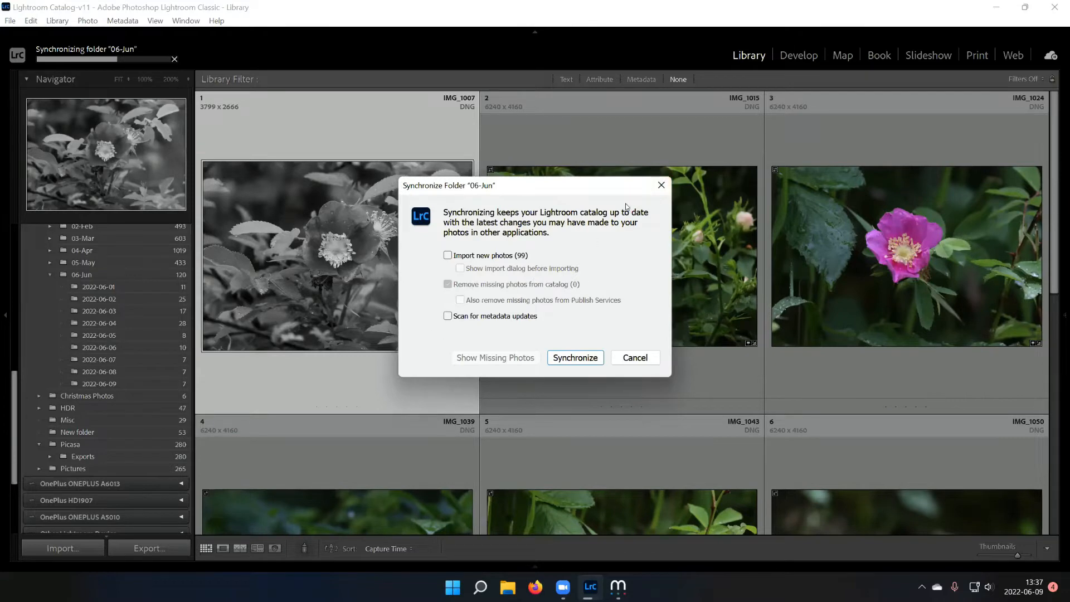
left_click(574, 357)
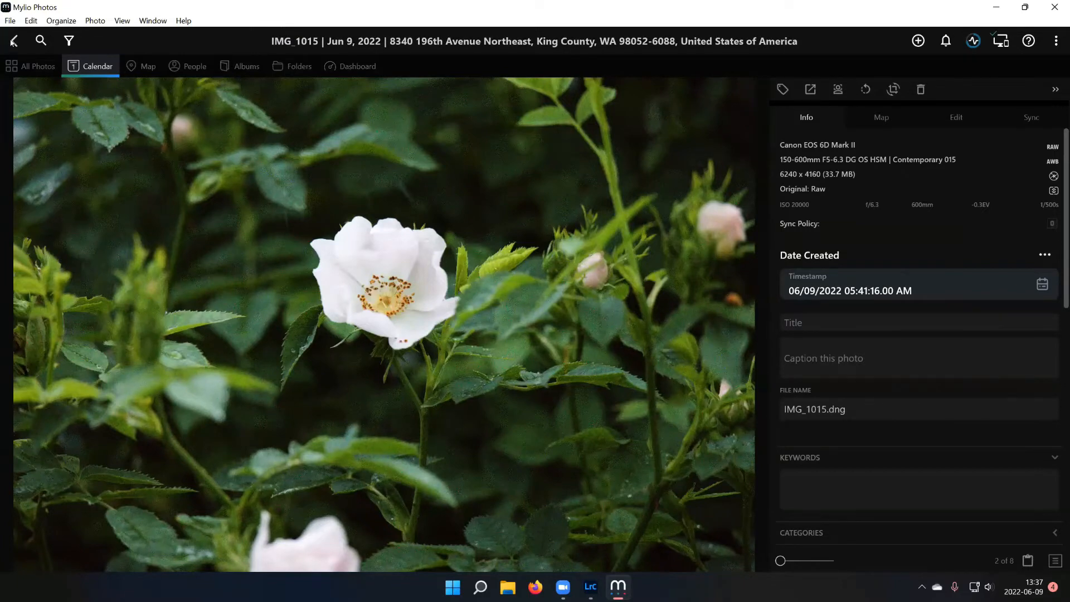
- Open the bright pink rose photo from the June 9 grid in Adobe Lightroom Classic
left_click(15, 40)
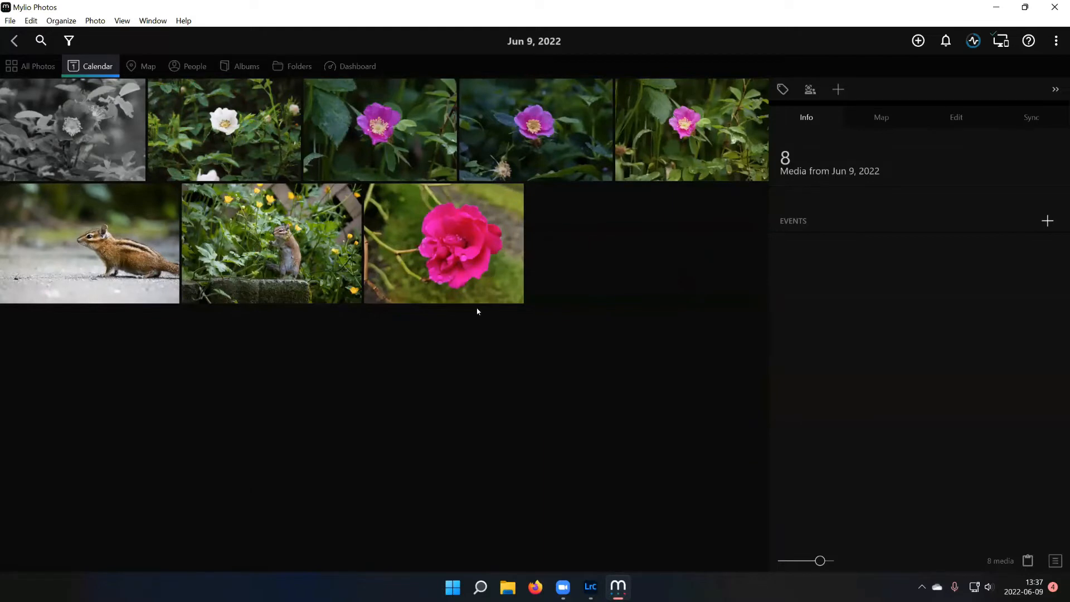
left_click(443, 243)
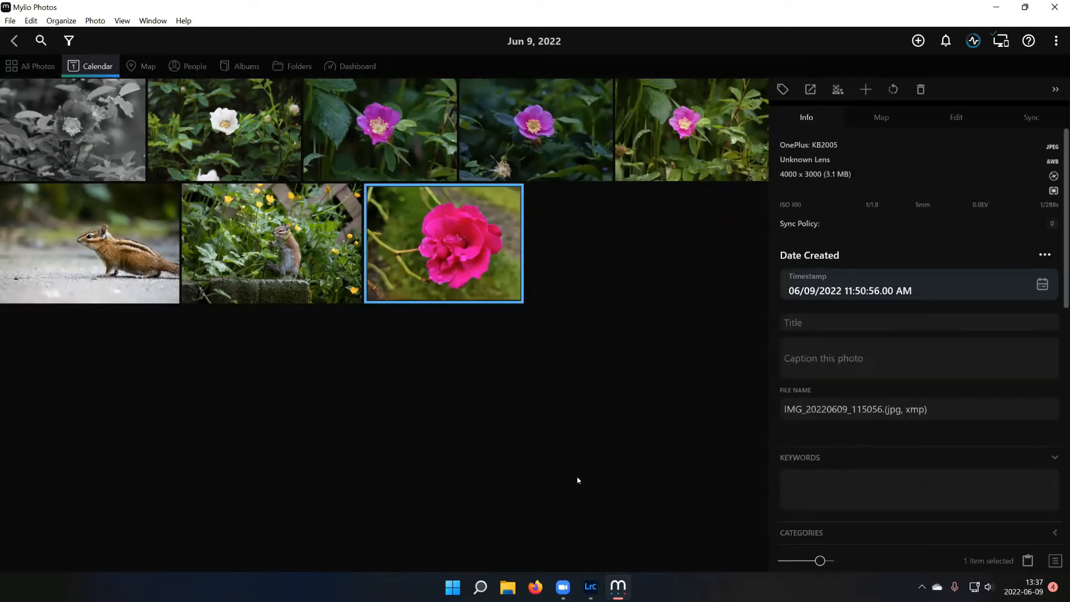
mouse_move(493, 272)
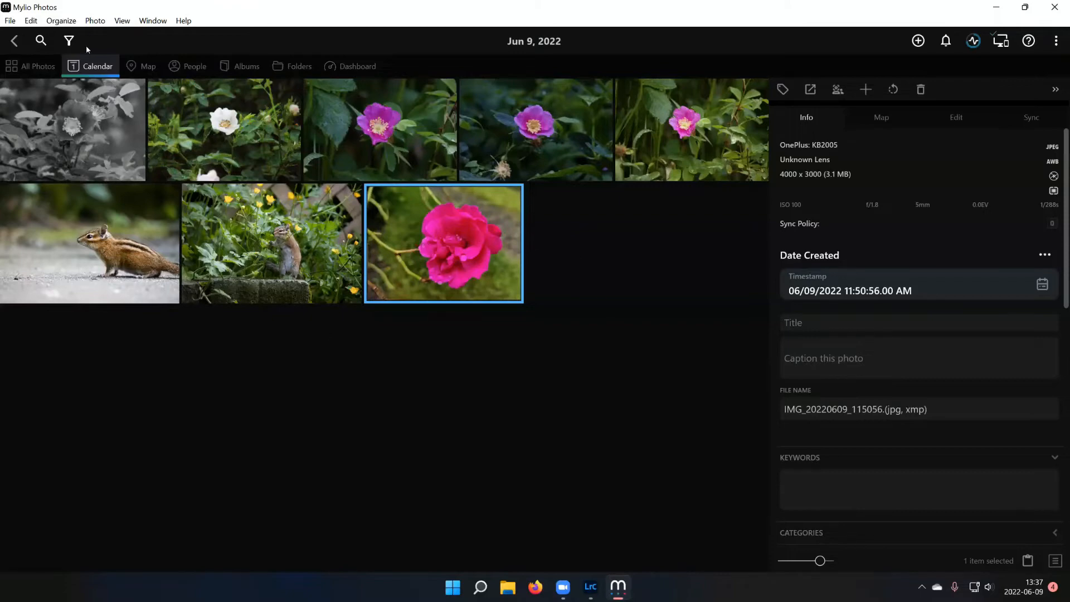
left_click(94, 21)
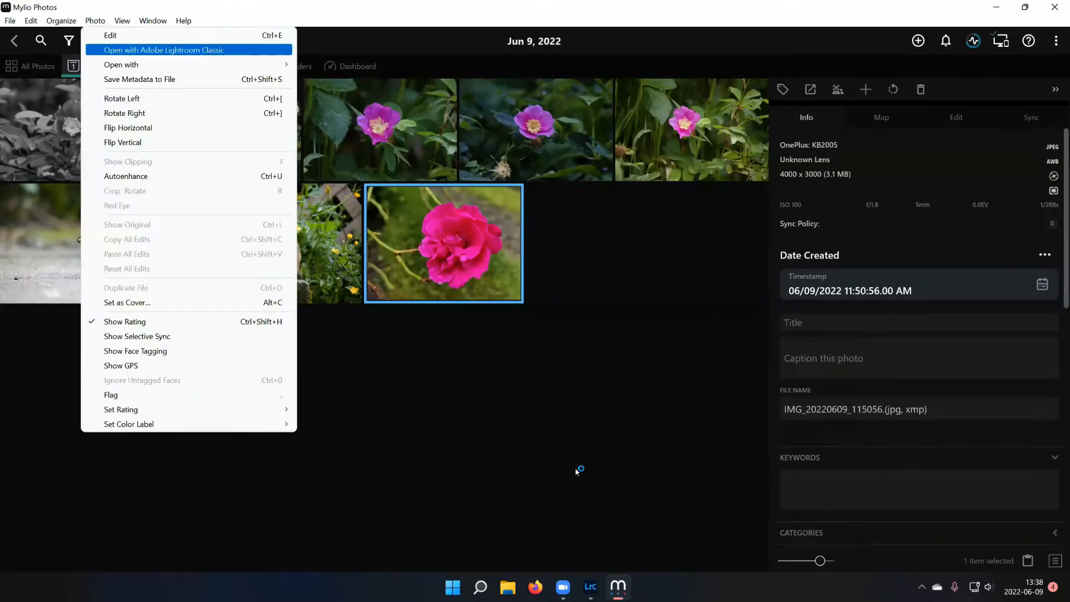
left_click(163, 49)
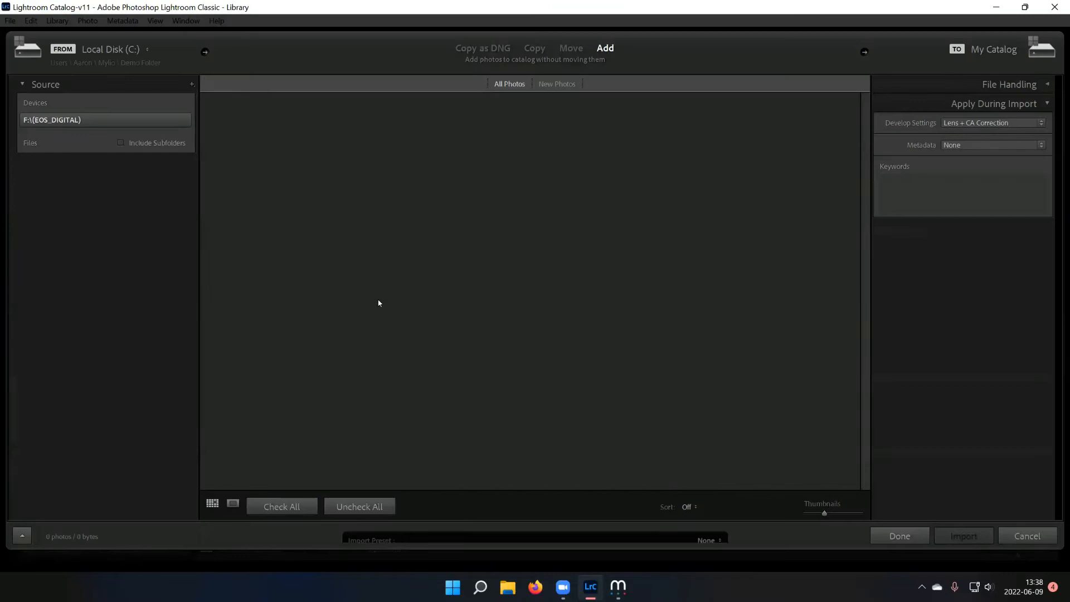
- Import the rose JPG, apply the Monochrome profile in Develop, and return to Library
left_click(73, 221)
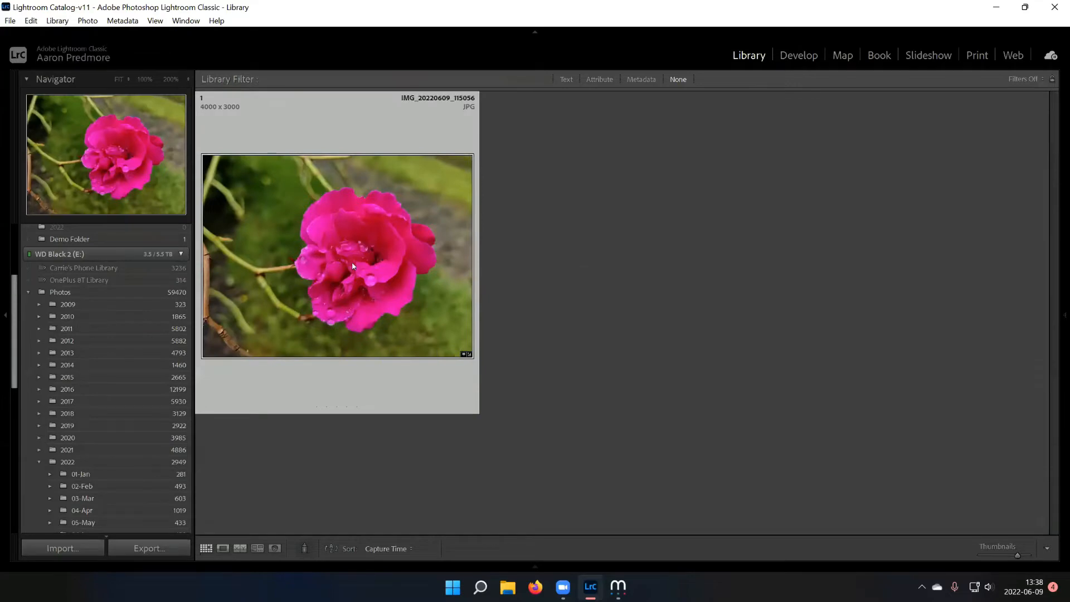
left_click(798, 55)
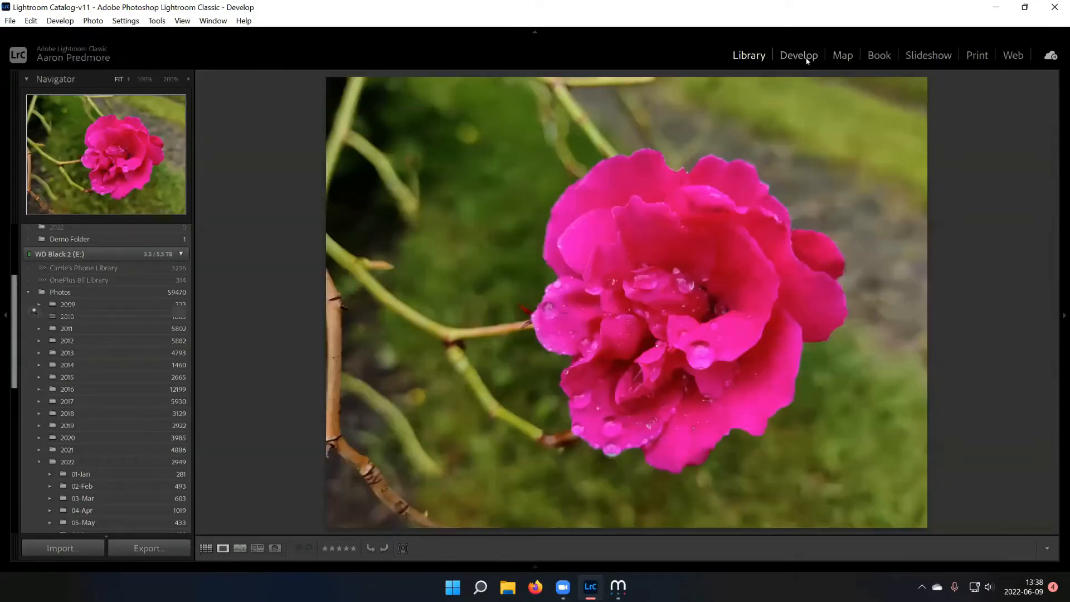
left_click(799, 55)
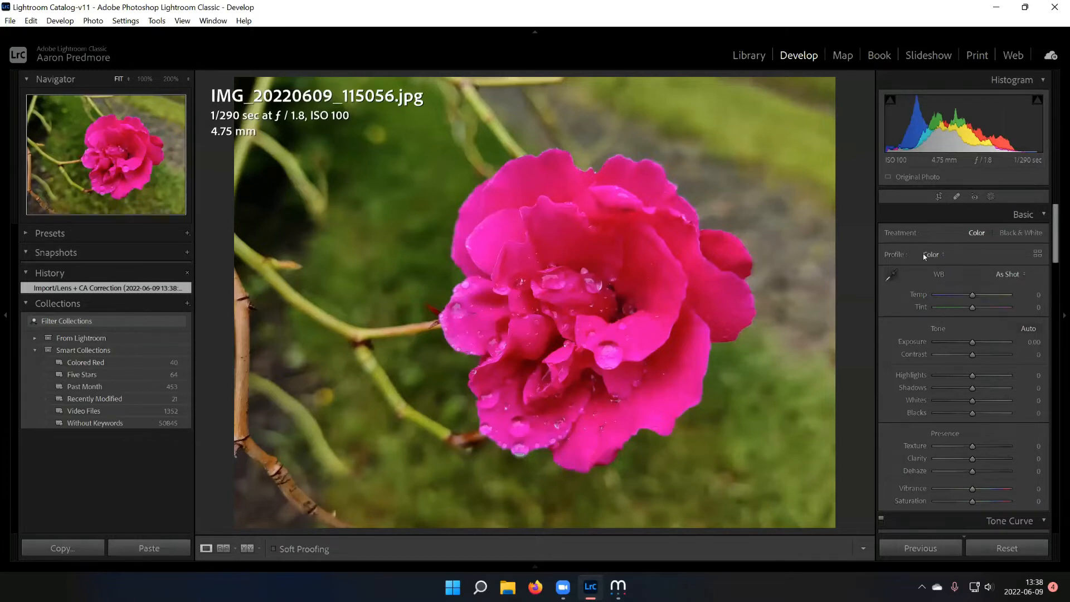
left_click(931, 254)
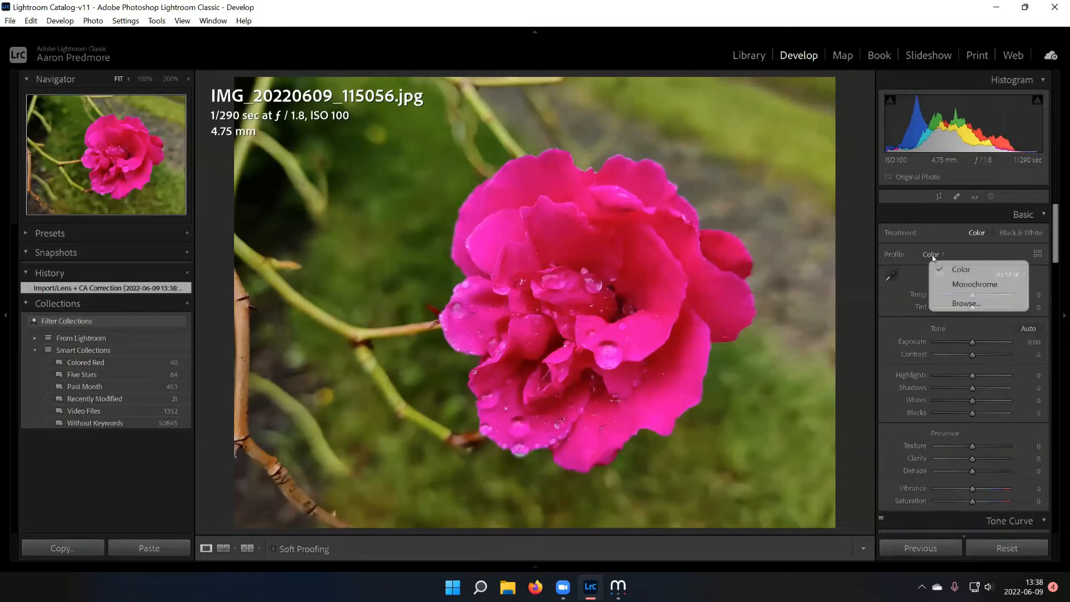
left_click(974, 283)
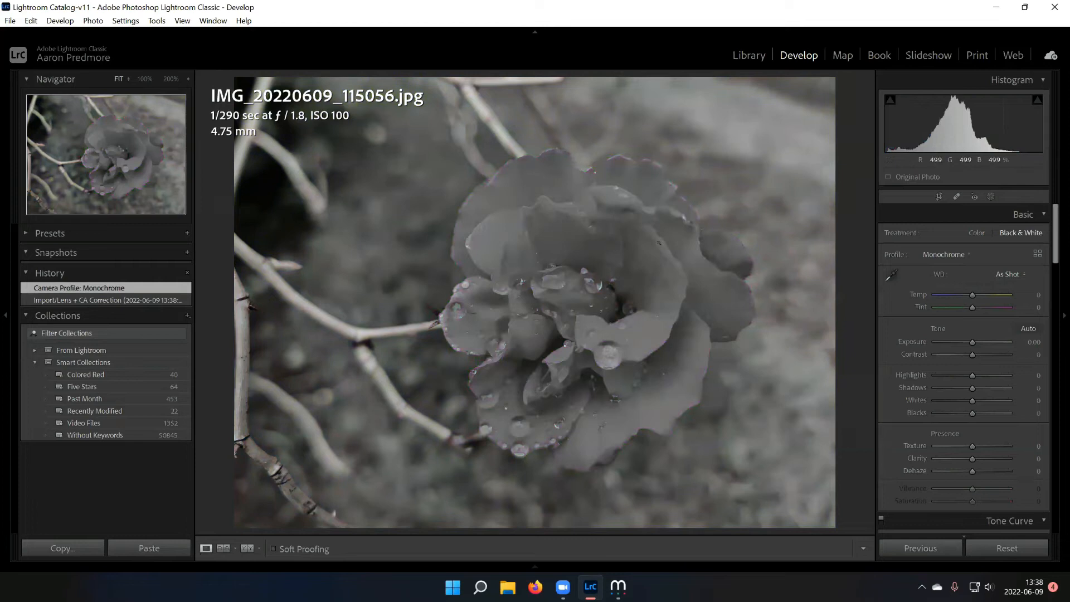
left_click(748, 56)
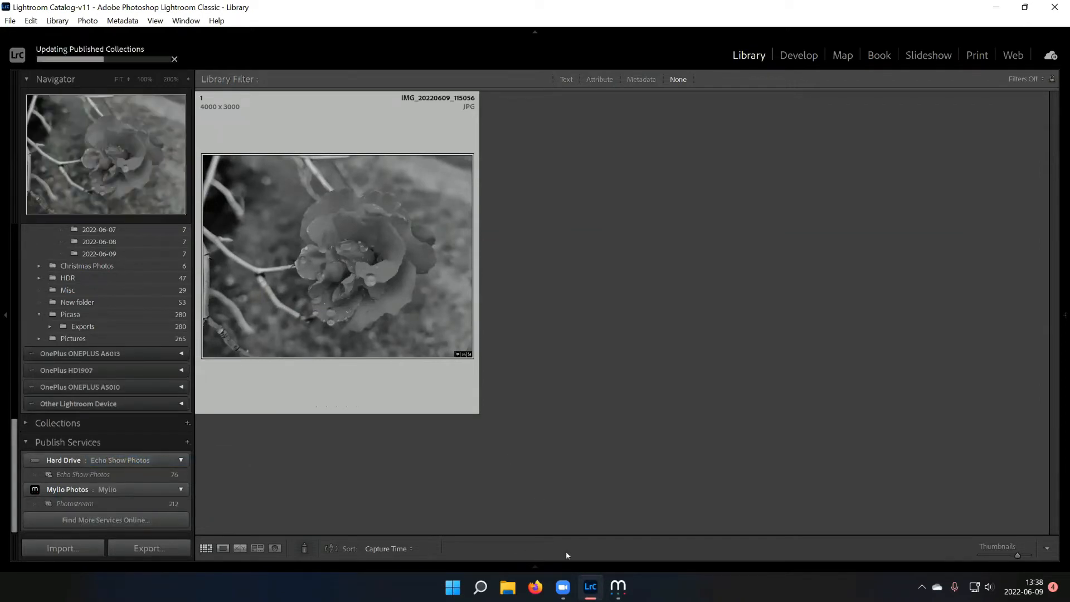
- Return to Mylio and select the black-and-white rose thumbnail among the June 9 photos
left_click(616, 587)
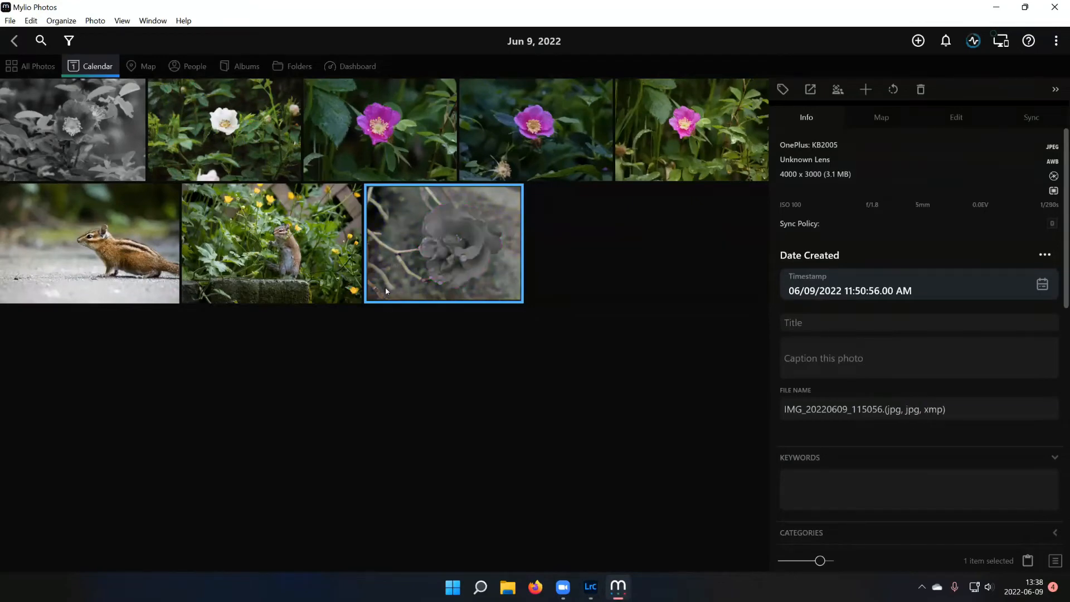
mouse_move(380, 375)
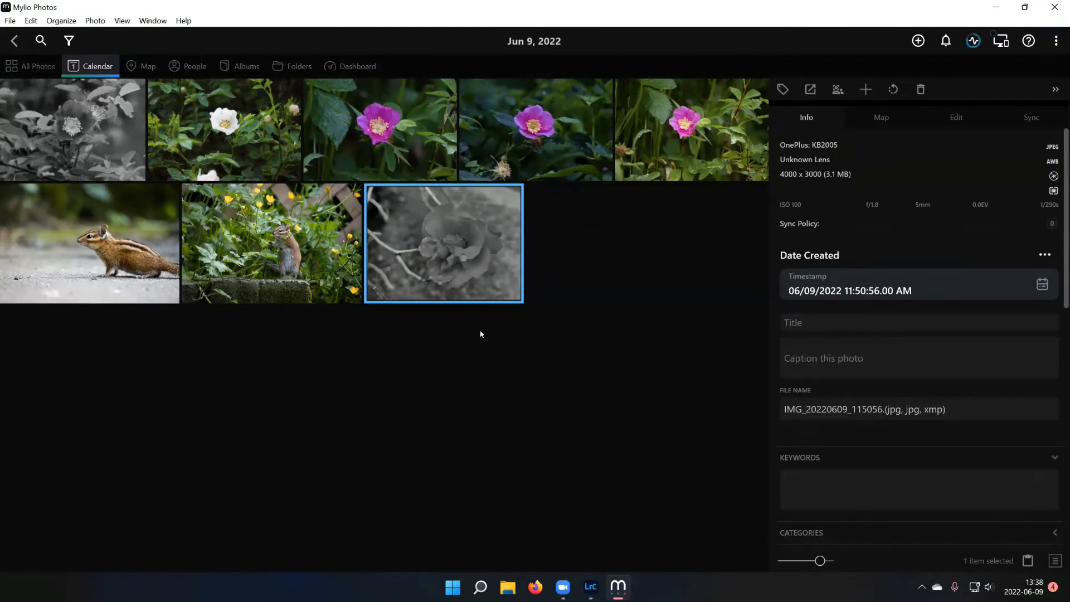
mouse_move(602, 297)
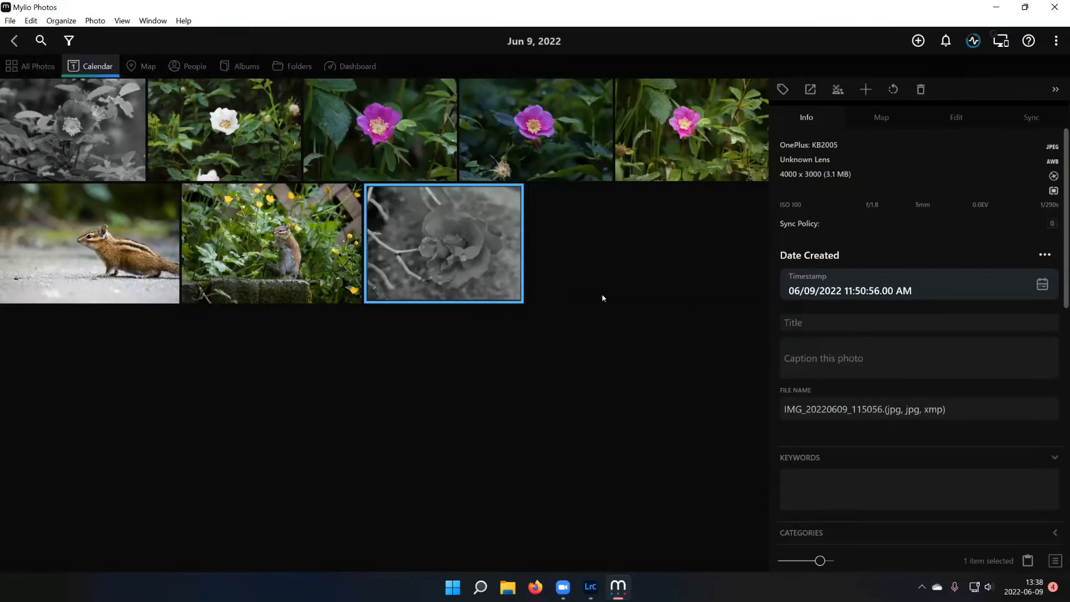
mouse_move(622, 301)
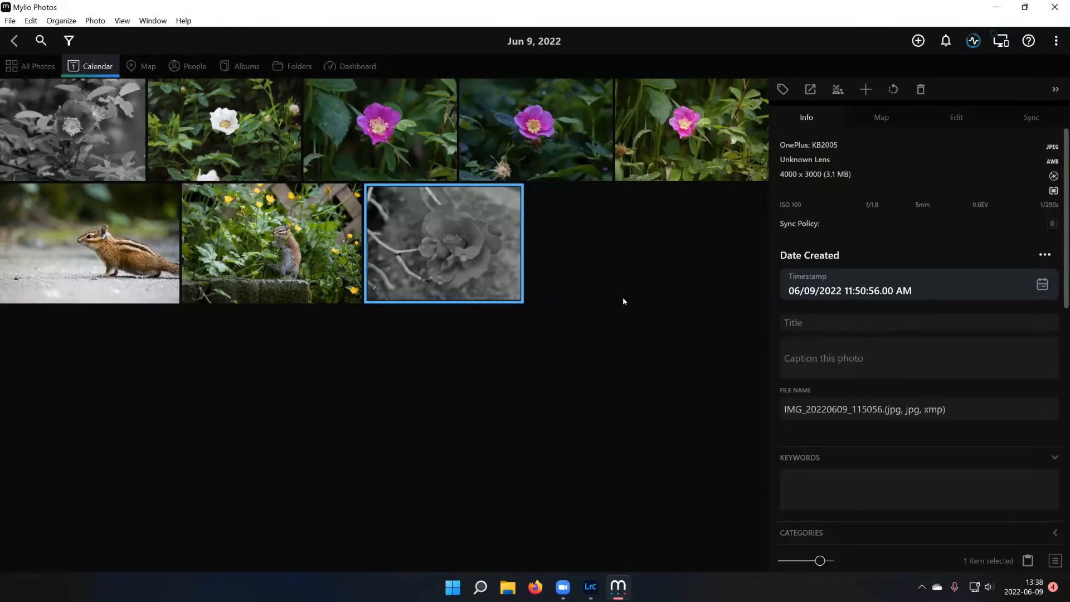
mouse_move(893, 12)
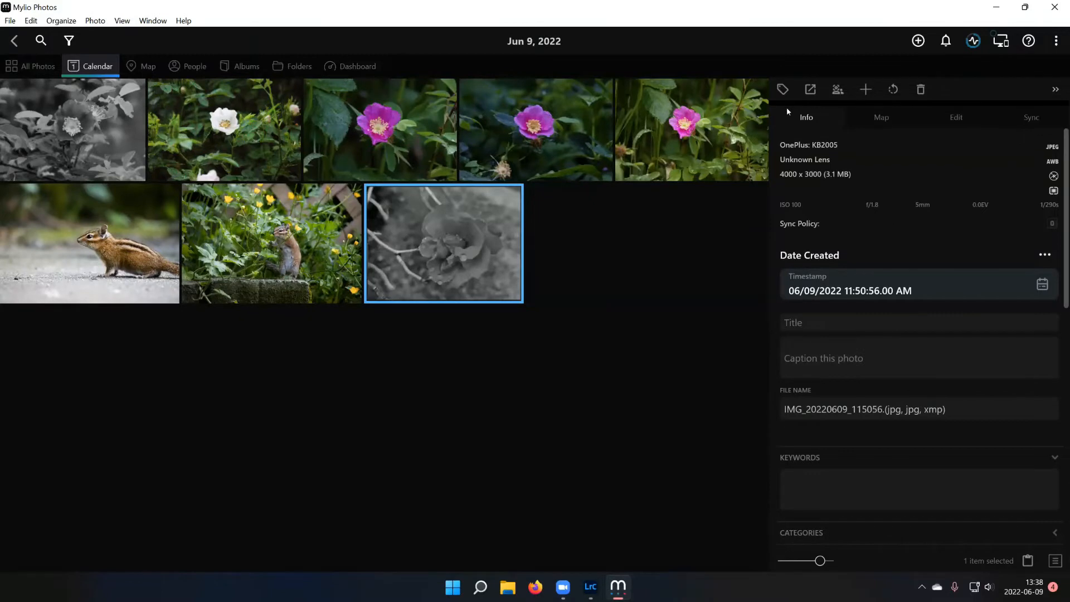
mouse_move(613, 333)
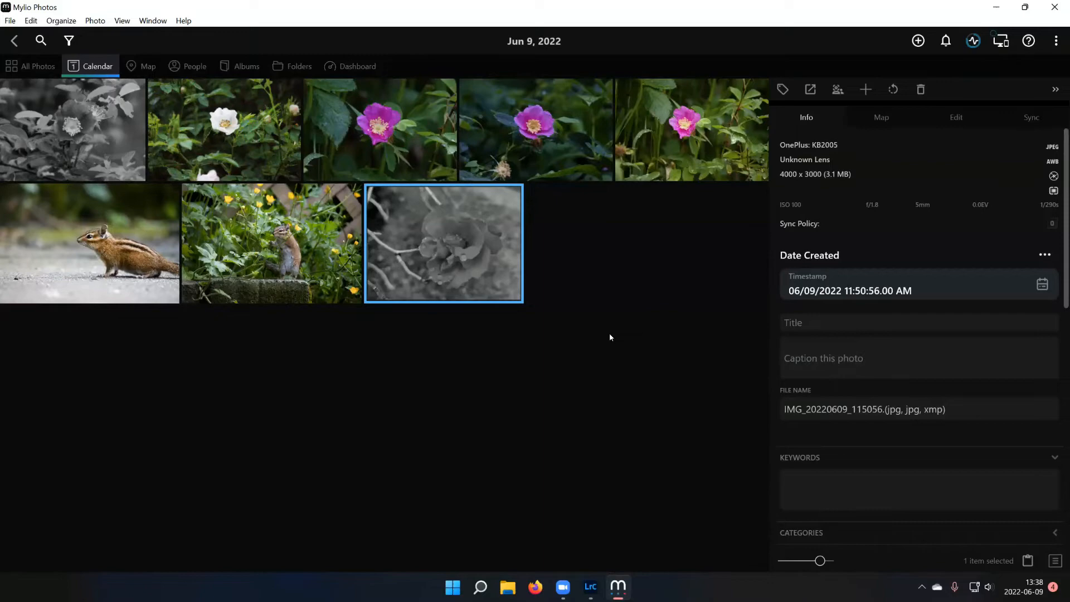
double_click(443, 243)
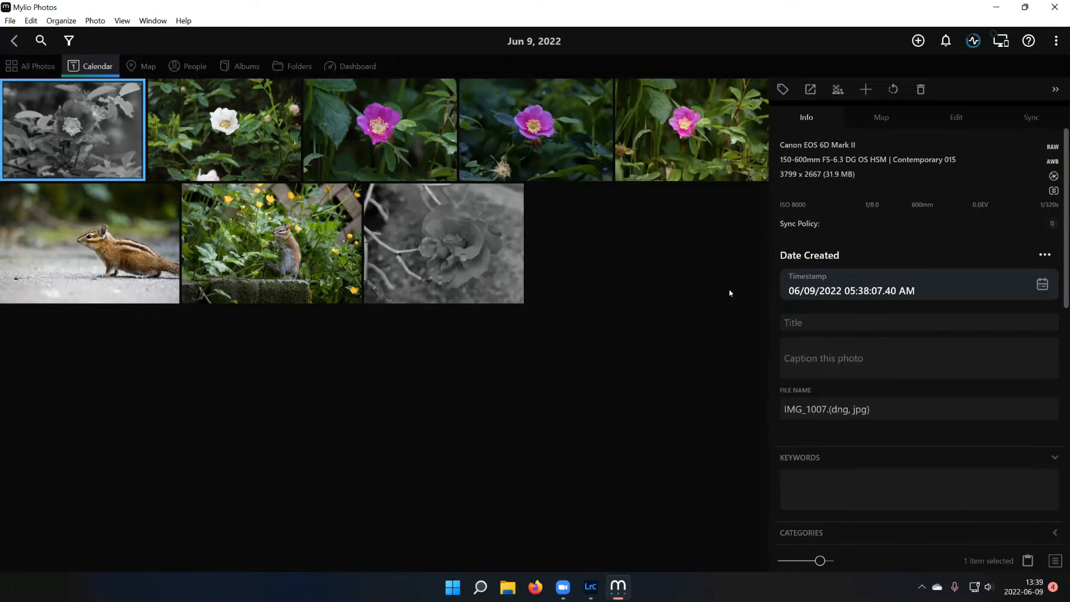
mouse_move(675, 318)
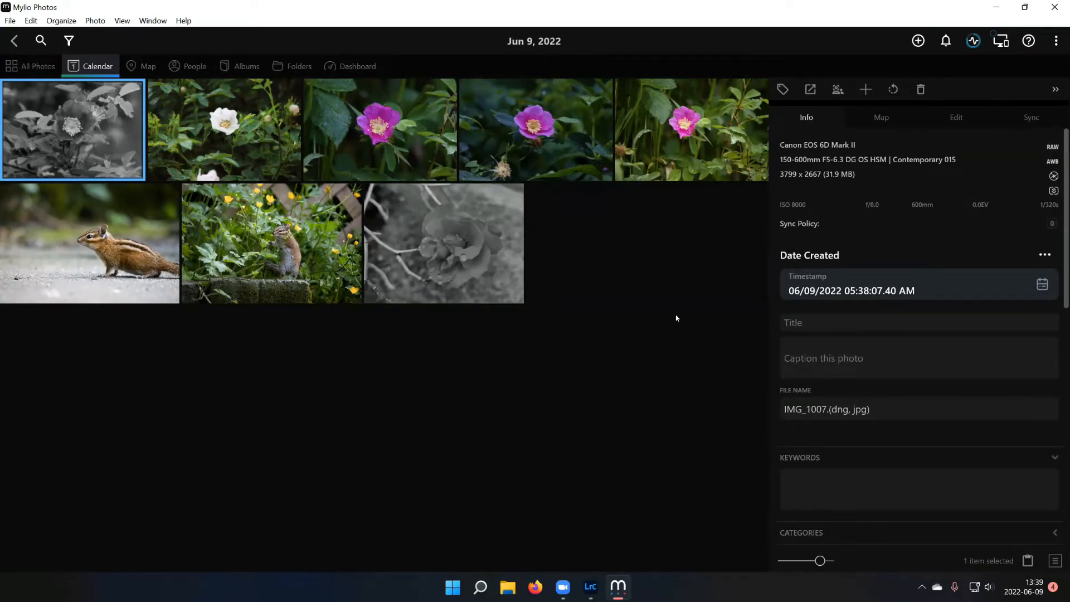
mouse_move(657, 327)
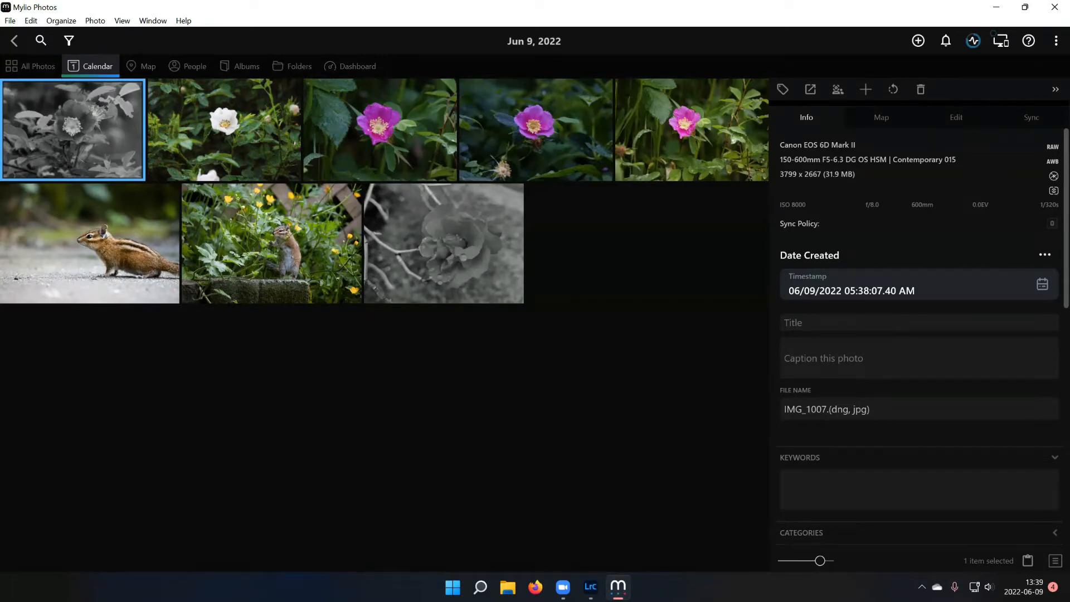
- Open IMG_1007 full size and show its file in File Explorer
double_click(71, 128)
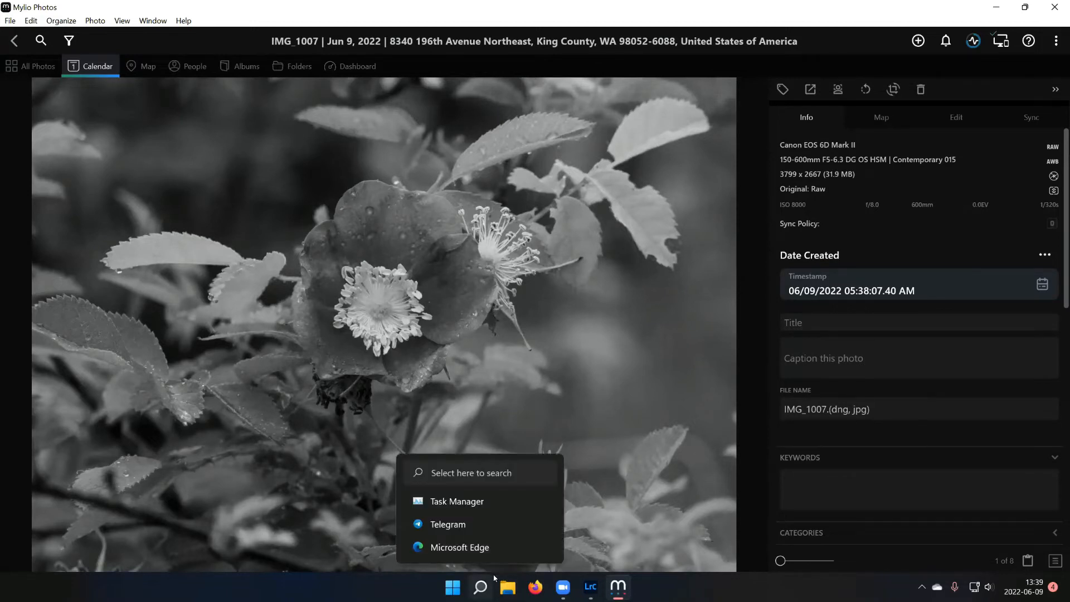
left_click(679, 401)
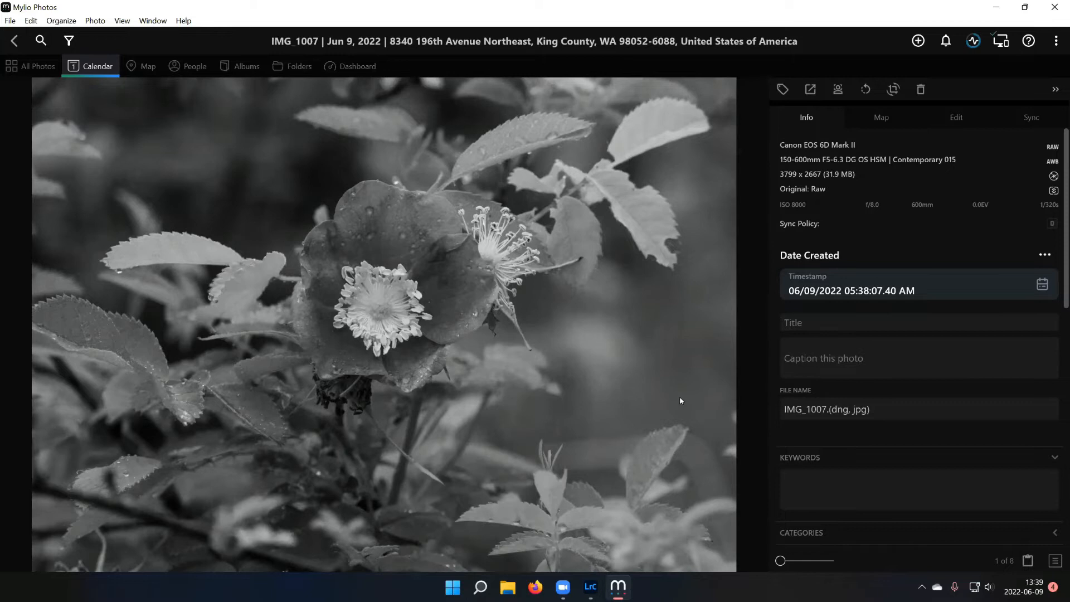
mouse_move(668, 394)
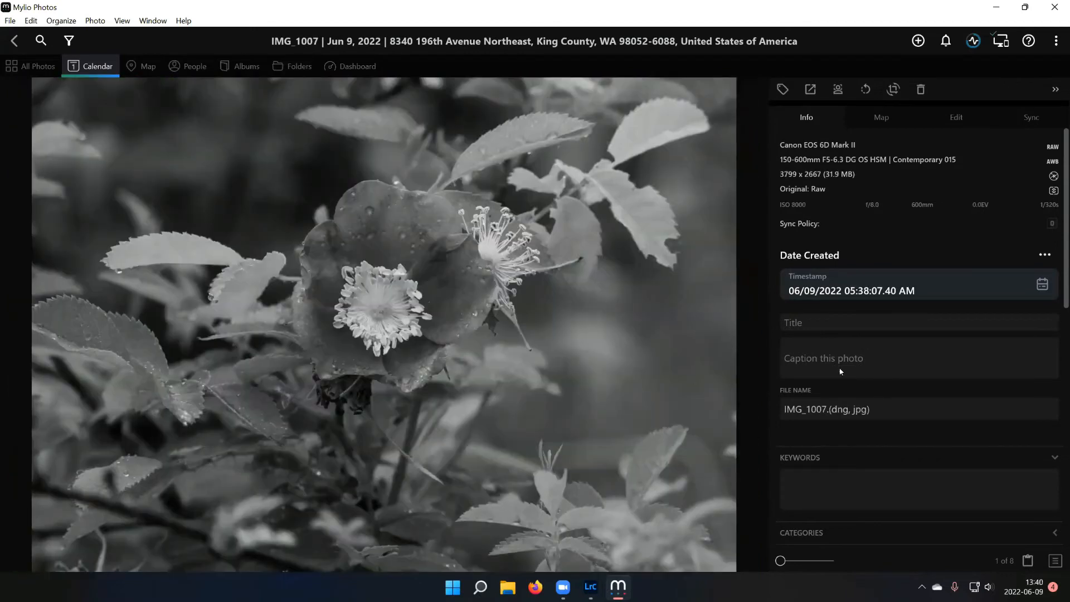
scroll("down", 3)
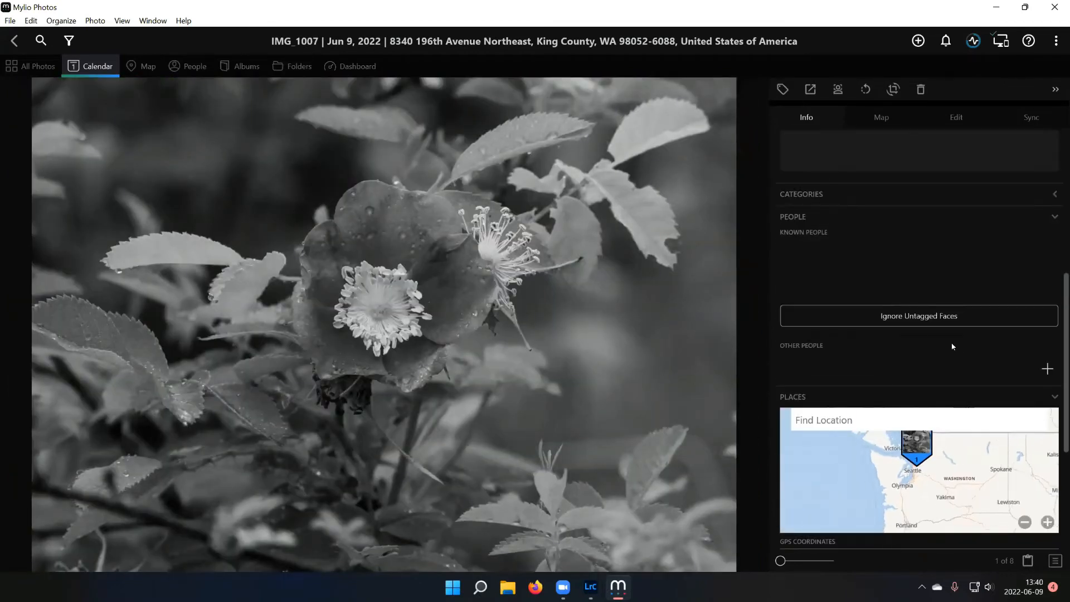
scroll("down", 3)
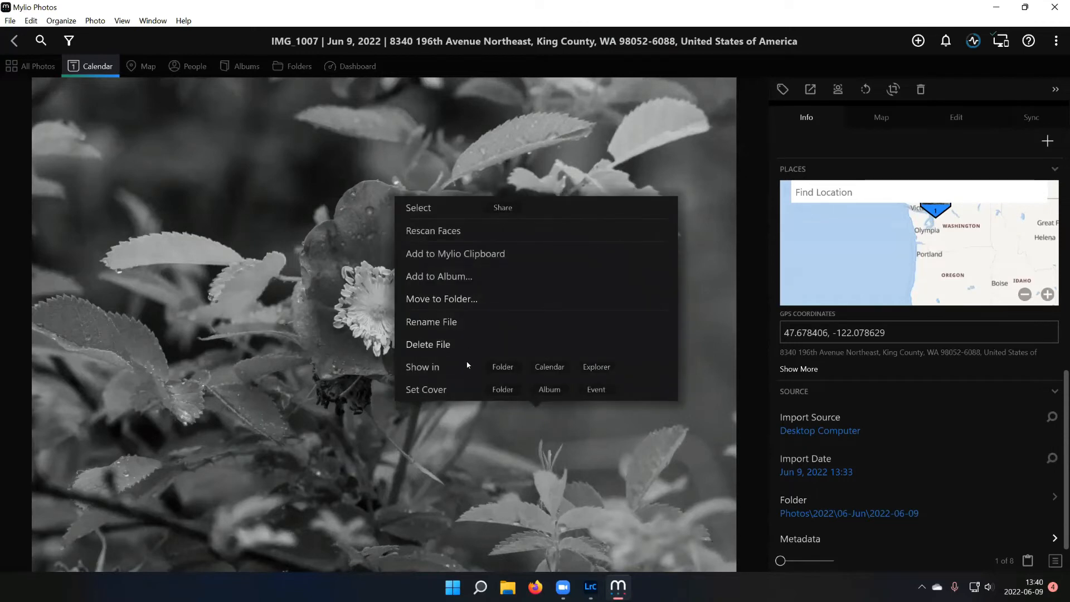
left_click(599, 371)
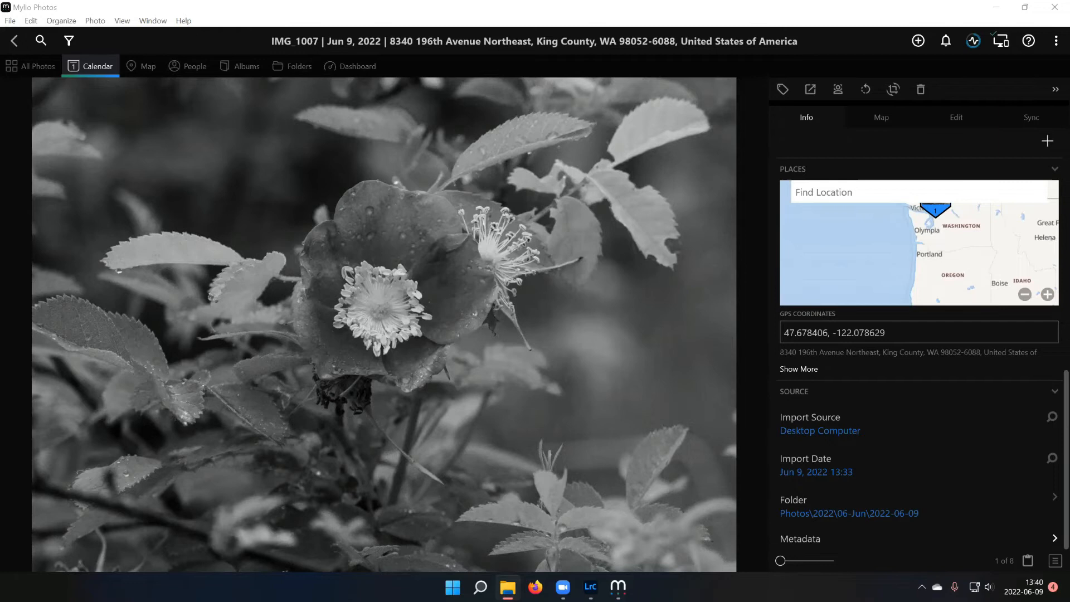
left_click(848, 513)
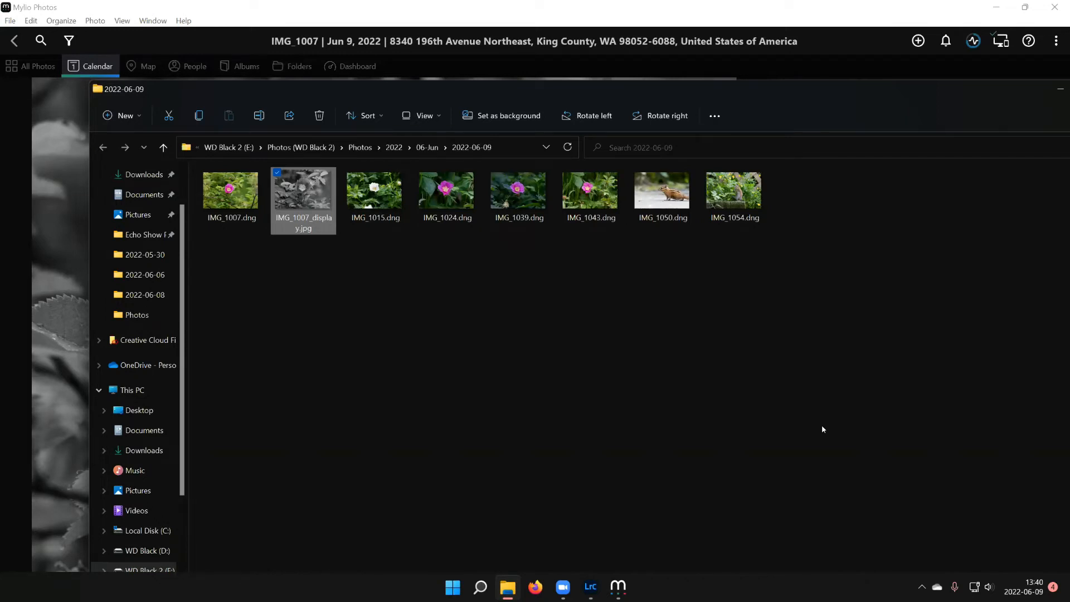
mouse_move(821, 95)
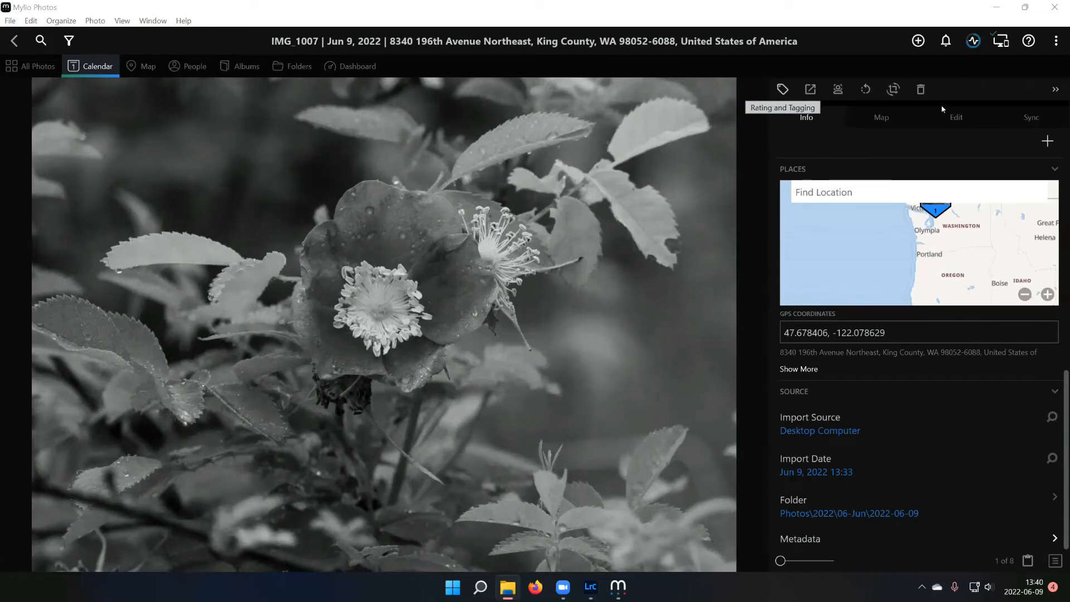
mouse_move(991, 231)
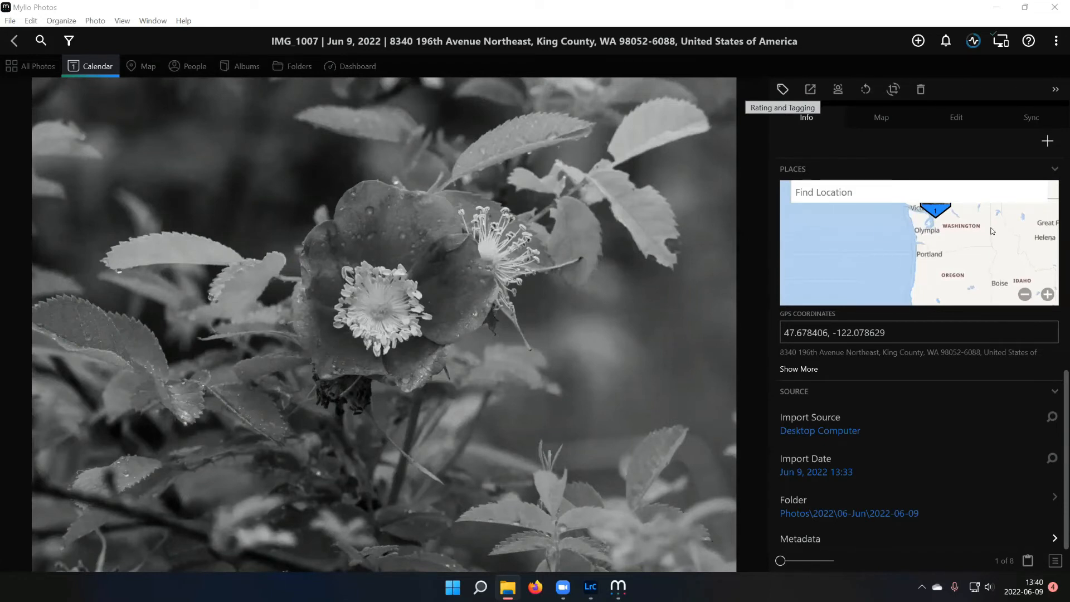
mouse_move(1002, 230)
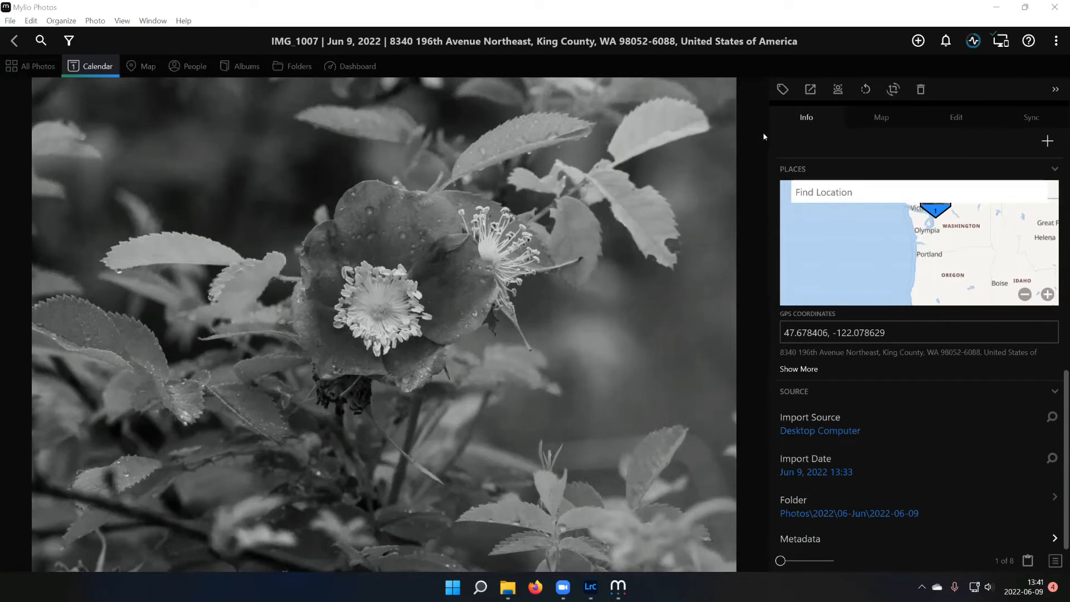
- Switch to the Albums view listing Archive, Nature, Portfolio and the other albums
left_click(246, 66)
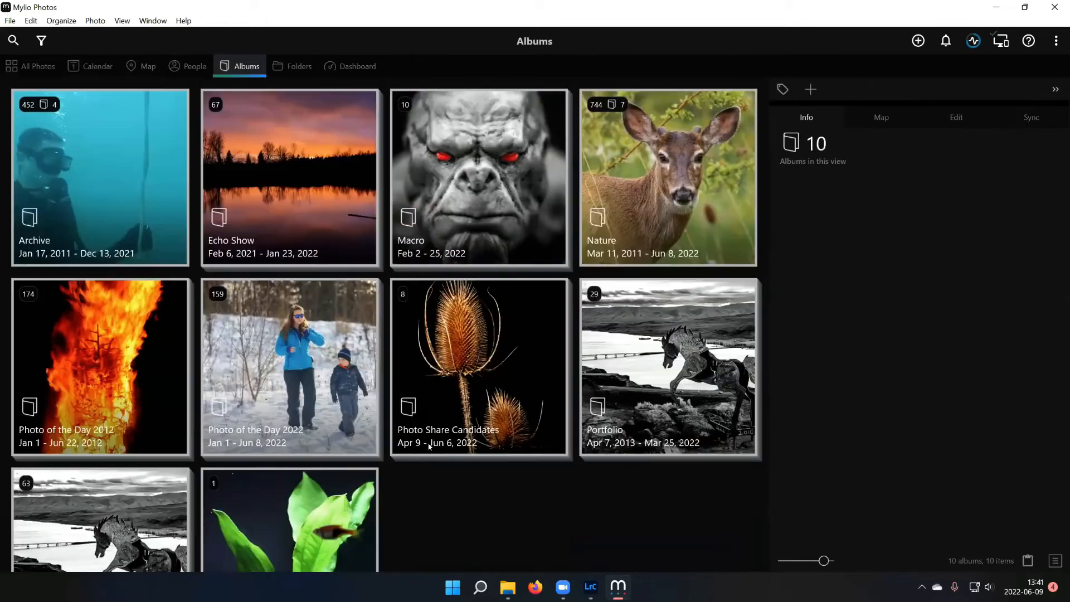
mouse_move(668, 158)
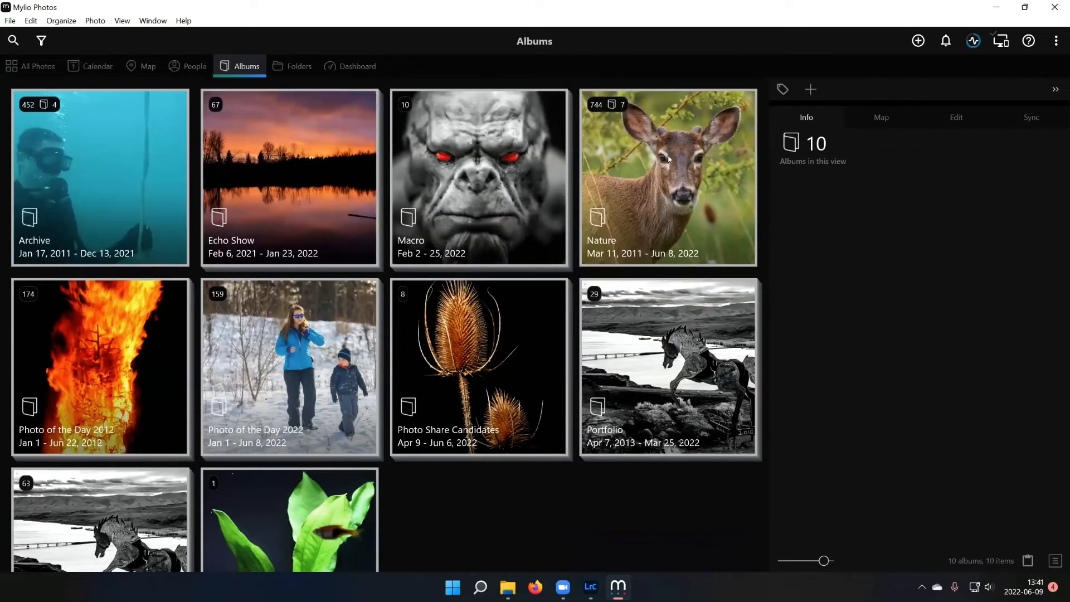
- Open the Nature album, then the Birds album showing species like American Coot
double_click(666, 177)
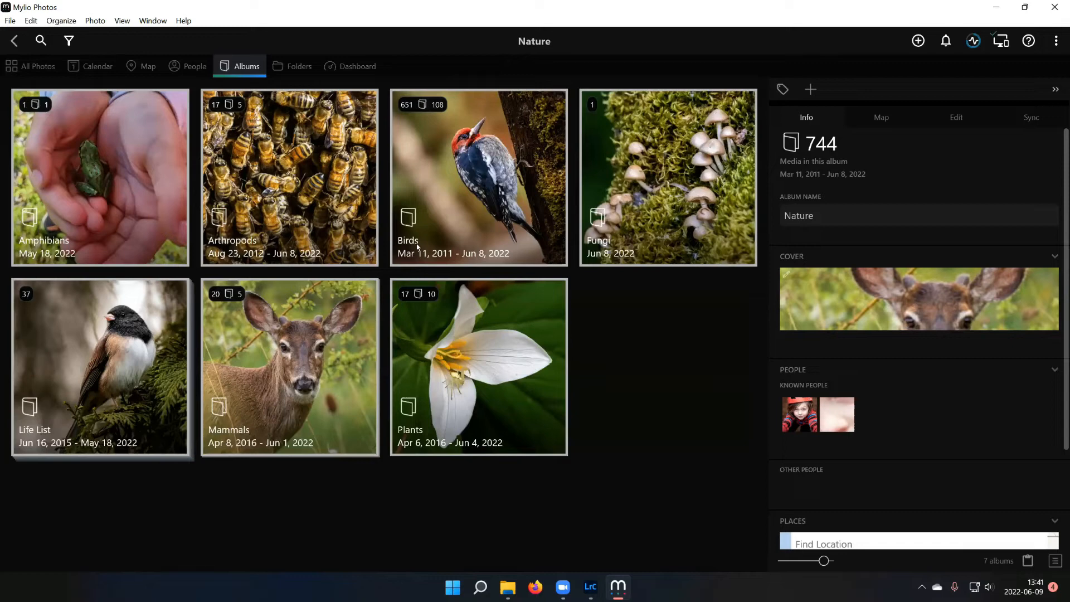
mouse_move(67, 379)
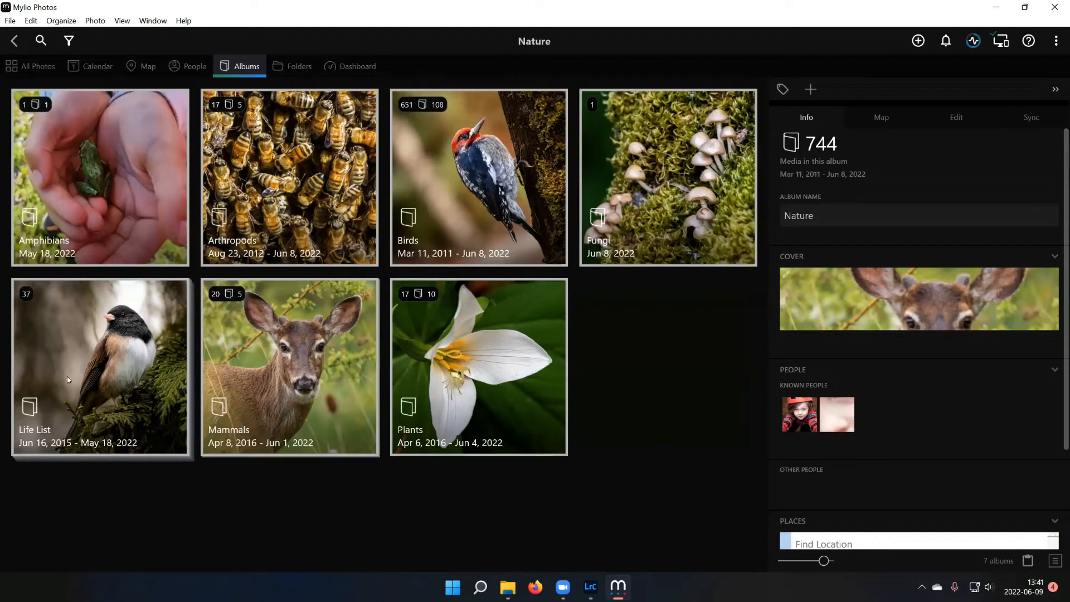
mouse_move(109, 337)
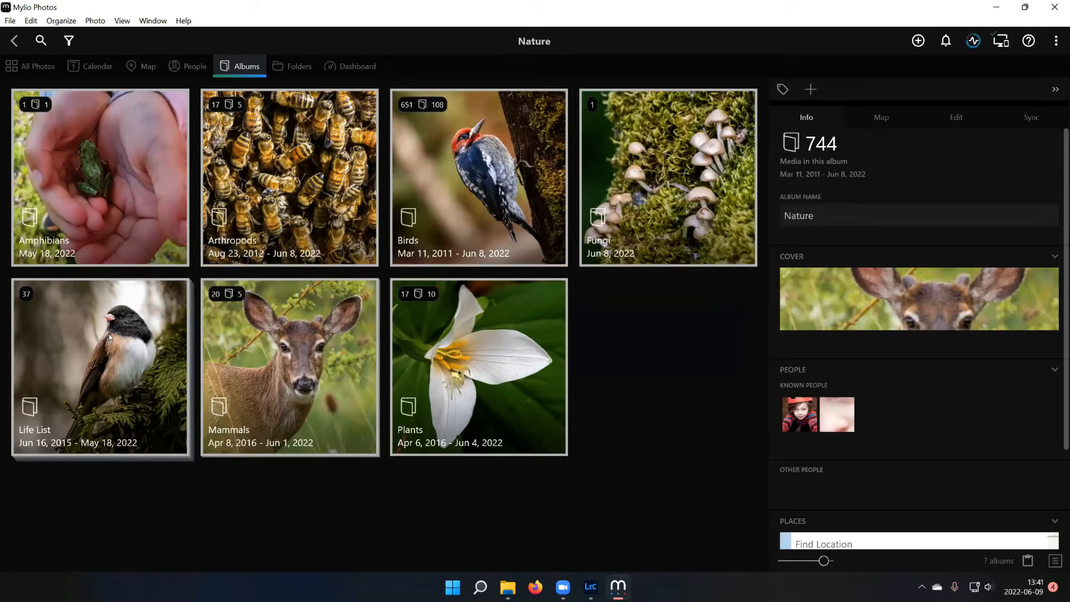
mouse_move(89, 307)
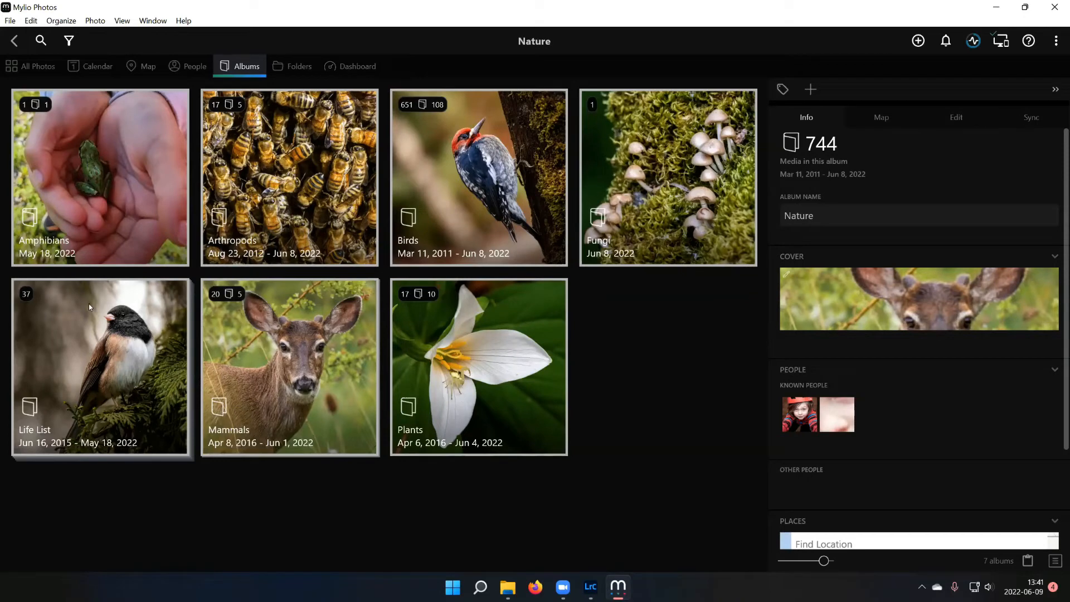
mouse_move(95, 370)
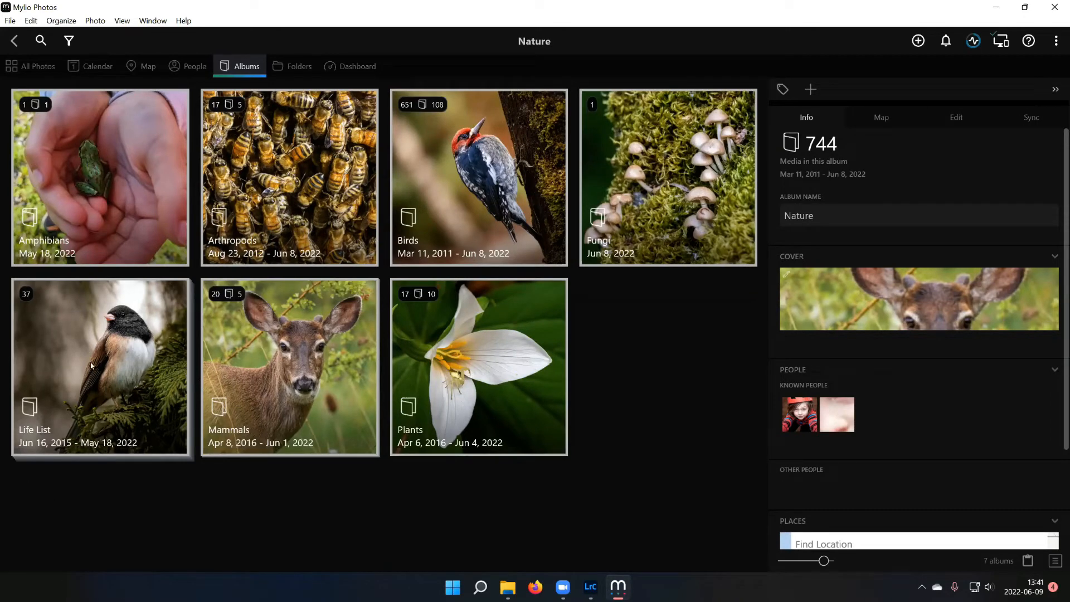
mouse_move(152, 444)
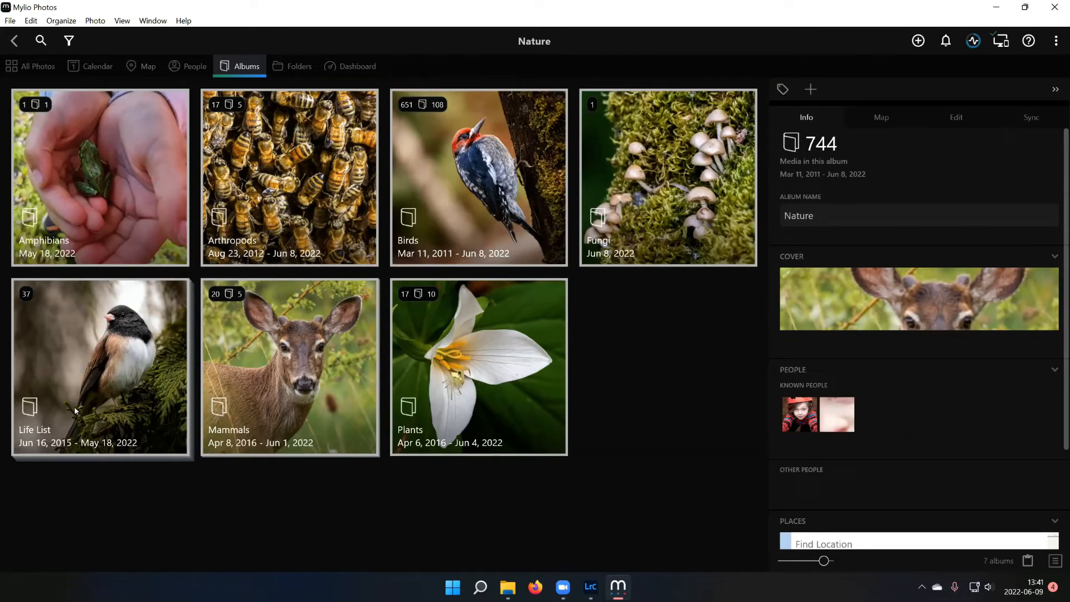
left_click(477, 176)
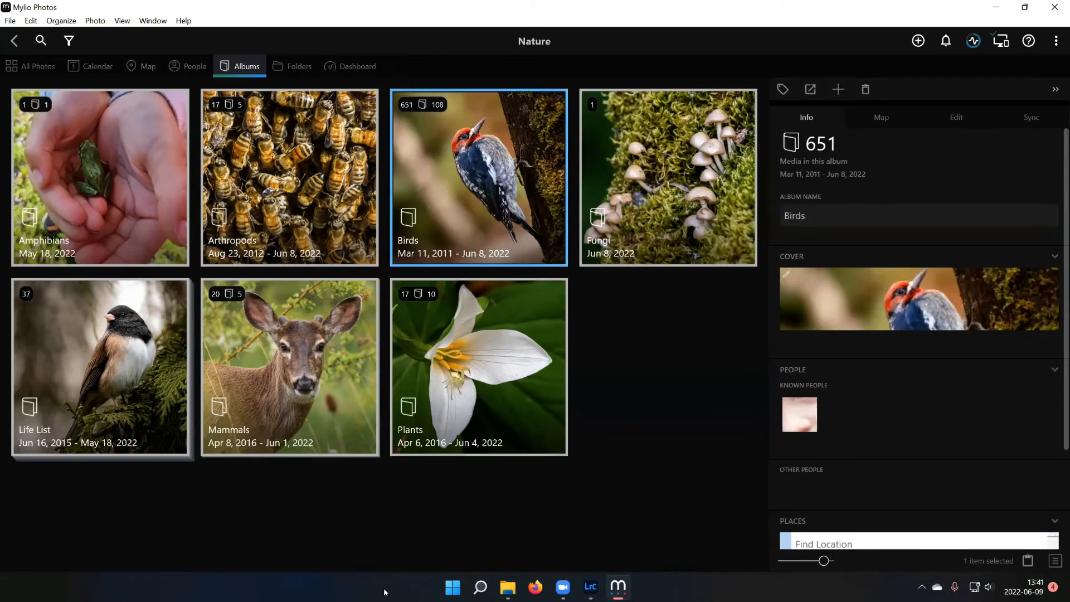
double_click(478, 176)
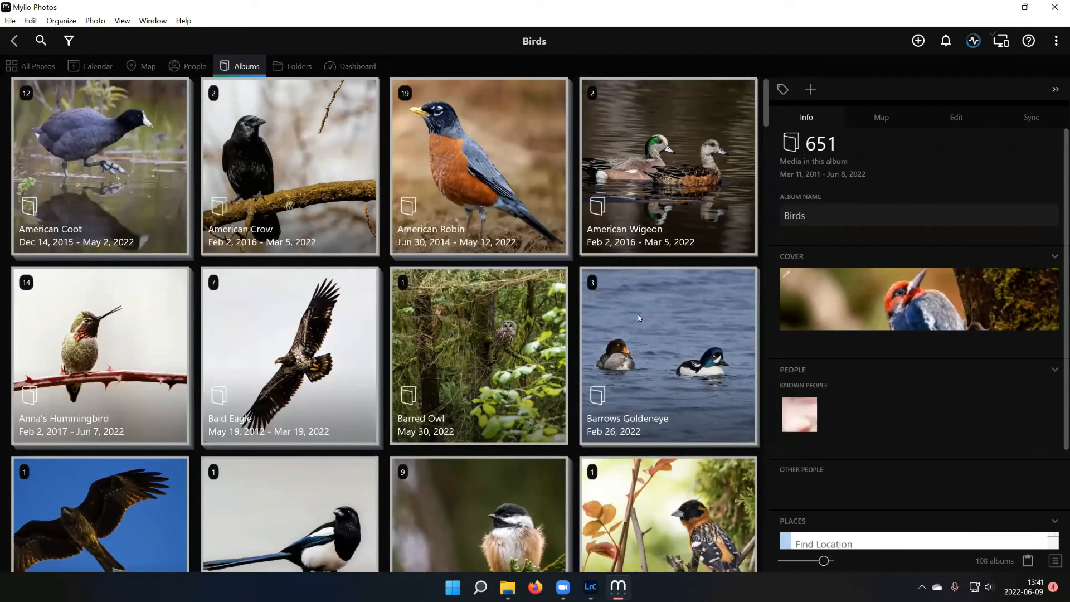
mouse_move(628, 320)
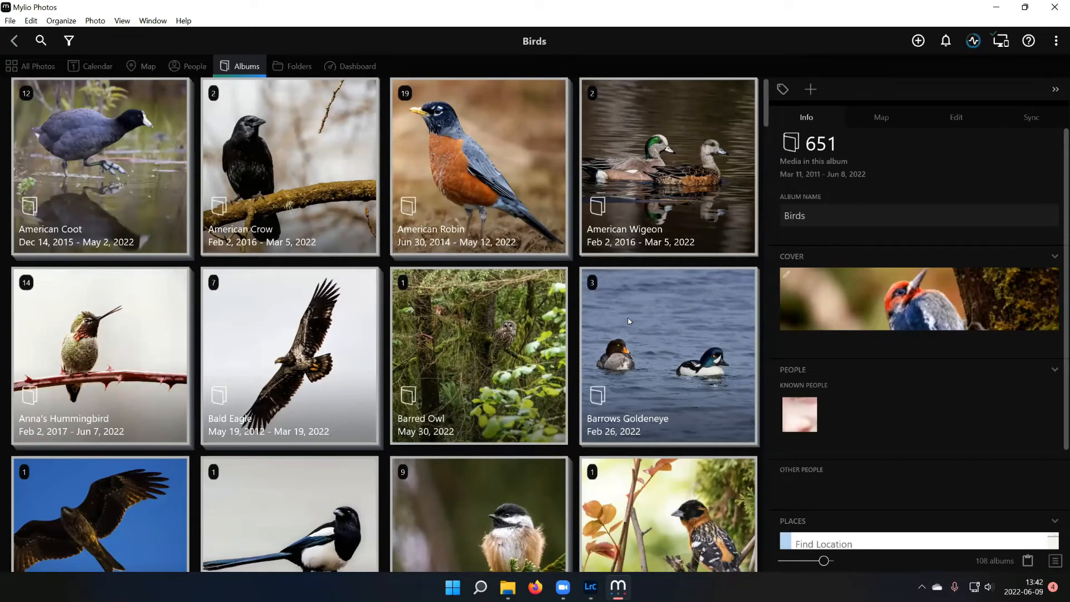
mouse_move(614, 304)
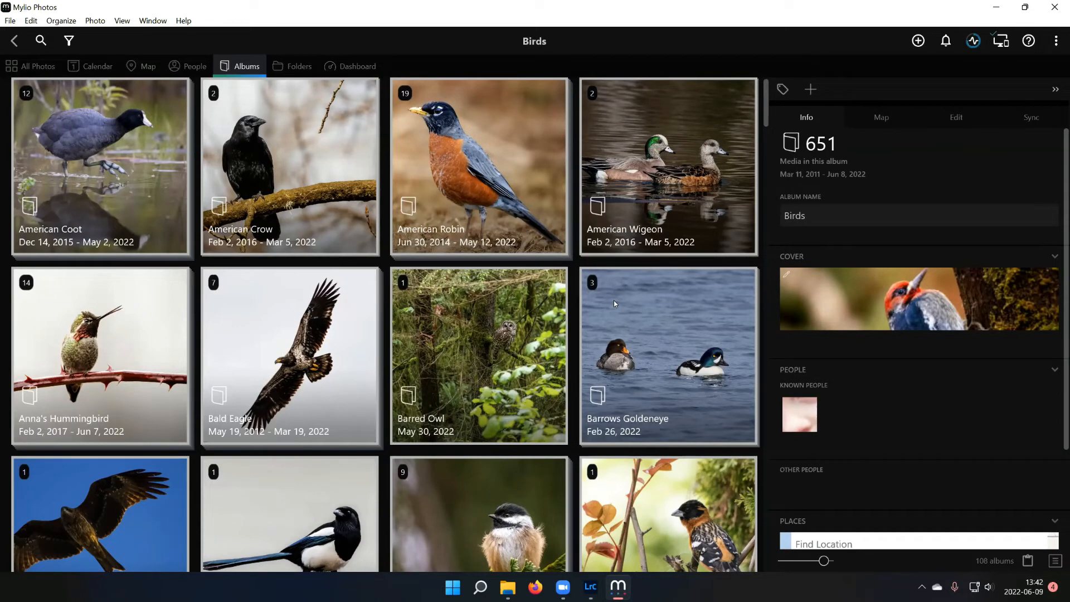
right_click(668, 356)
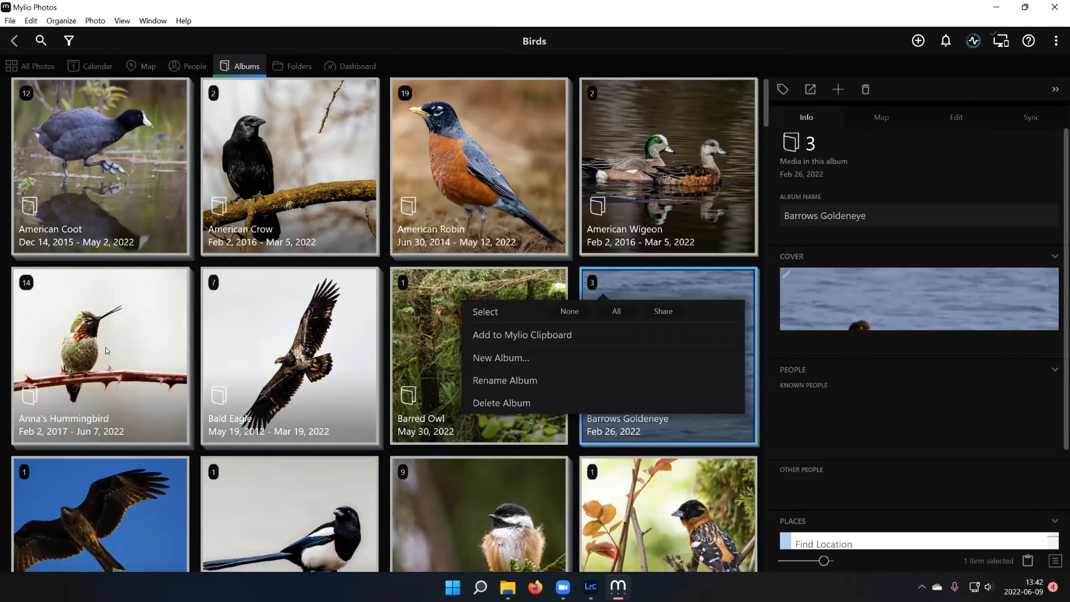
left_click(101, 355)
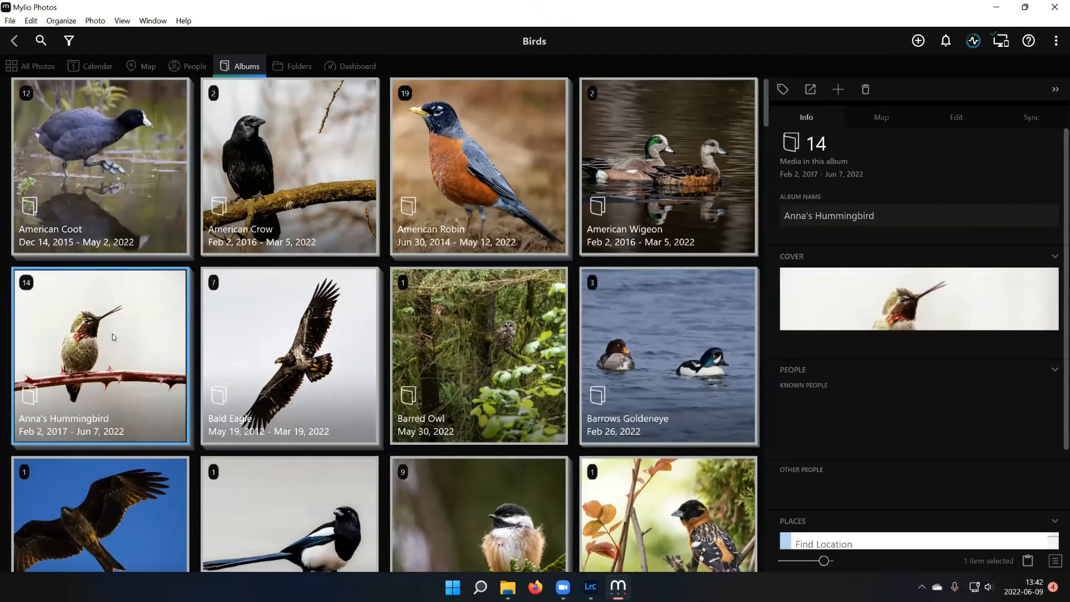
double_click(101, 356)
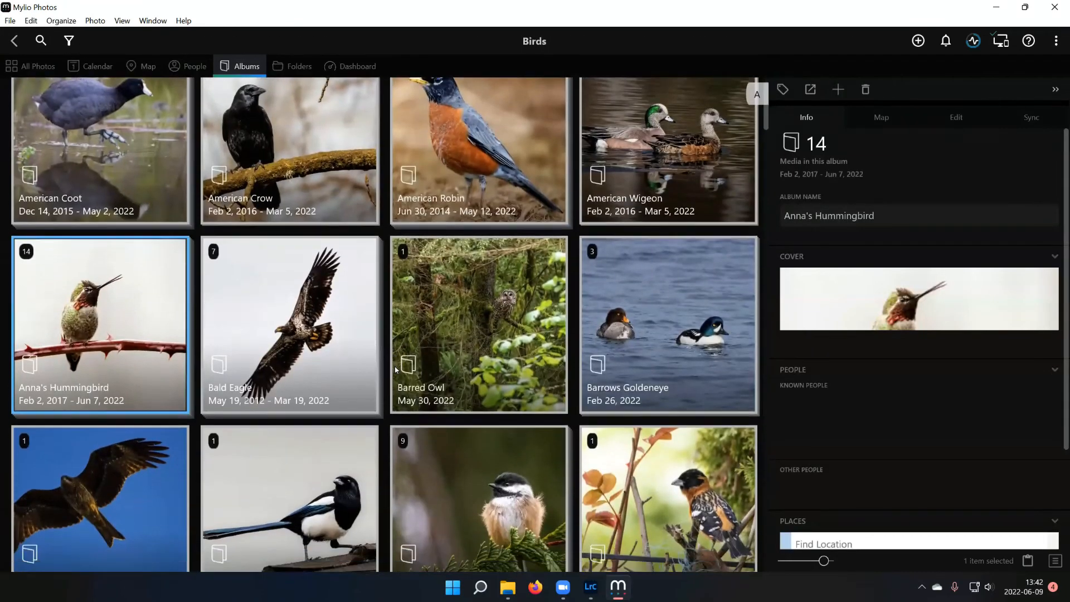
scroll("down", 3)
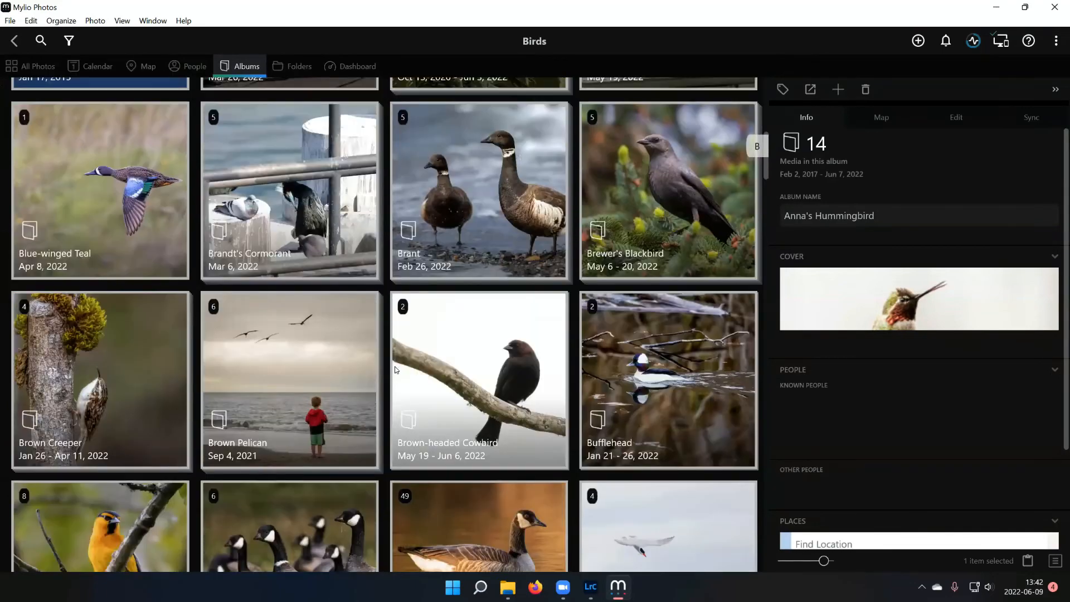
scroll("down", 3)
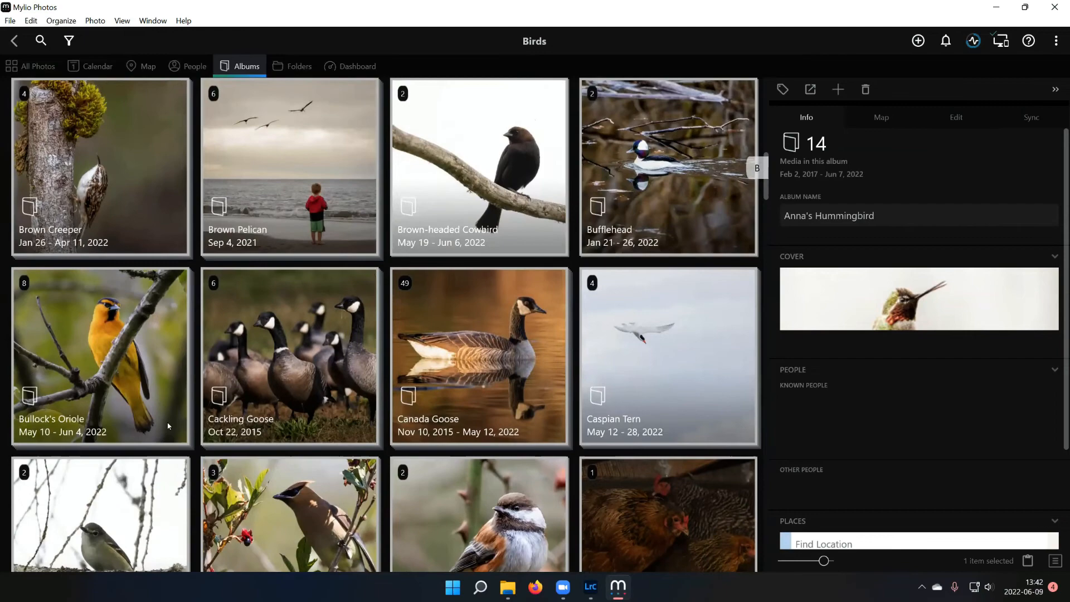
scroll("up", 3)
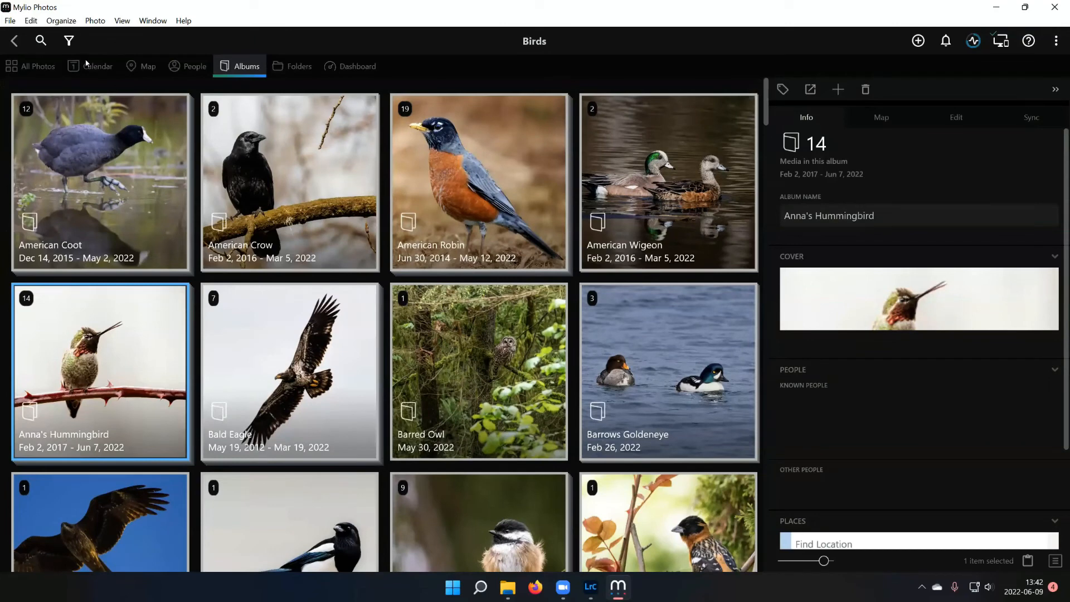
left_click(41, 41)
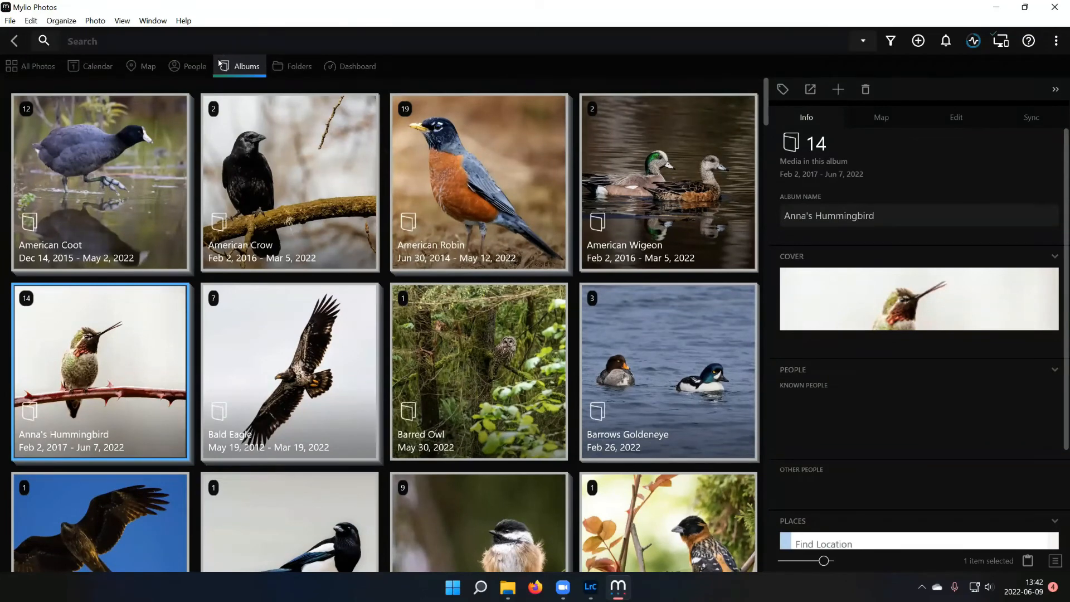
type("Annas")
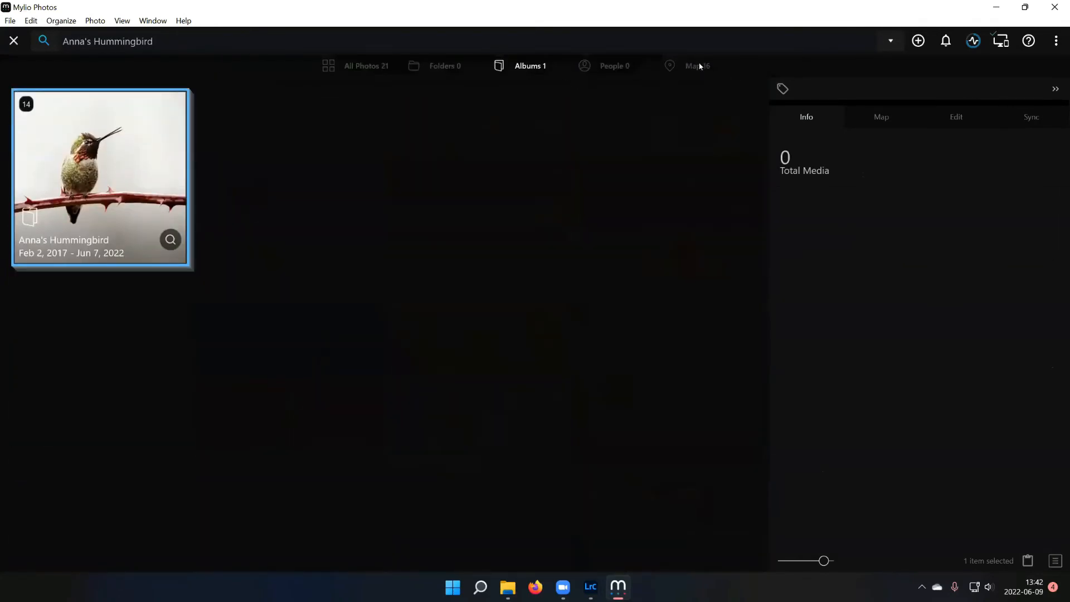
left_click(697, 66)
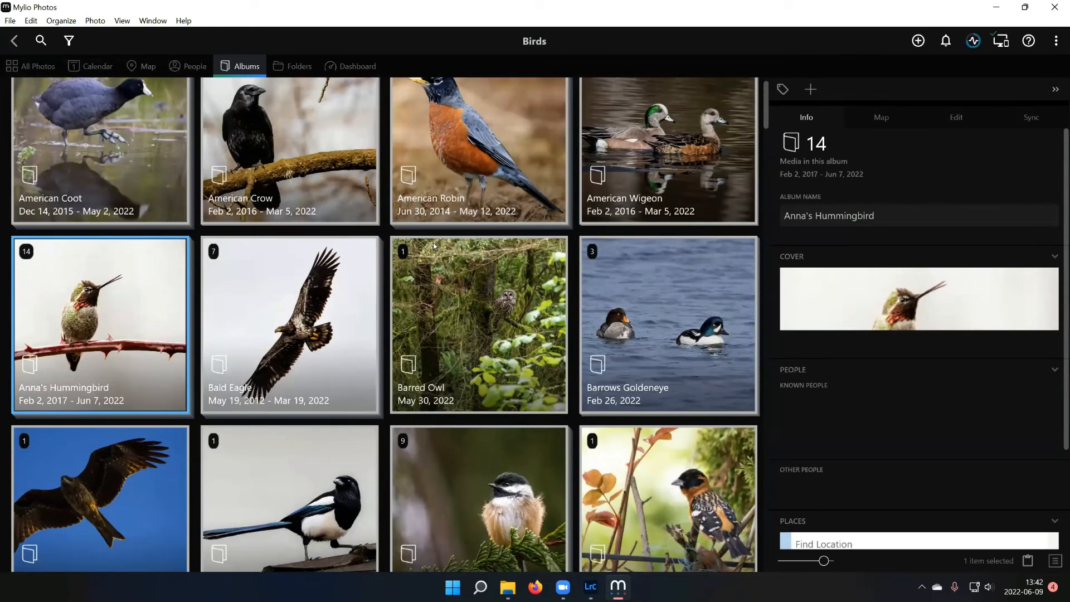
mouse_move(460, 353)
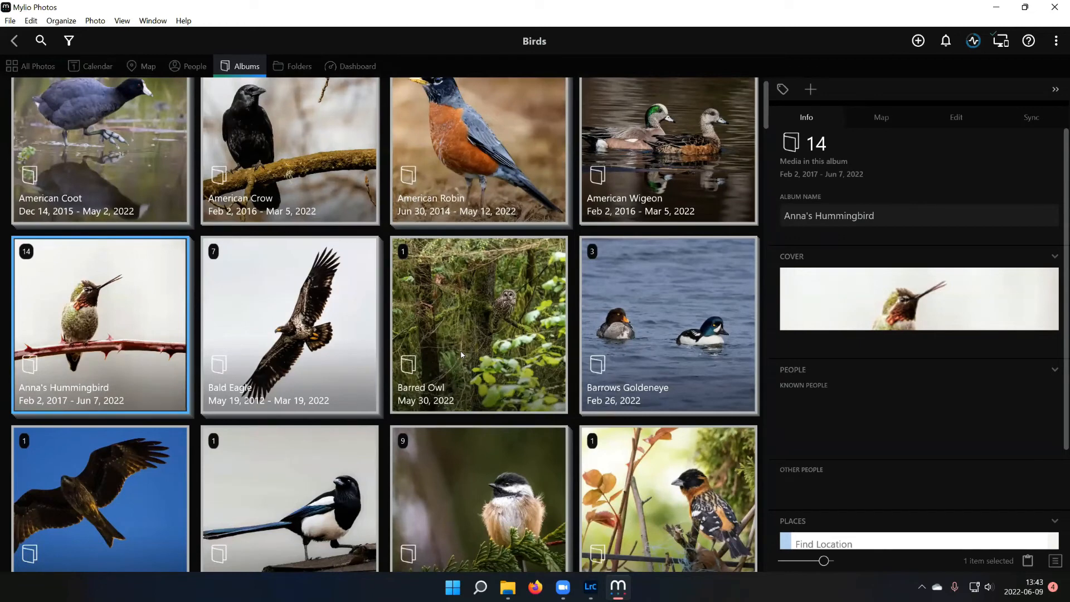
mouse_move(508, 270)
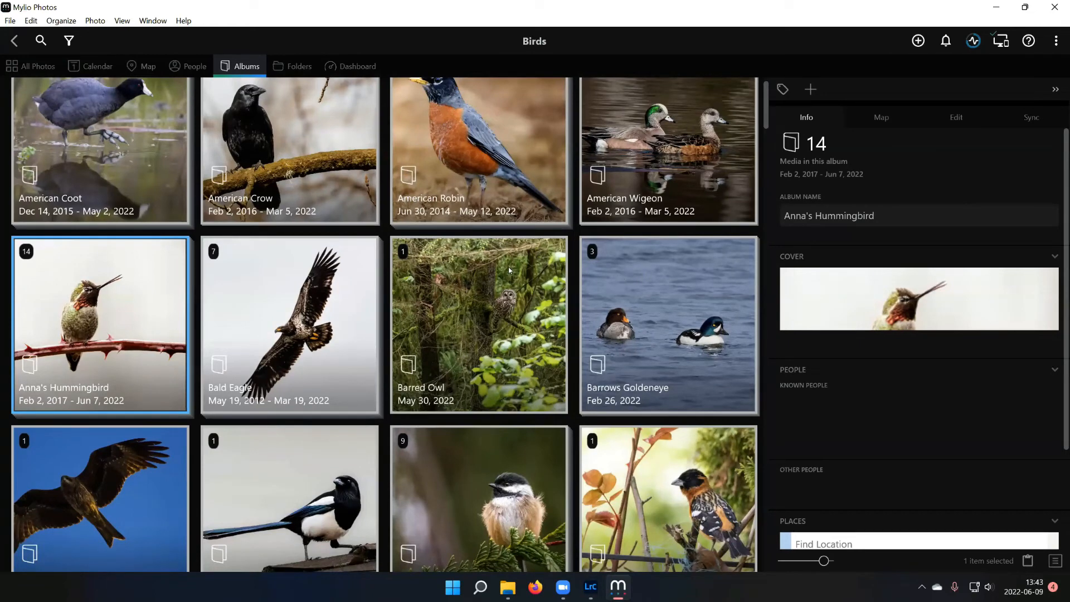
mouse_move(501, 266)
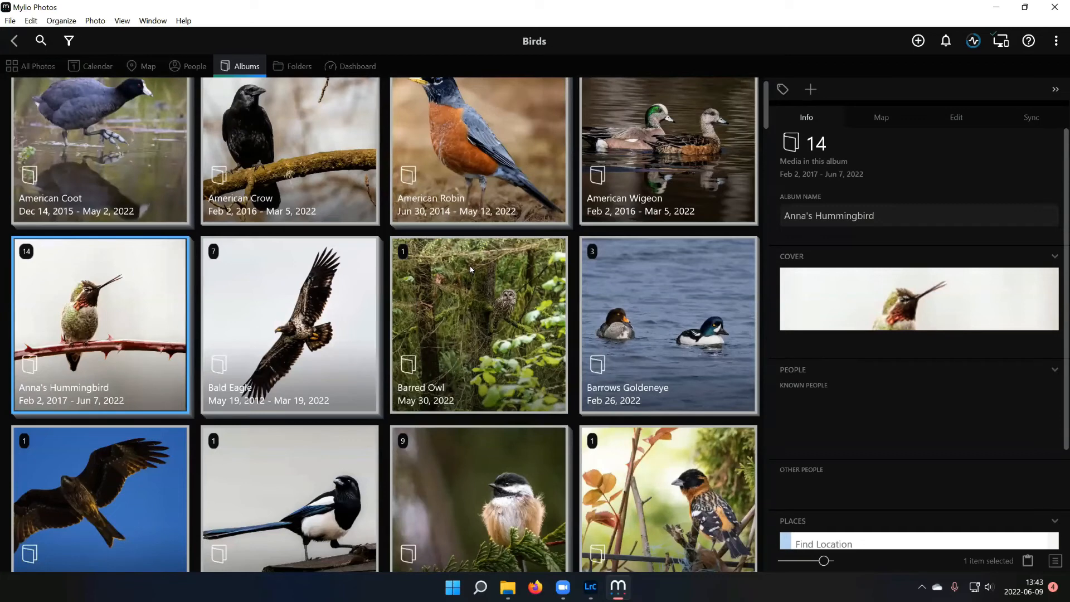
mouse_move(469, 273)
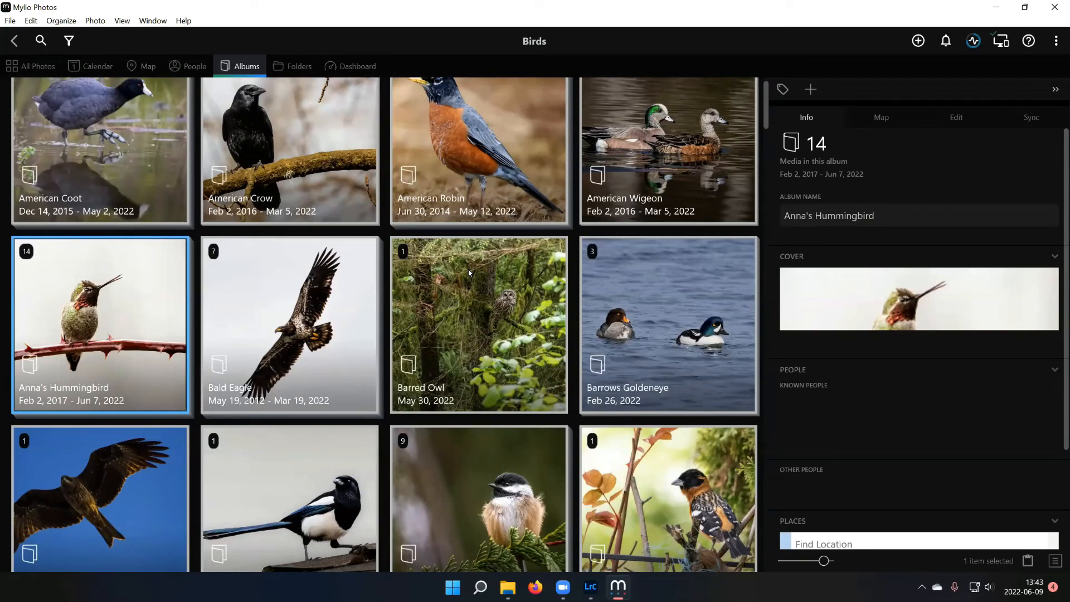
mouse_move(471, 269)
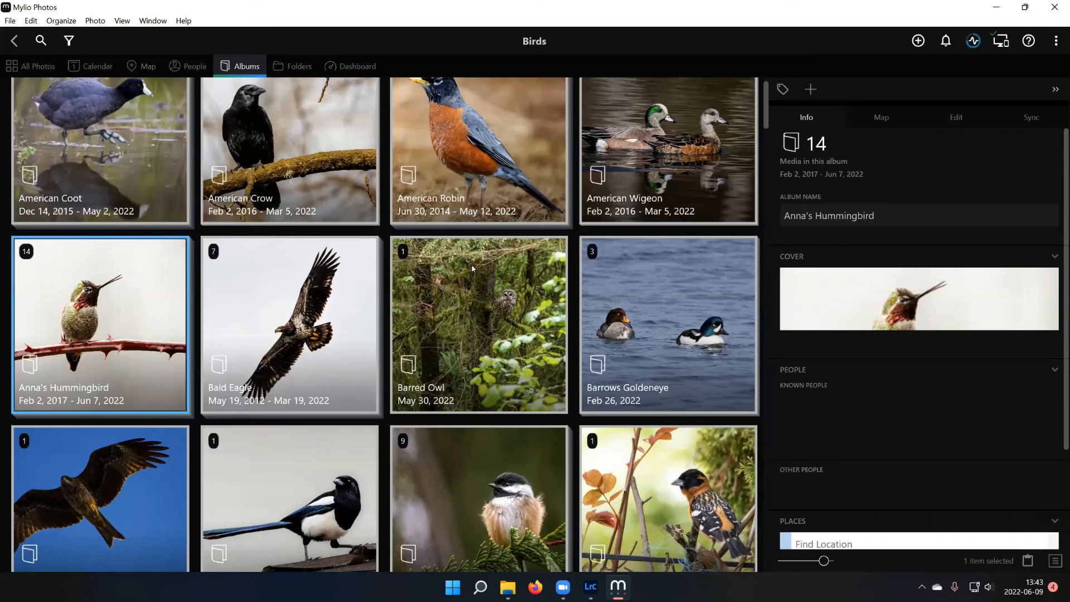
mouse_move(466, 273)
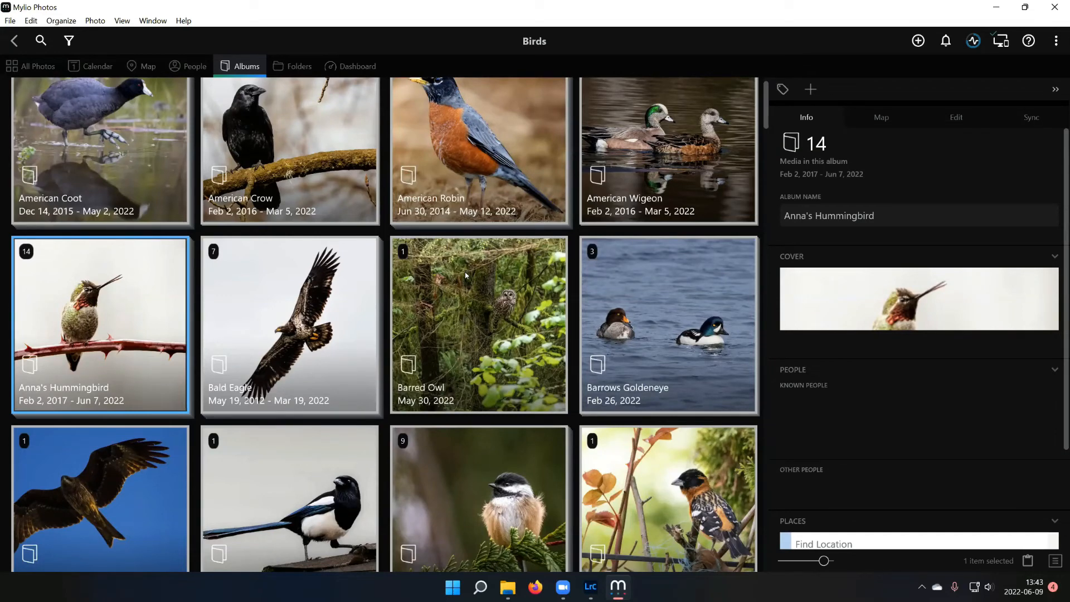
mouse_move(464, 278)
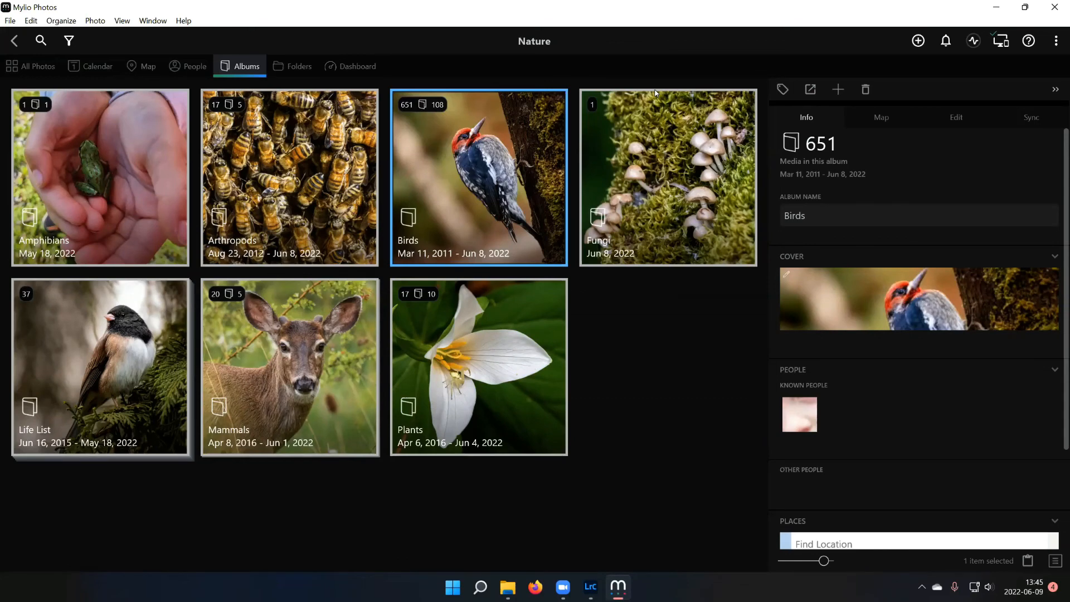
mouse_move(654, 94)
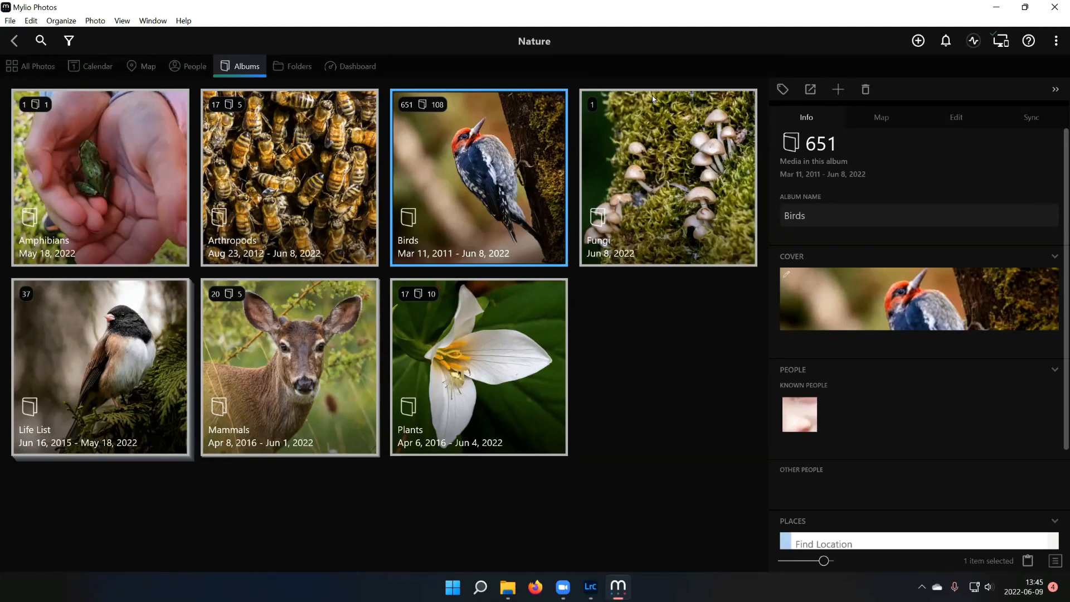
mouse_move(646, 113)
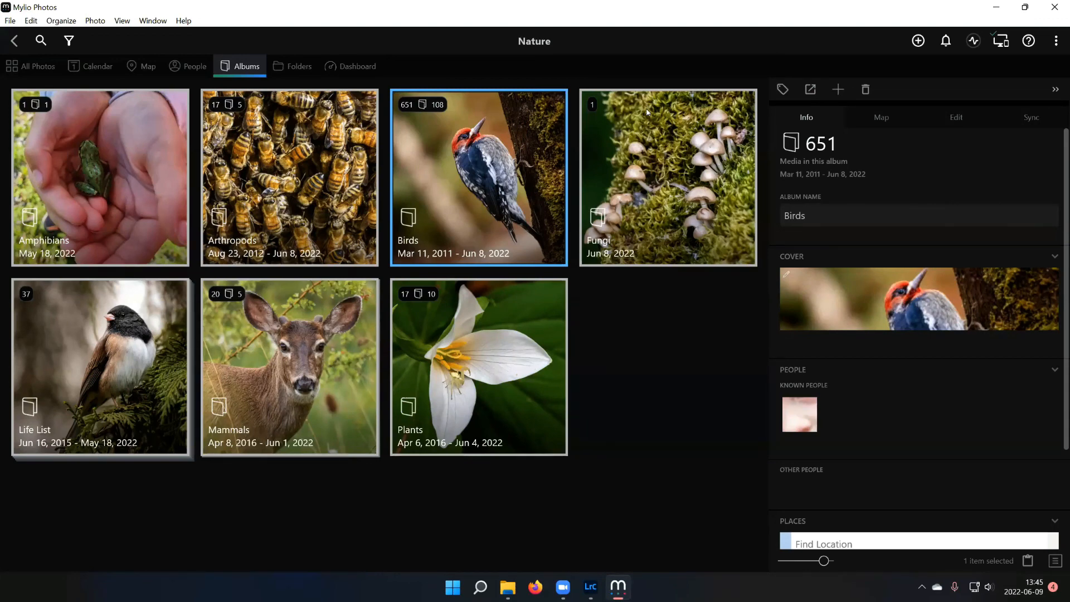
mouse_move(638, 117)
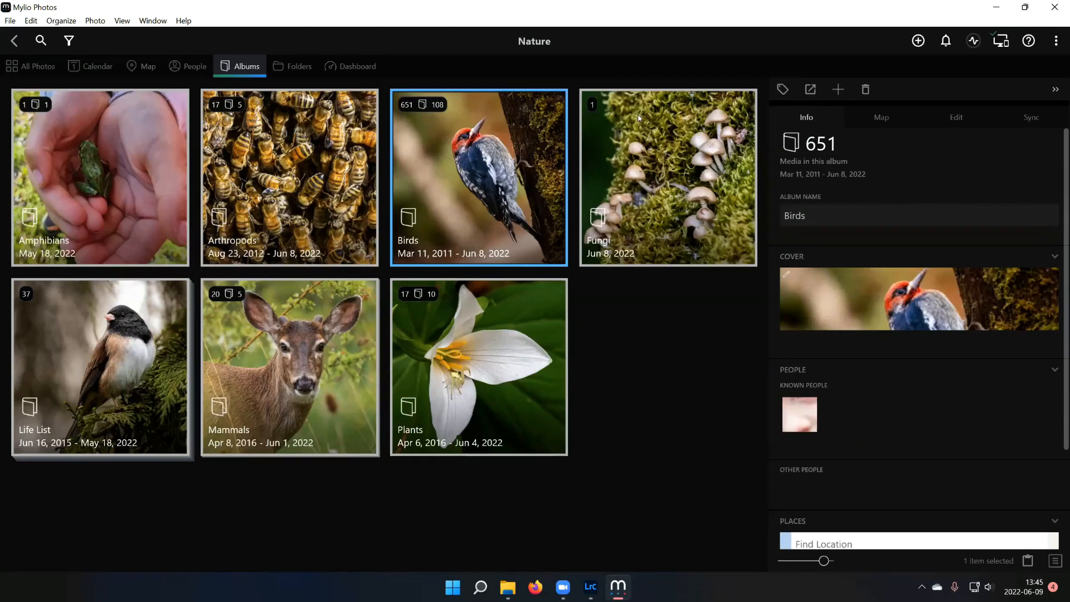
mouse_move(631, 122)
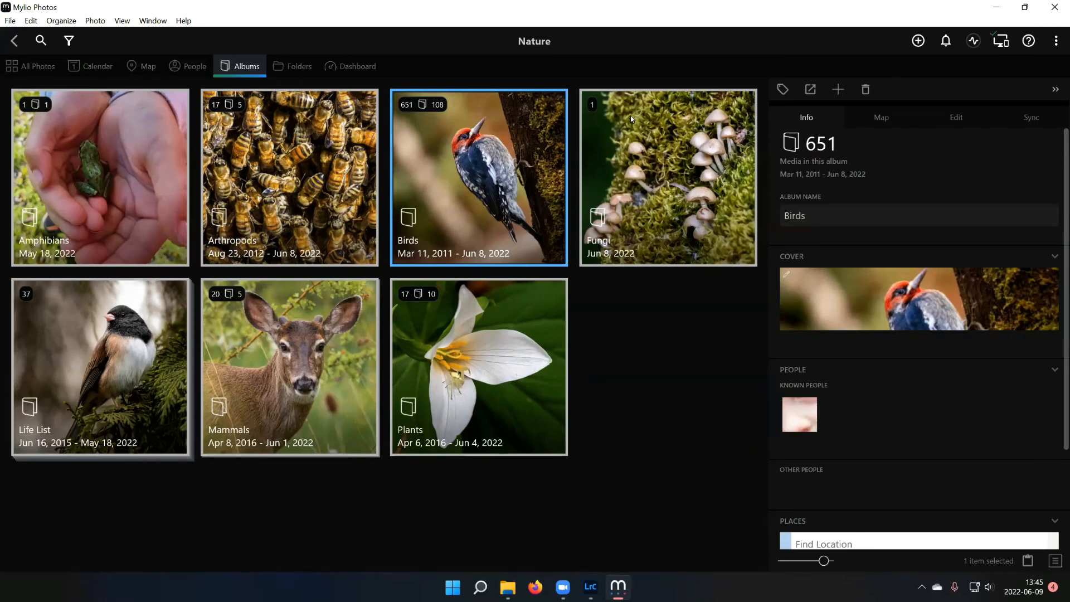
mouse_move(621, 121)
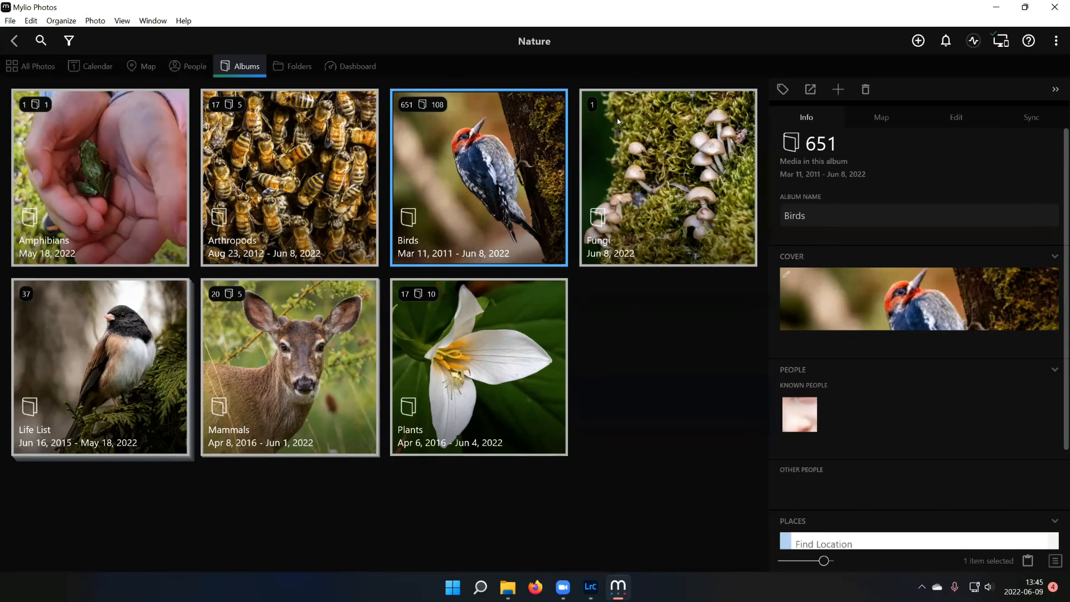
mouse_move(728, 108)
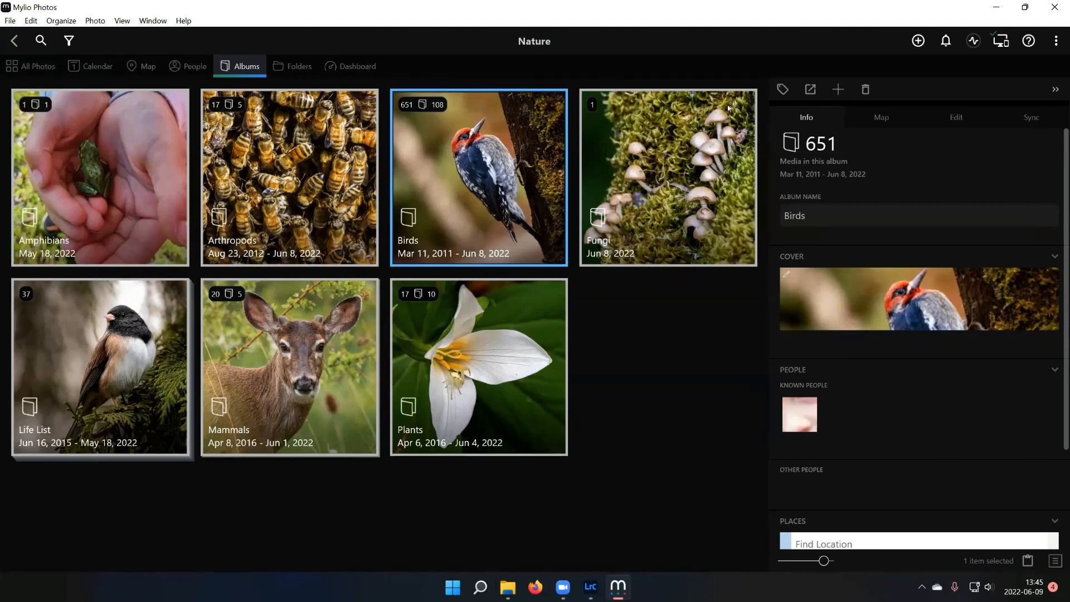
mouse_move(723, 110)
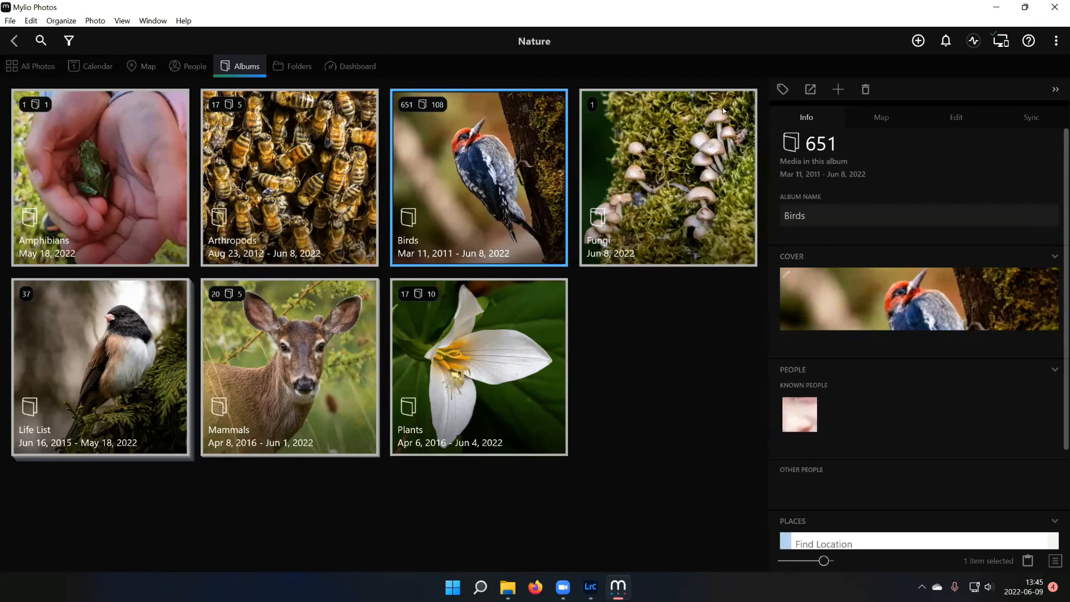